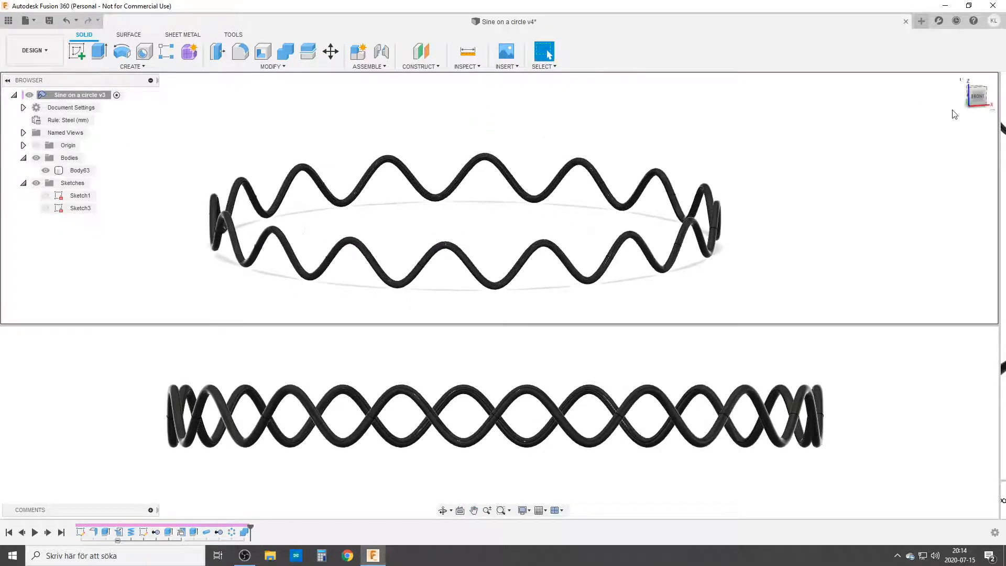
Step: Start a new blank Untitled design from the File menu
{"action": "left_click", "coordinate": [921, 21]}
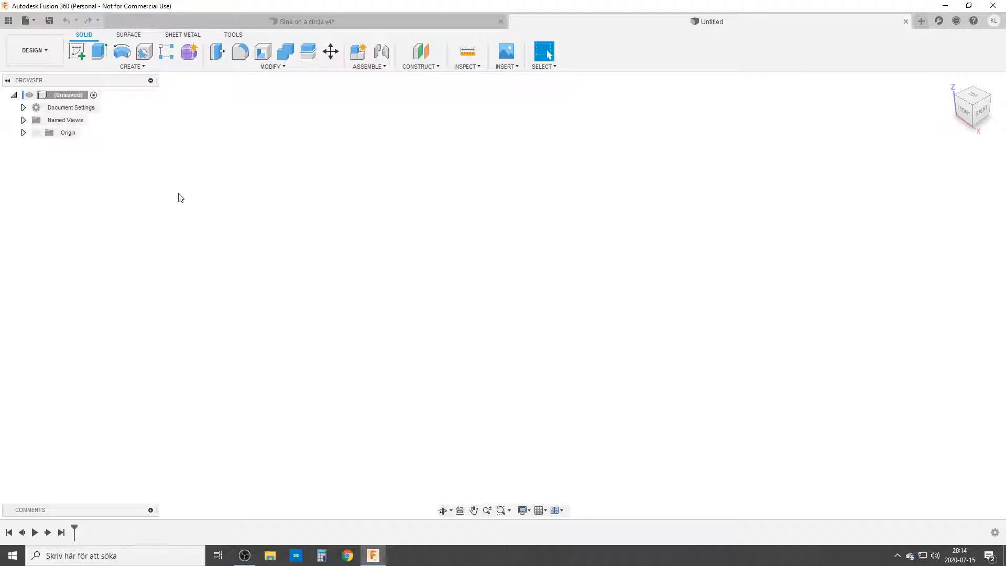
{"action": "mouse_move", "coordinate": [164, 188]}
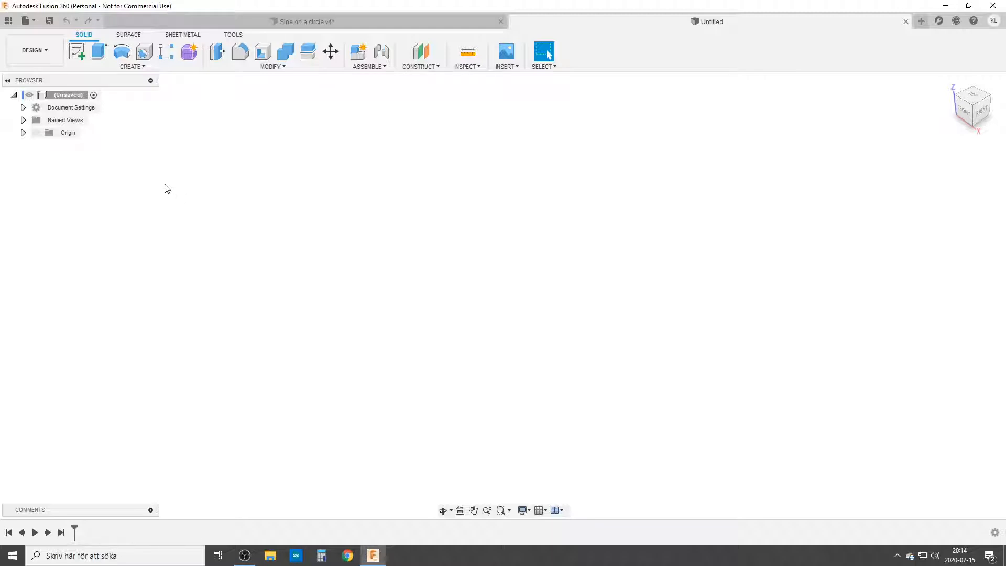
{"action": "mouse_move", "coordinate": [221, 165]}
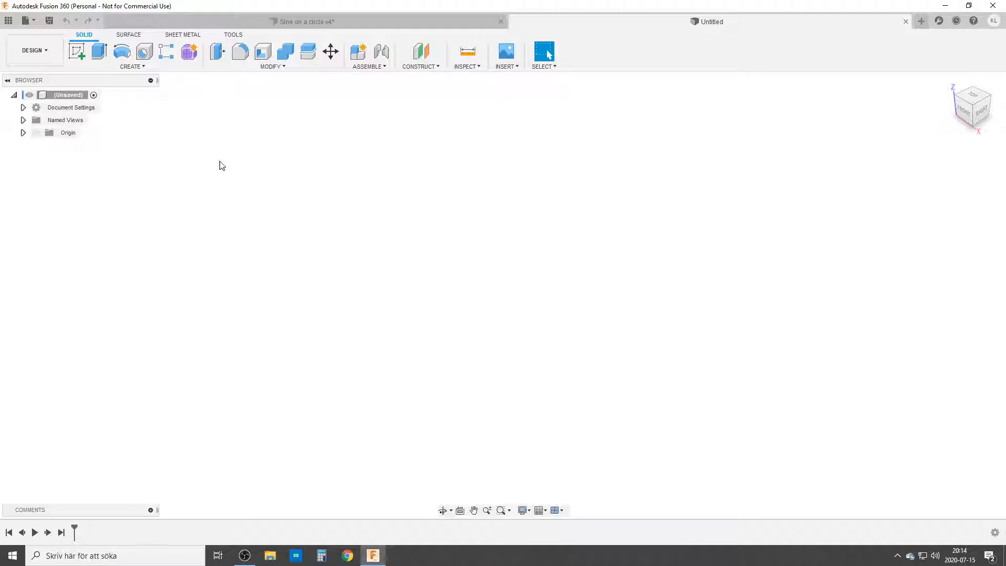
{"action": "mouse_move", "coordinate": [231, 160]}
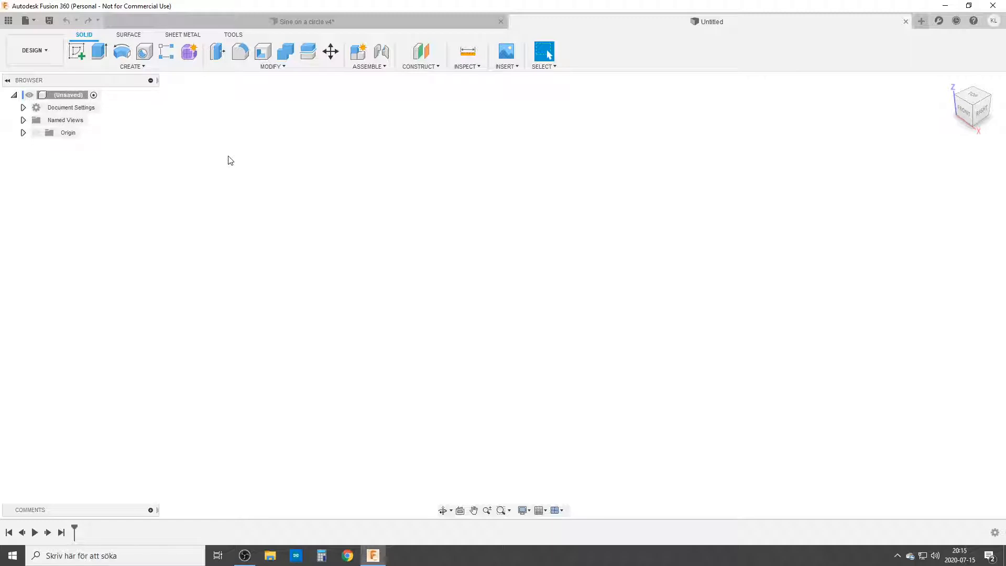
{"action": "mouse_move", "coordinate": [238, 154]}
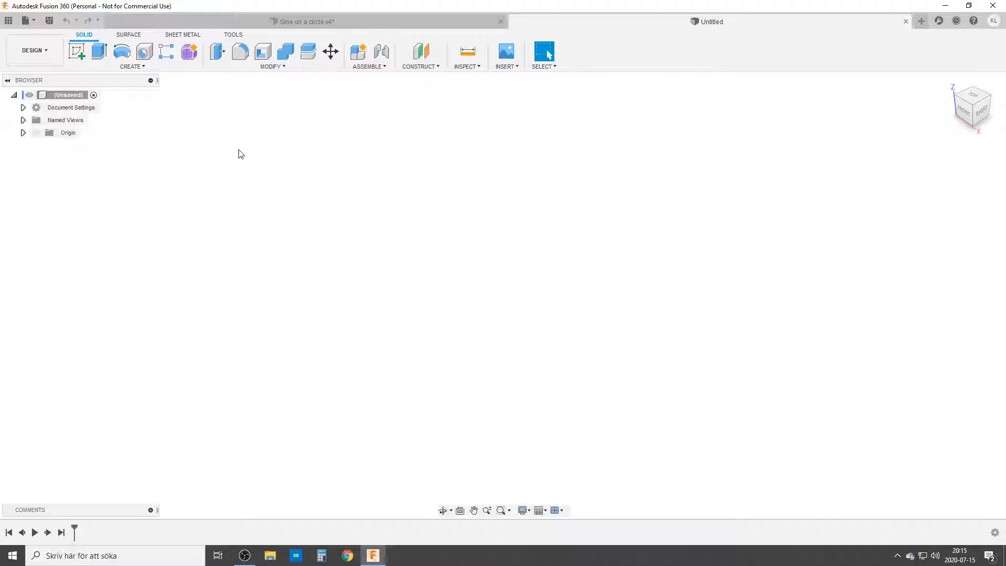
Step: In Change Parameters, add user parameter Circ_radius = 100 mm
{"action": "left_click", "coordinate": [271, 66]}
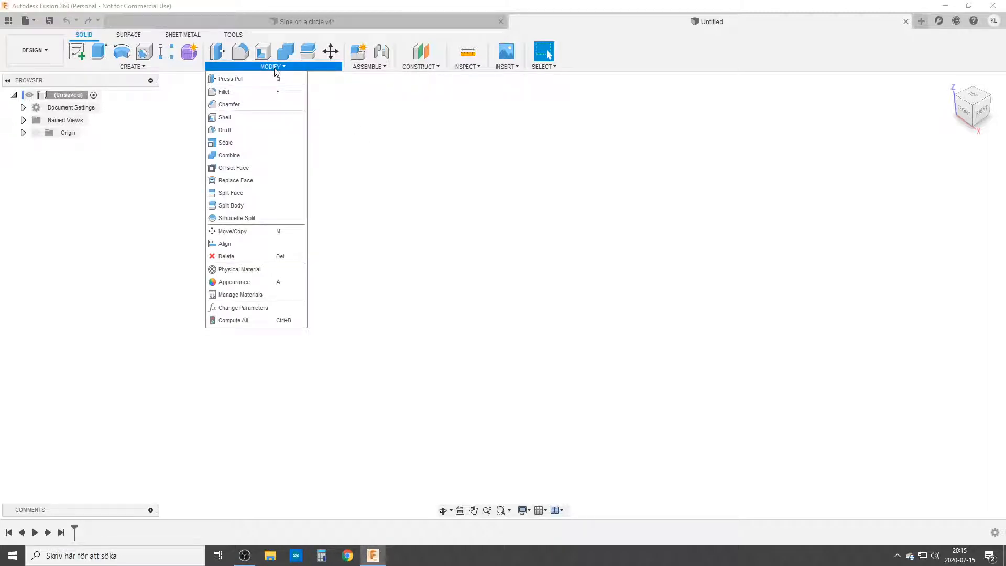
{"action": "left_click", "coordinate": [242, 307]}
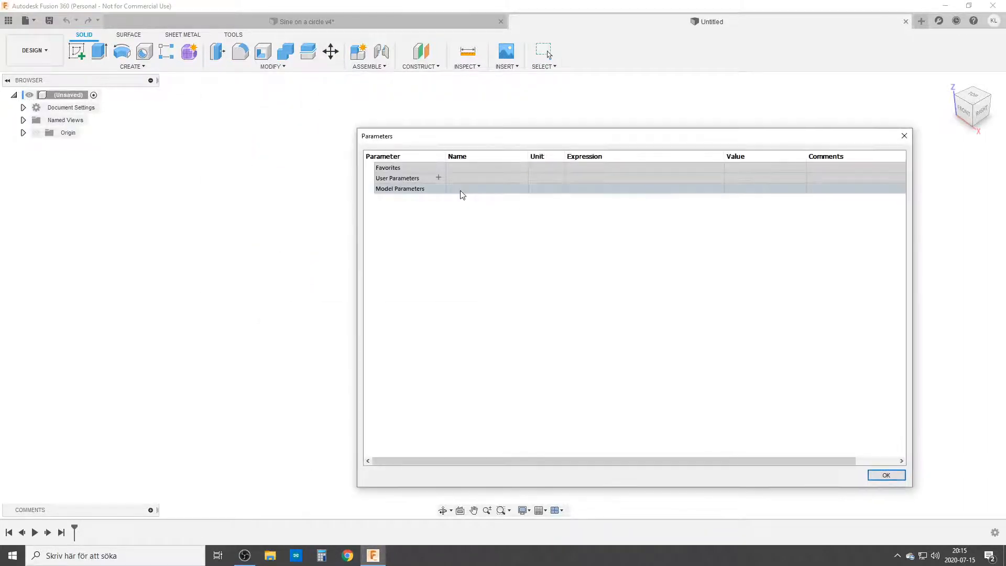
{"action": "left_click", "coordinate": [438, 178]}
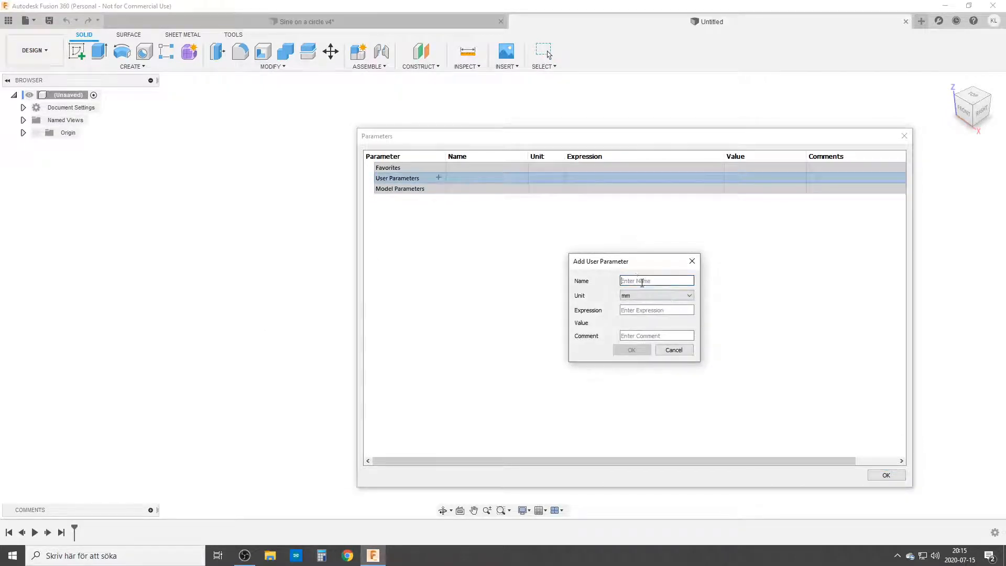
{"action": "type", "text": "C"}
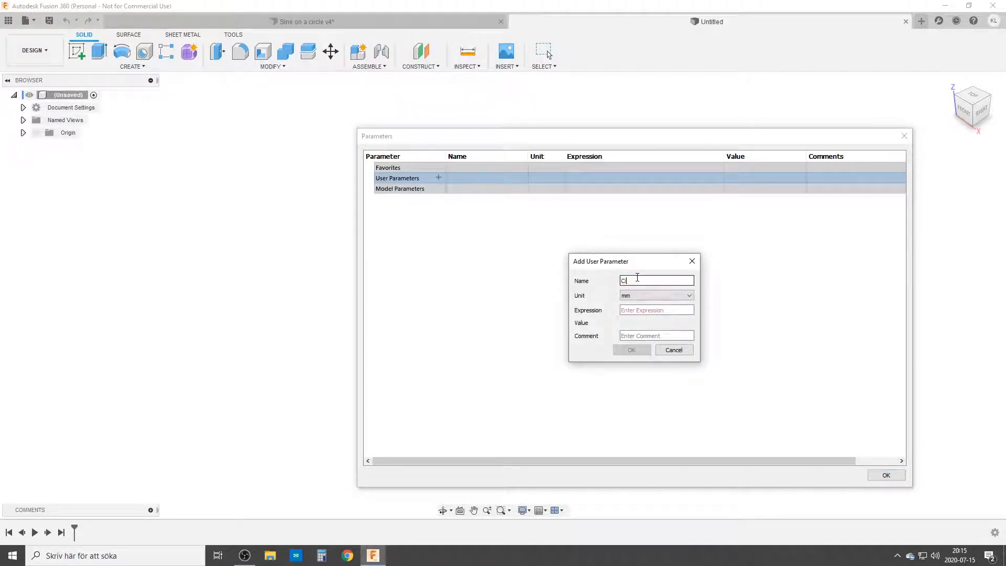
{"action": "type", "text": "irc_diam"}
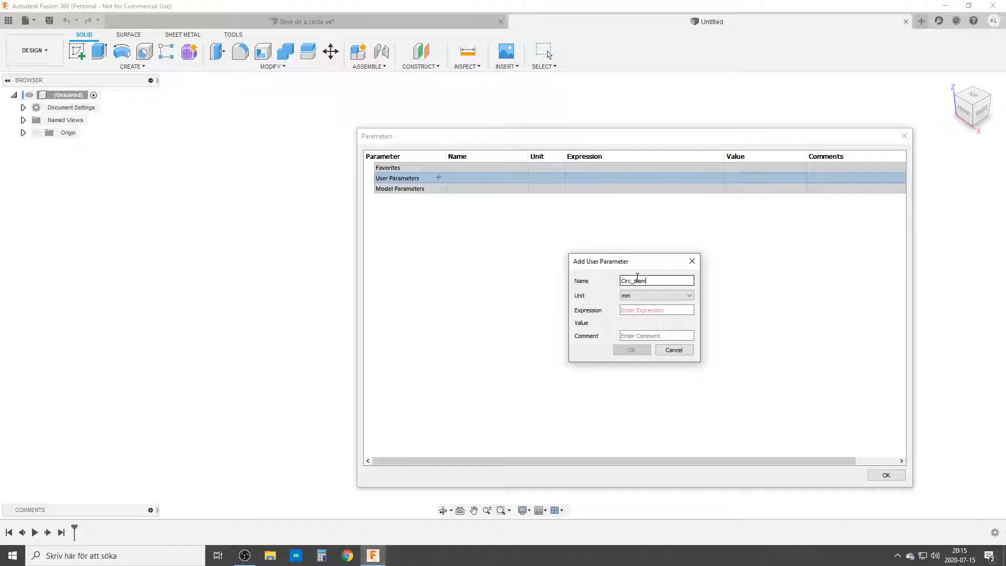
{"action": "type", "text": "1"}
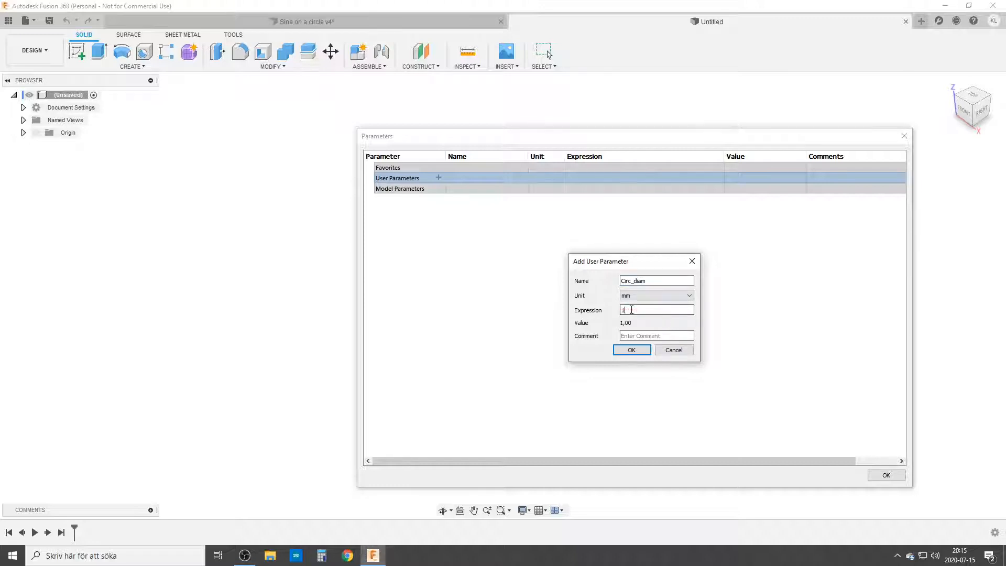
{"action": "type", "text": "100"}
{"action": "left_click", "coordinate": [656, 279]}
{"action": "type", "text": "radius"}
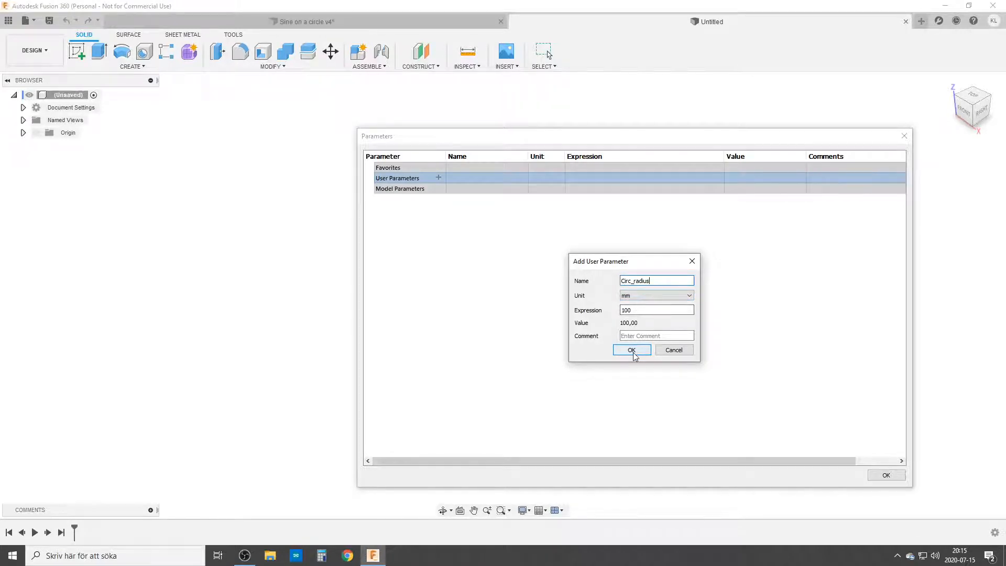
{"action": "left_click", "coordinate": [631, 351]}
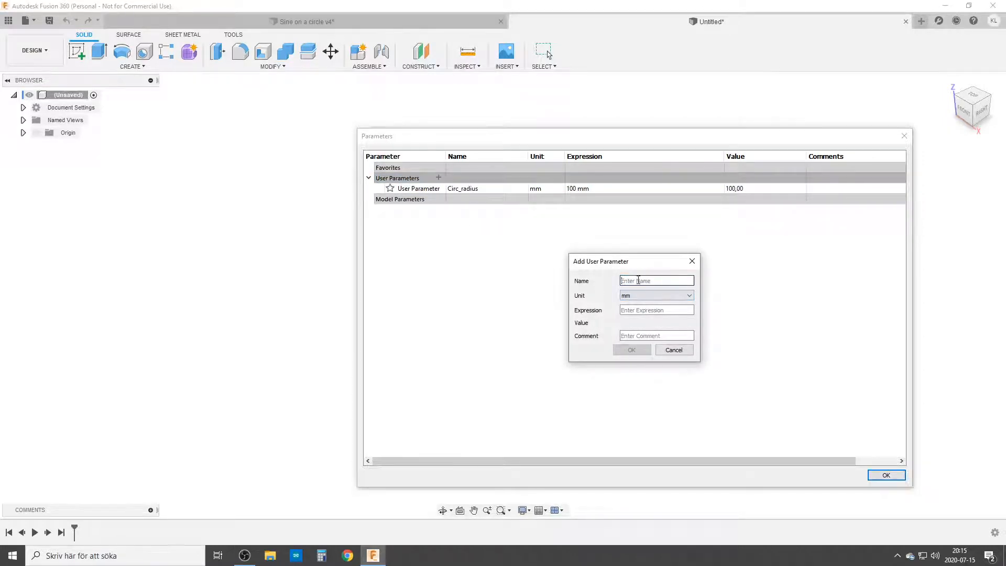
Step: Add a unitless user parameter Nr_Waves = 16
{"action": "type", "text": "Nr_Waves"}
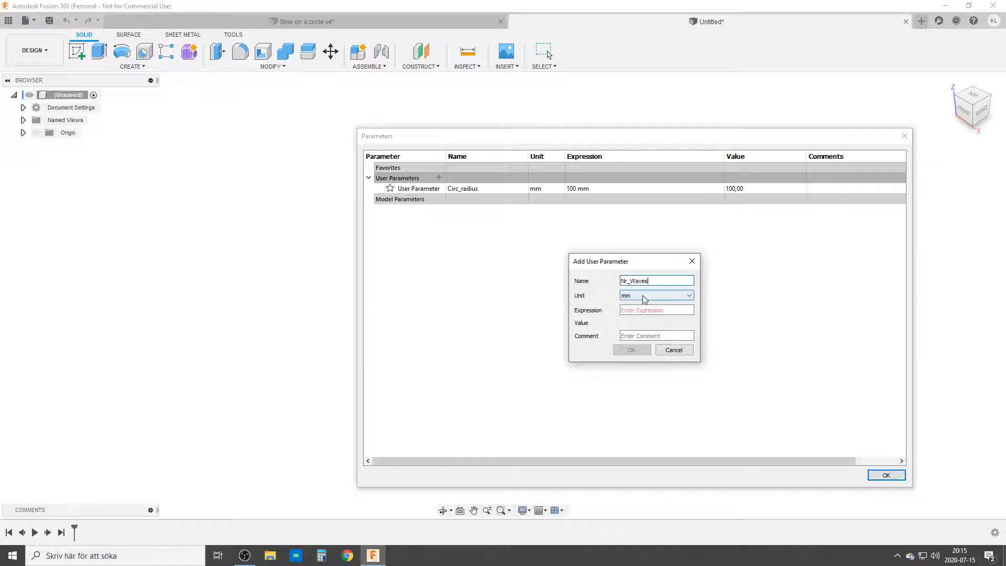
{"action": "left_click", "coordinate": [654, 296]}
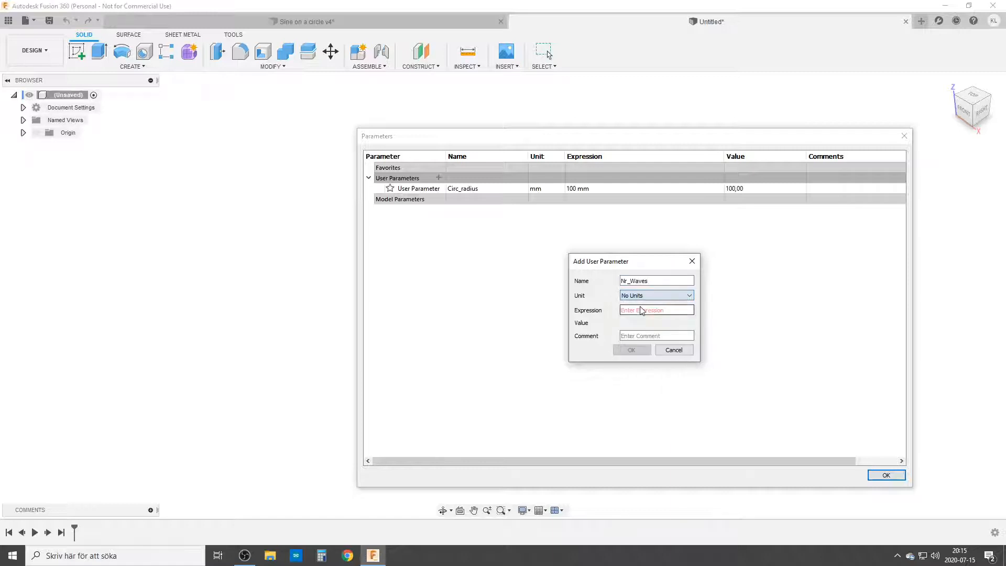
{"action": "type", "text": "16"}
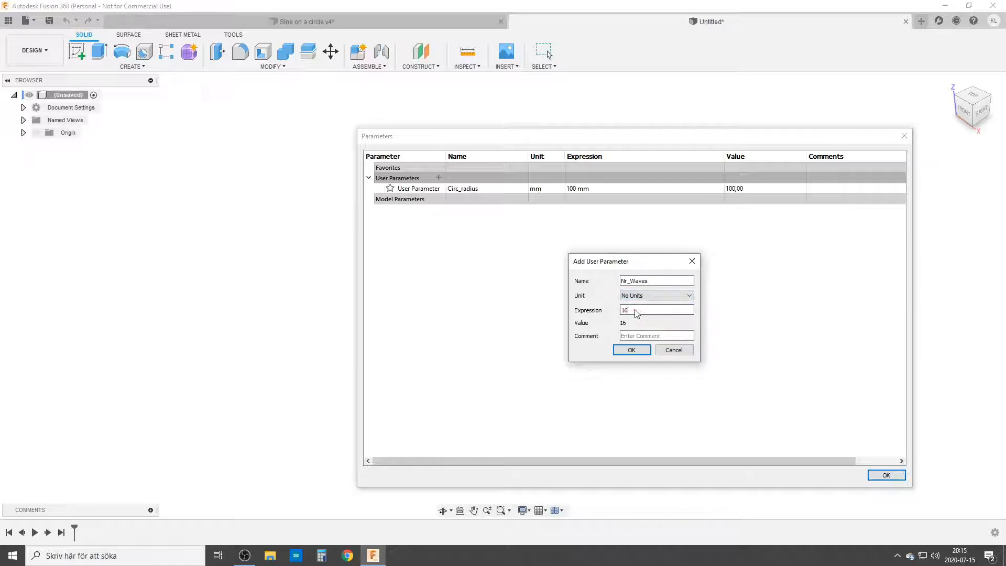
{"action": "left_click", "coordinate": [631, 350]}
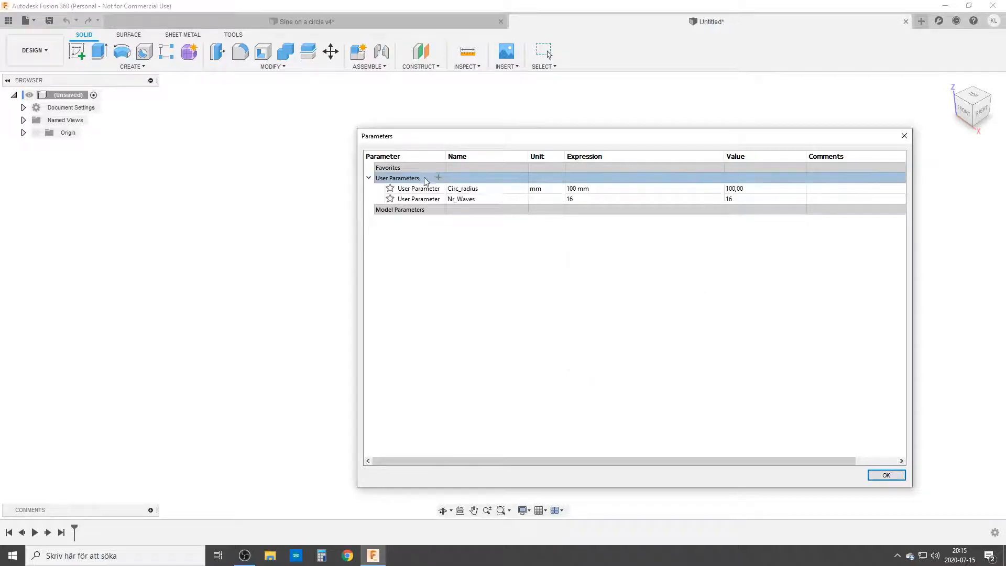
Step: Add user parameter Pipe_diam = 3 mm
{"action": "left_click", "coordinate": [438, 178]}
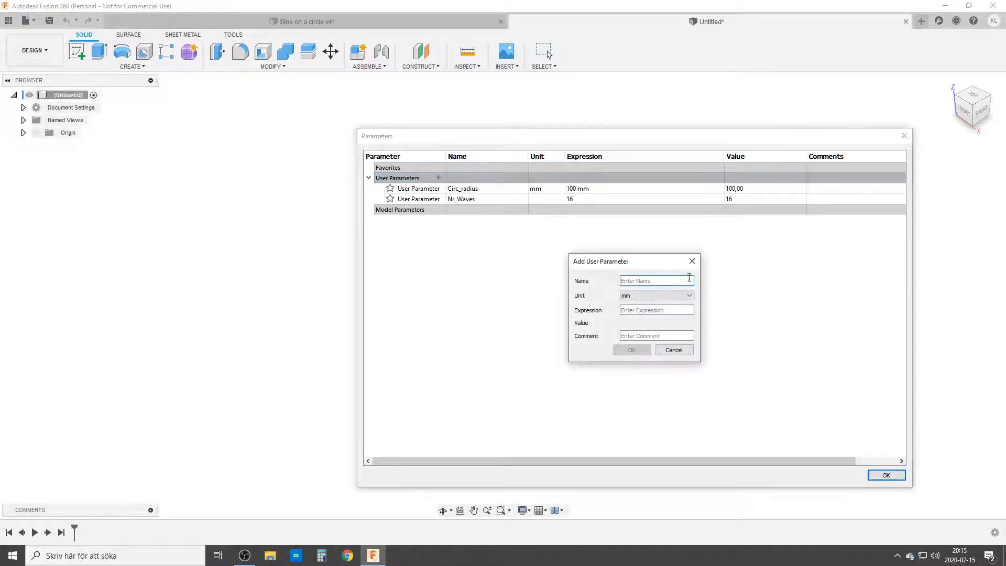
{"action": "type", "text": "P"}
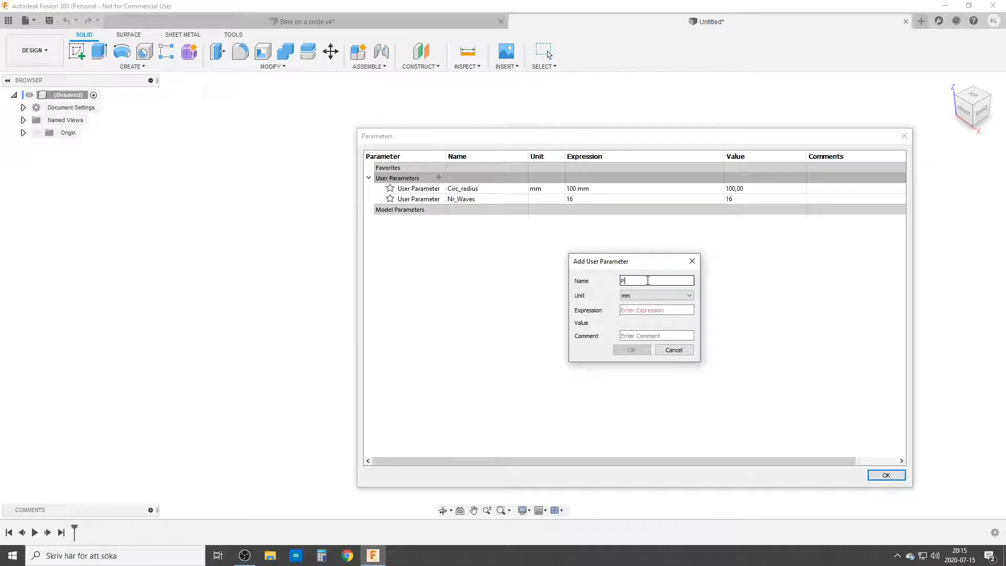
{"action": "type", "text": "ipe_diam"}
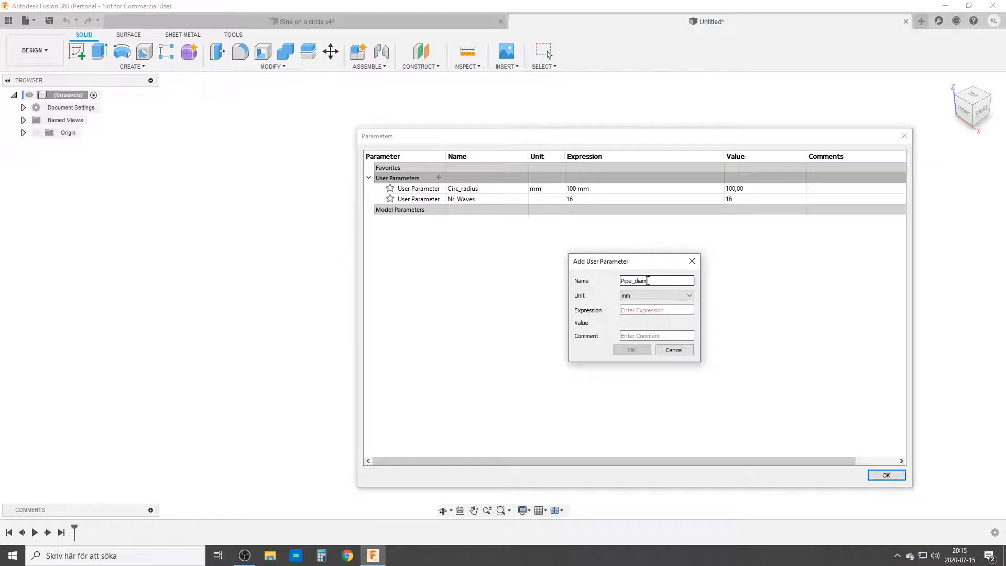
{"action": "type", "text": "3"}
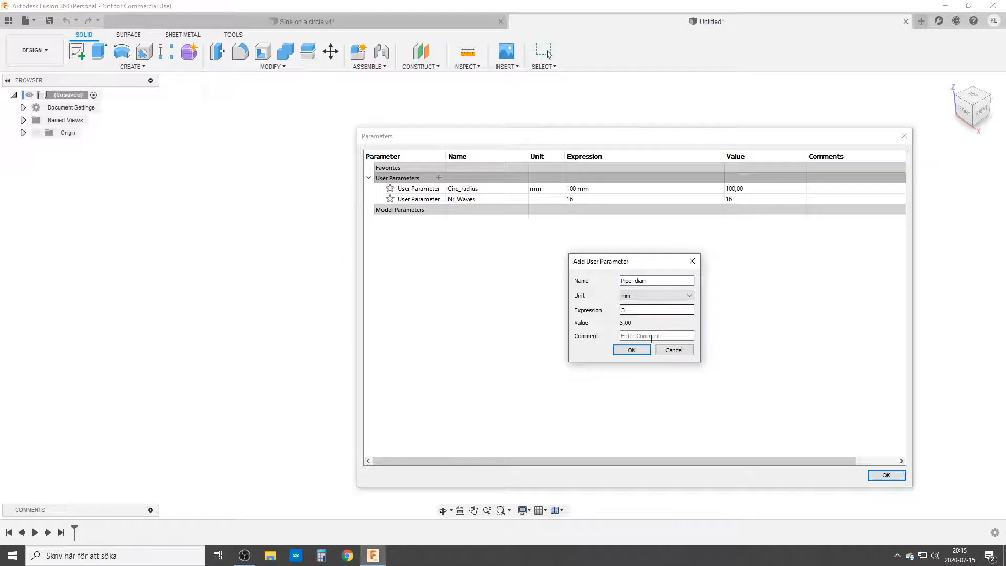
{"action": "left_click", "coordinate": [631, 350]}
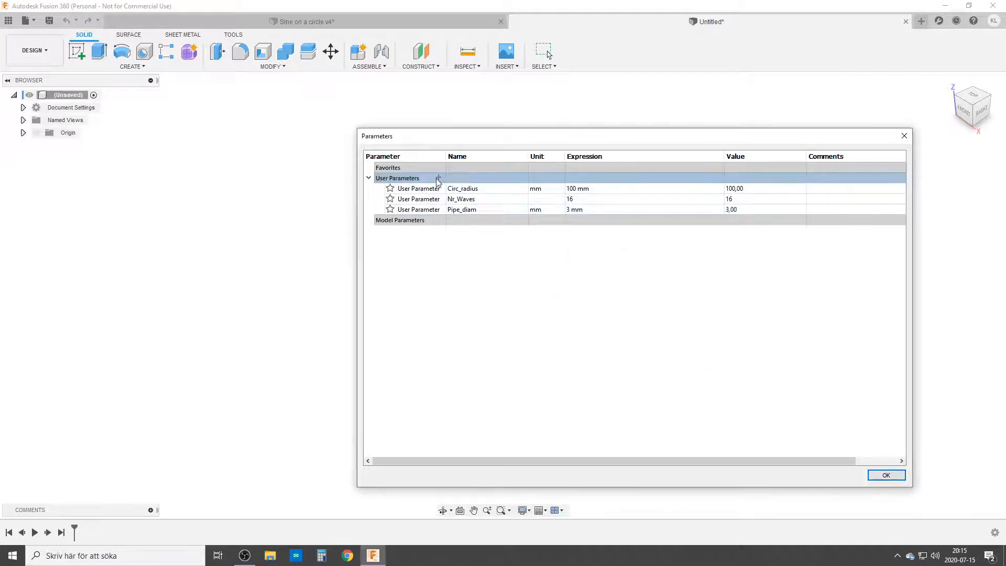
Step: Add Coil_height = (Circ_radius*2*PI)/Nr_Waves, evaluating to about 39.27 mm
{"action": "left_click", "coordinate": [438, 179]}
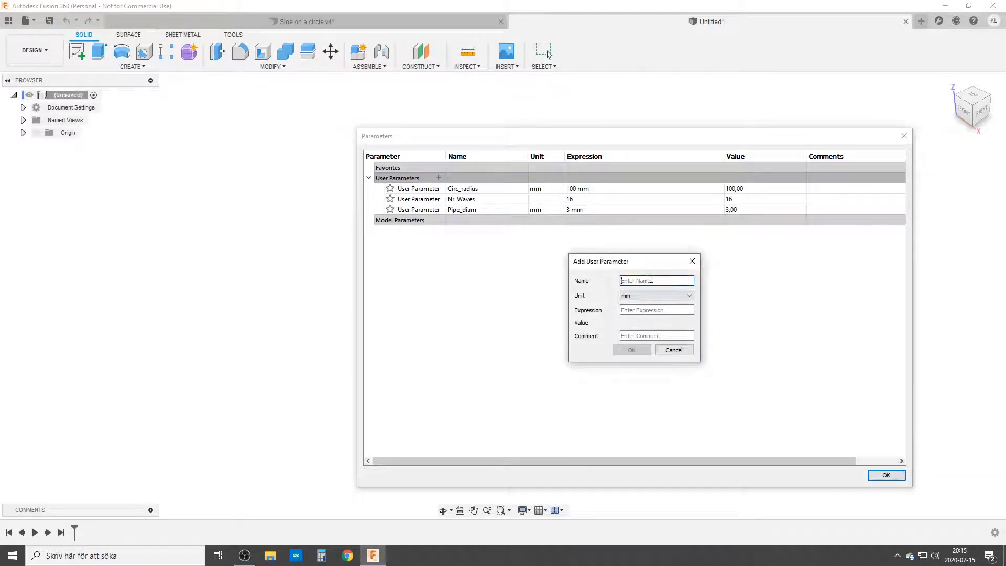
{"action": "type", "text": "Coil_height"}
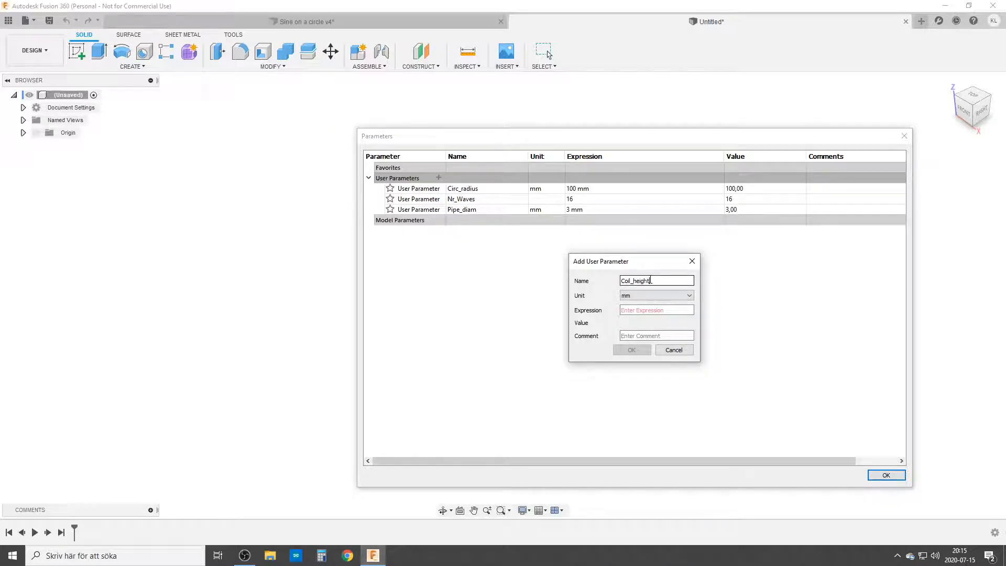
{"action": "left_click", "coordinate": [656, 311]}
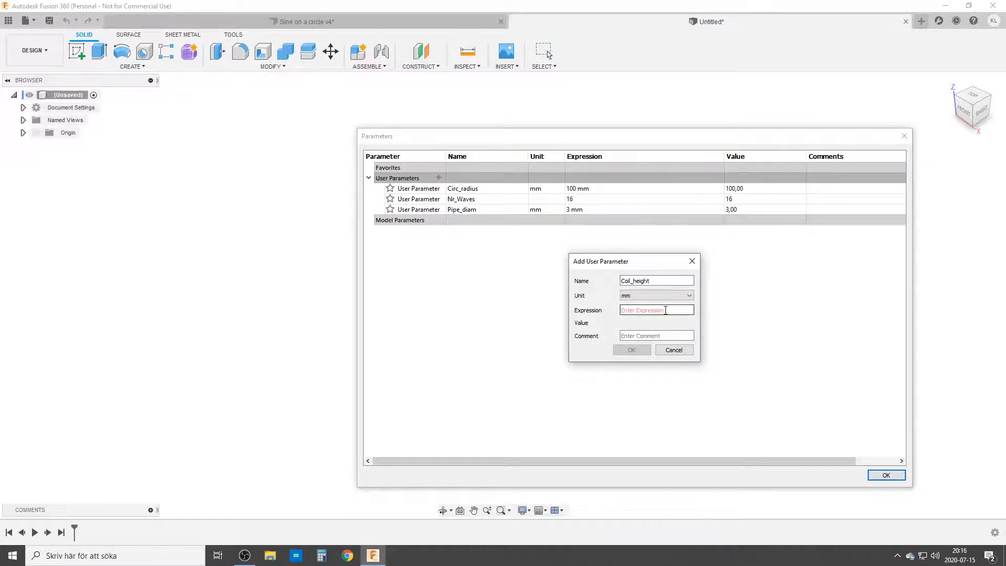
{"action": "type", "text": "("}
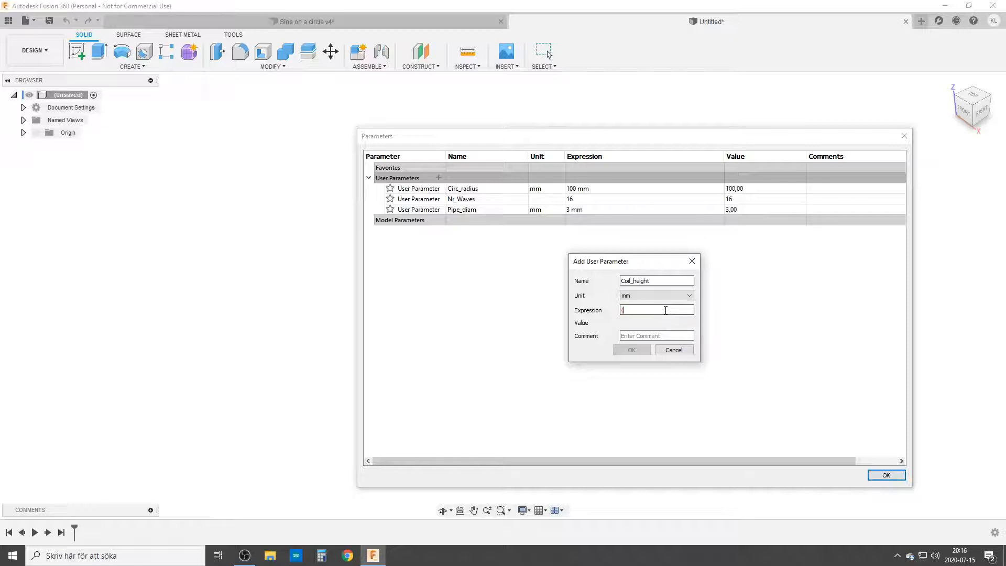
{"action": "type", "text": "Cir"}
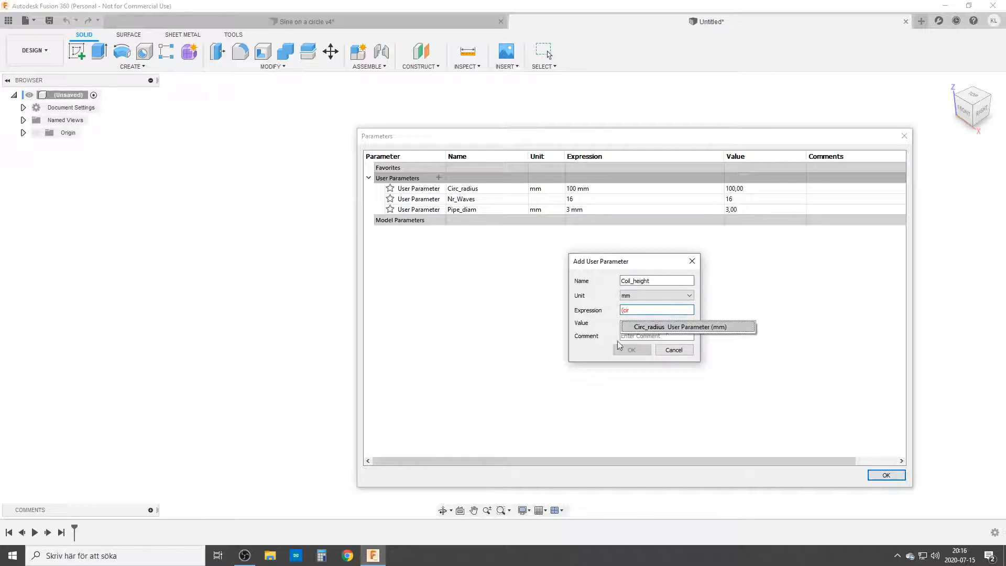
{"action": "left_click", "coordinate": [687, 328]}
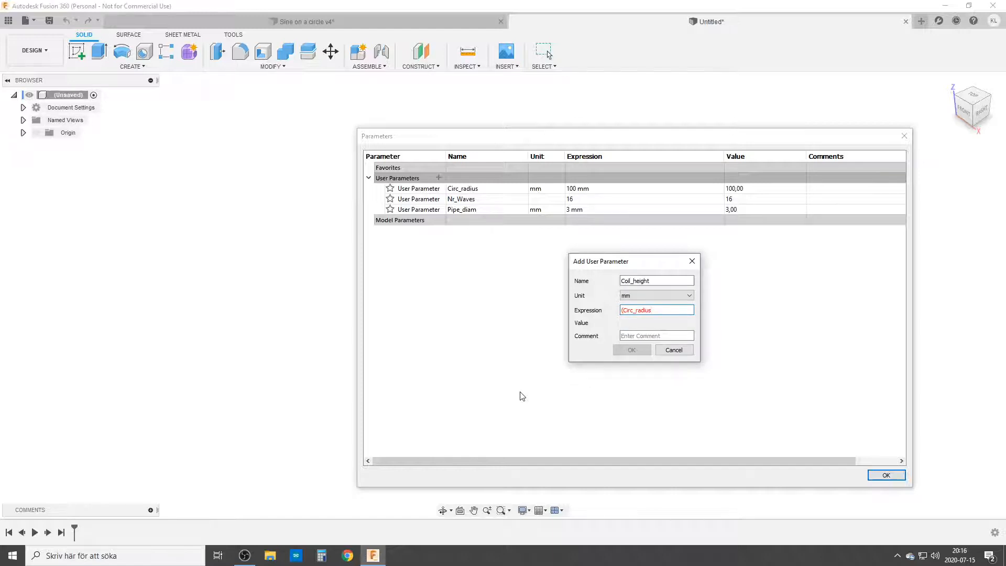
{"action": "type", "text": "*2*P"}
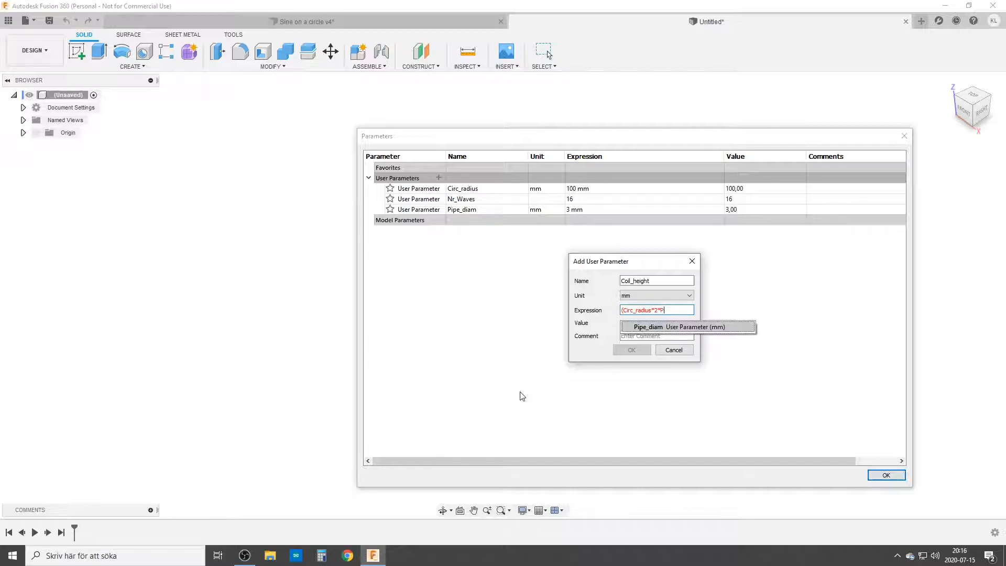
{"action": "type", "text": "I)"}
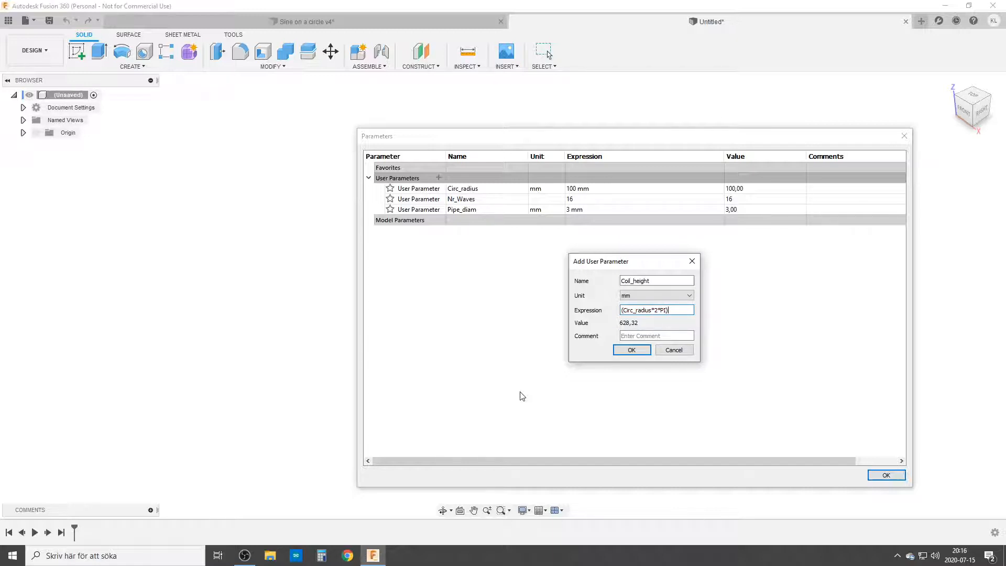
{"action": "type", "text": "/nr"}
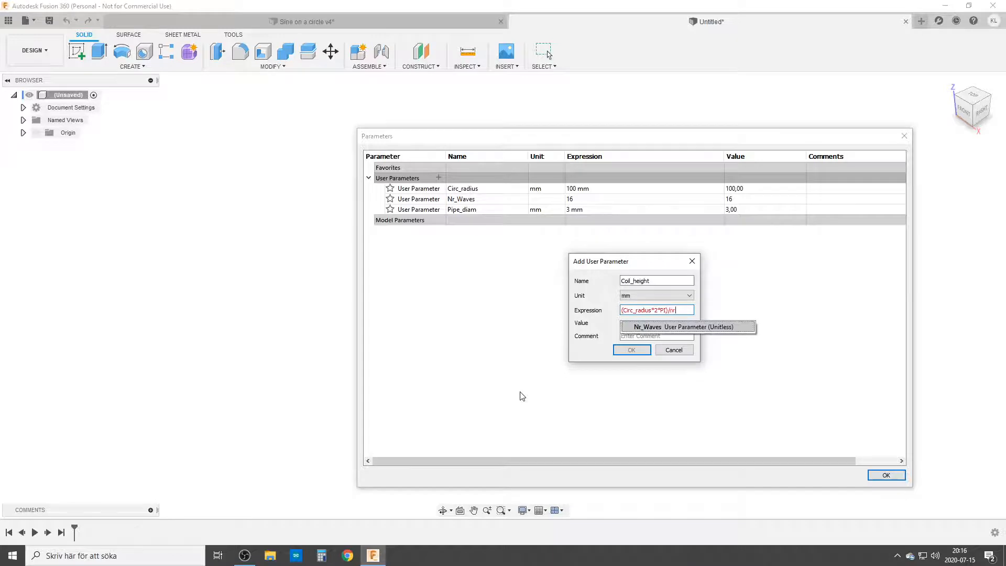
{"action": "left_click", "coordinate": [686, 327]}
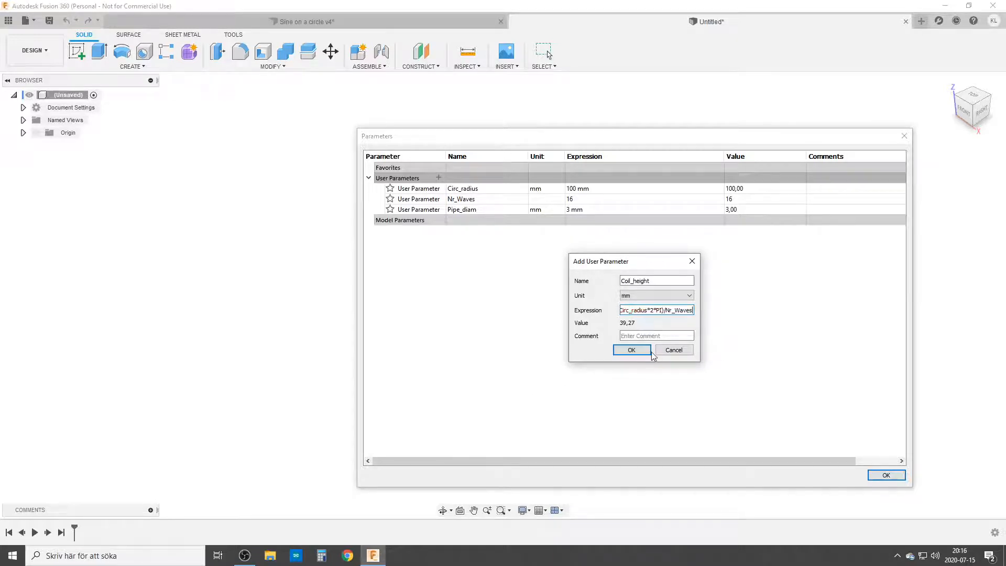
{"action": "left_click", "coordinate": [632, 350]}
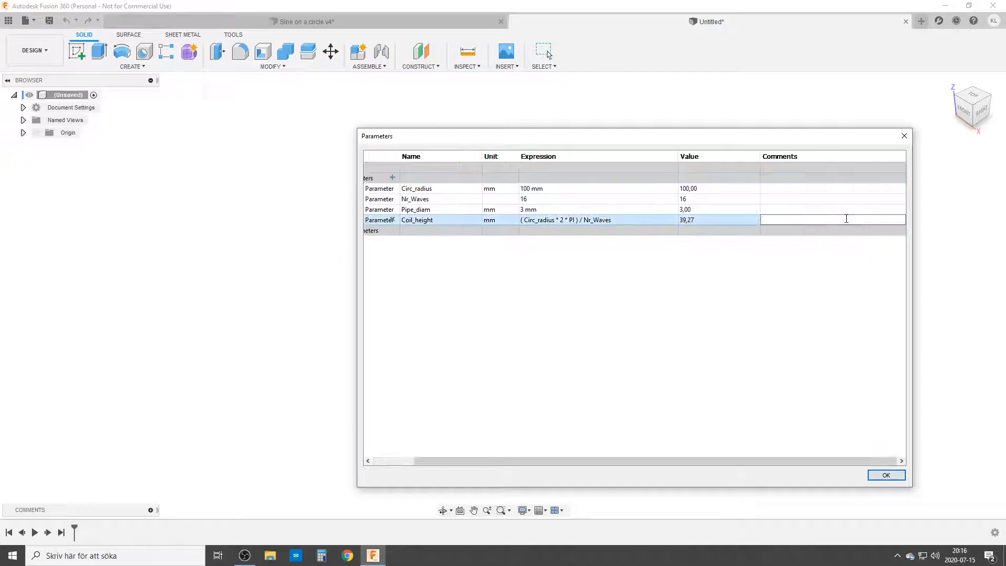
Step: Enter CALC as the Coil_height comment and begin another user parameter
{"action": "type", "text": "CALC"}
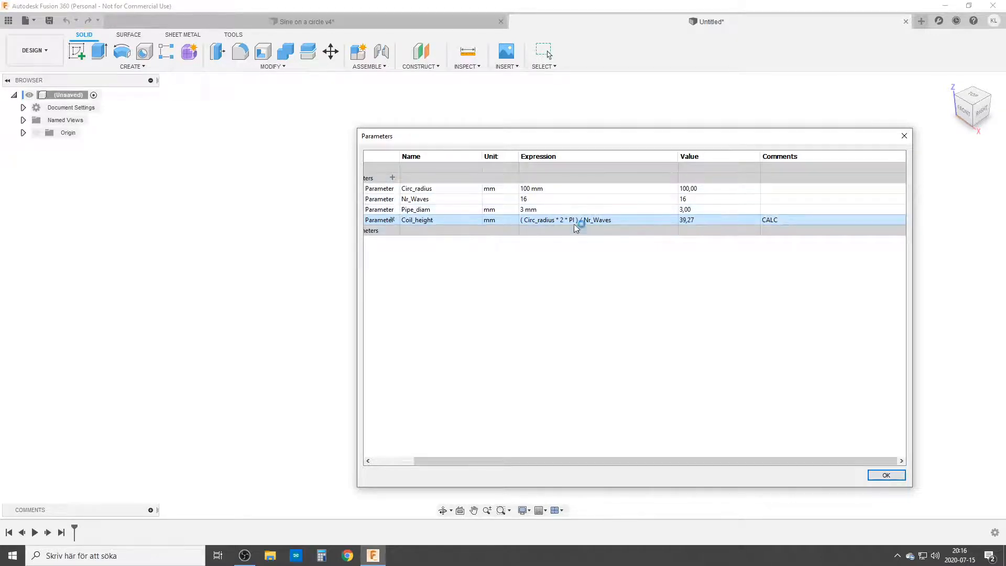
{"action": "left_click", "coordinate": [392, 178]}
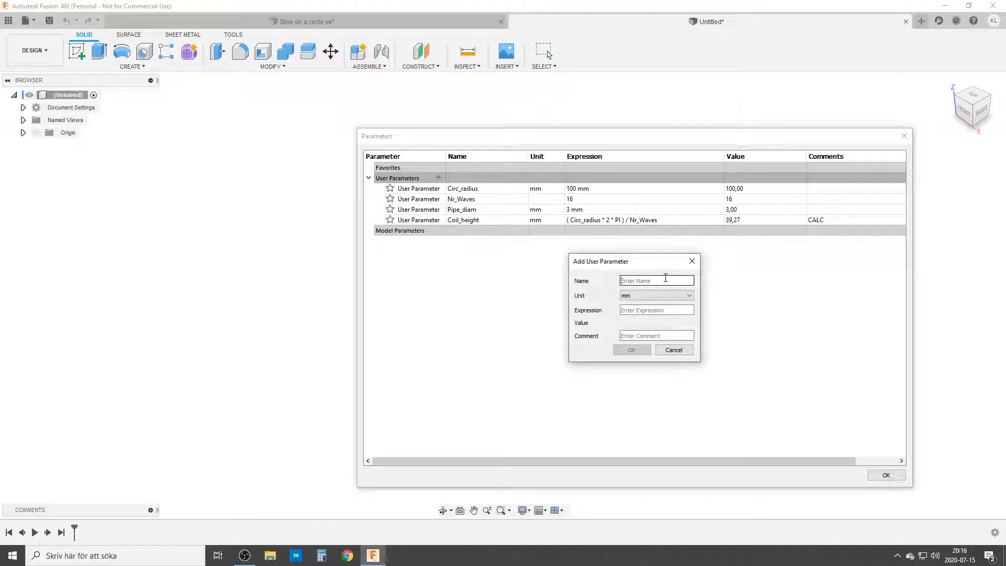
Step: Add Coil_diam = (Coil_height/2)-Pipe_diam, about 16.63 mm, and close the parameters table
{"action": "type", "text": "Coil_diam"}
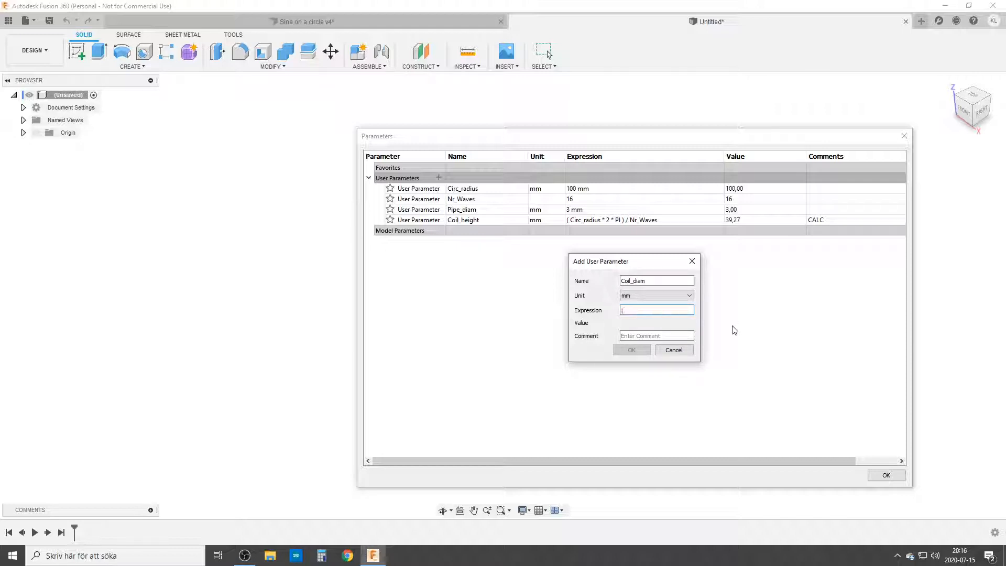
{"action": "type", "text": "Coil_height"}
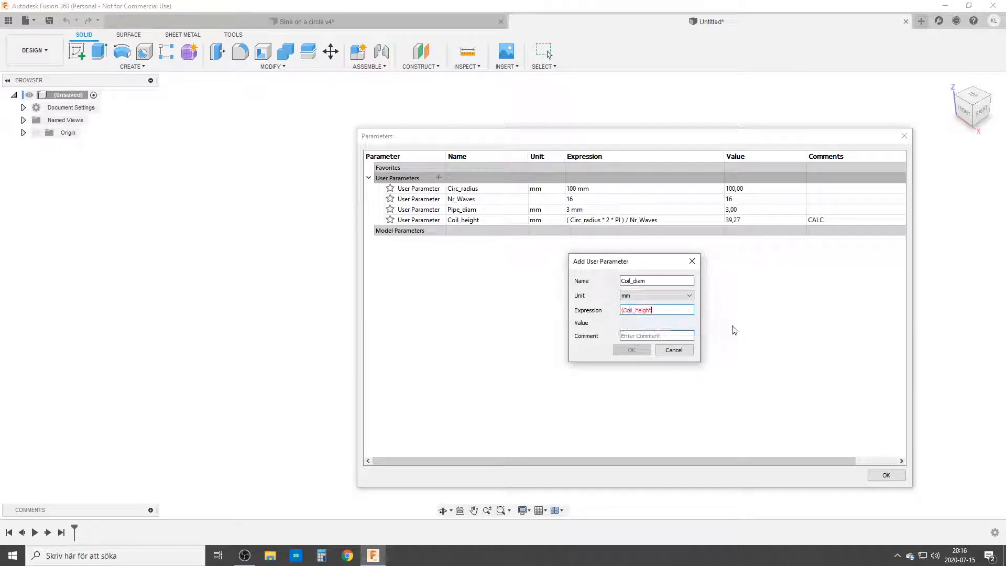
{"action": "type", "text": "/2"}
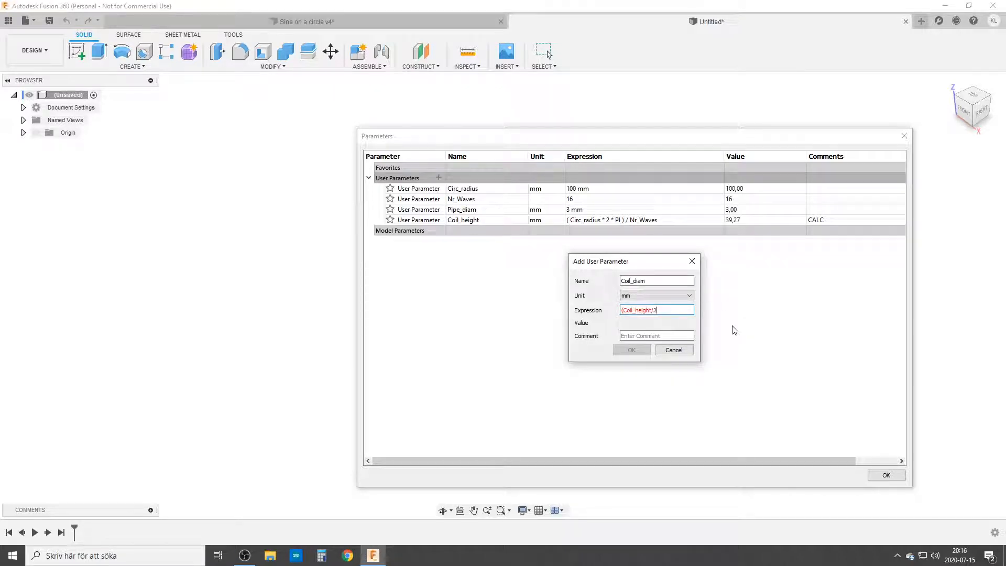
{"action": "type", "text": ")-"}
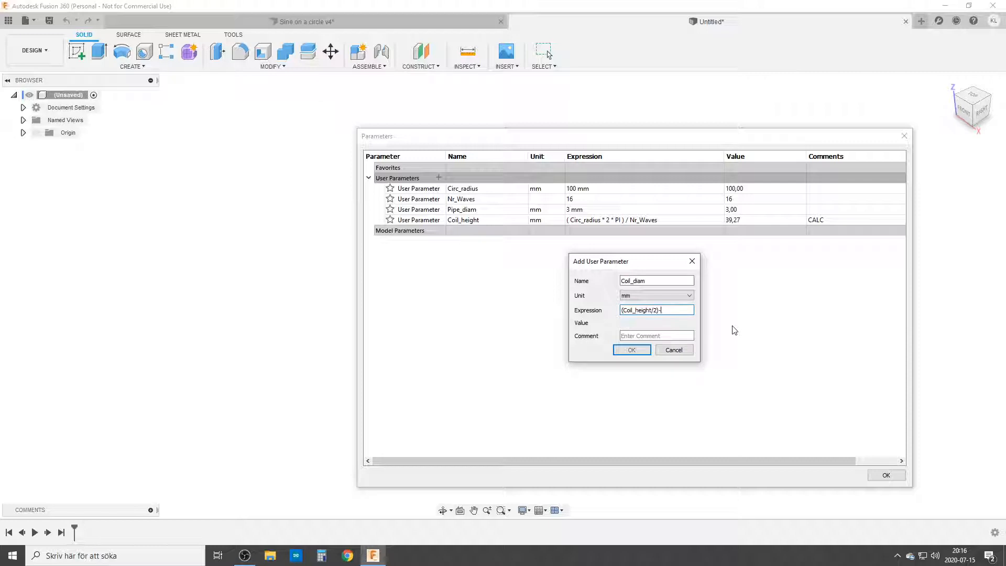
{"action": "type", "text": "p"}
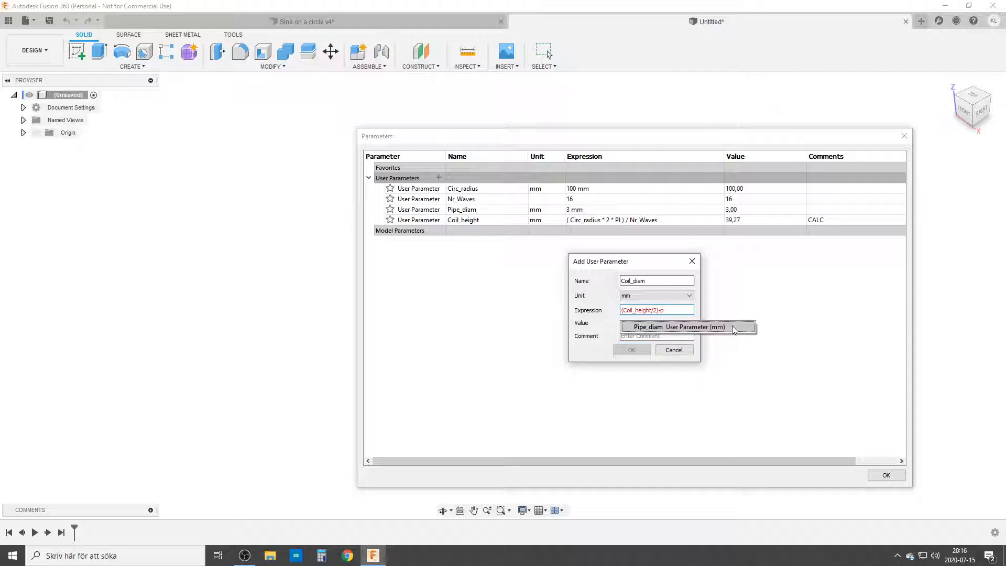
{"action": "left_click", "coordinate": [678, 328]}
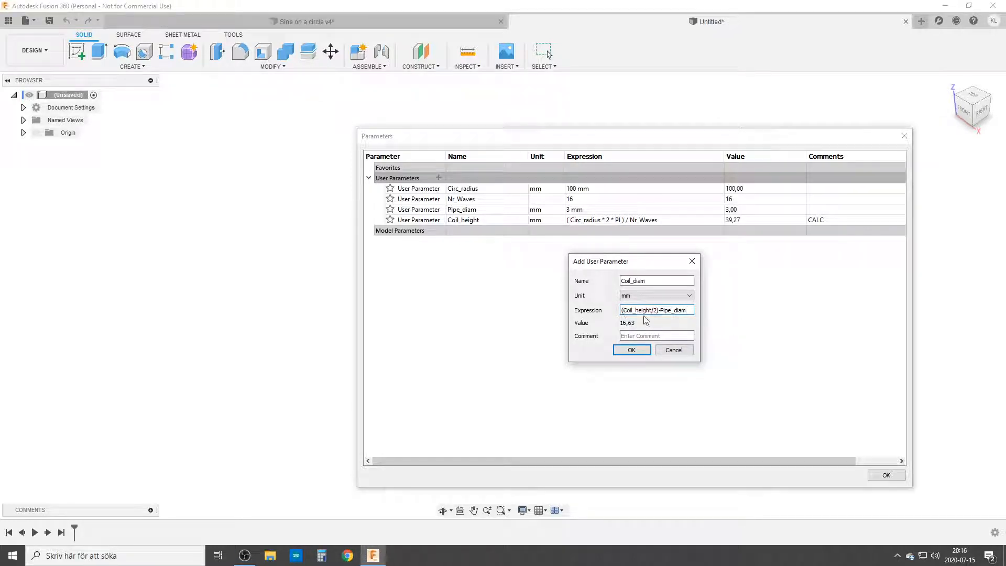
{"action": "left_click", "coordinate": [655, 311]}
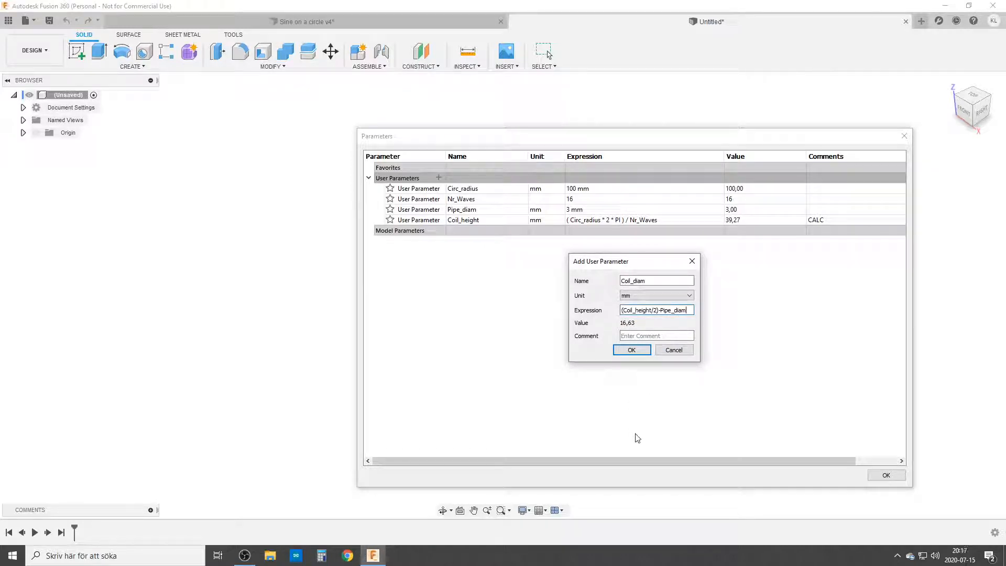
{"action": "mouse_move", "coordinate": [642, 372]}
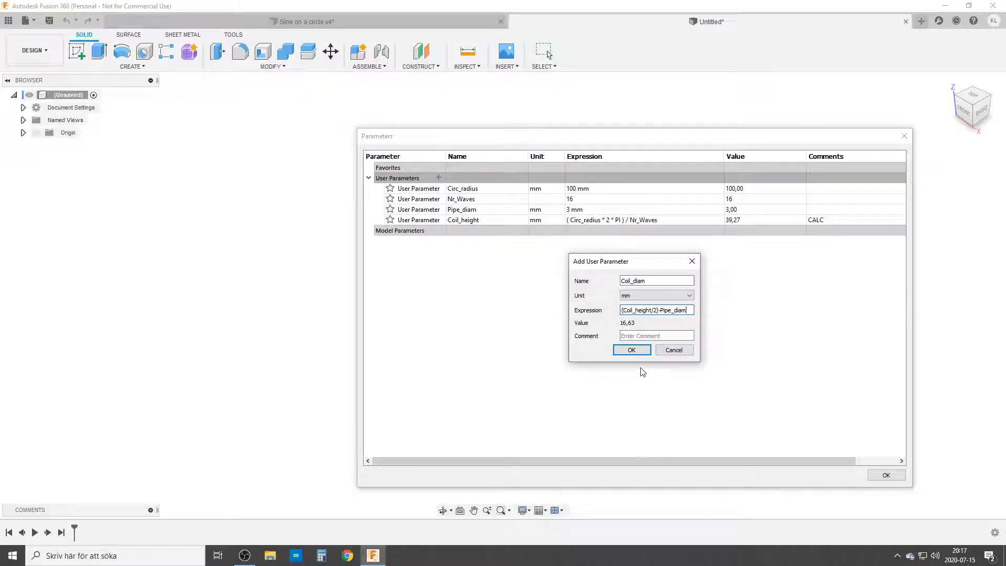
{"action": "left_click", "coordinate": [631, 350]}
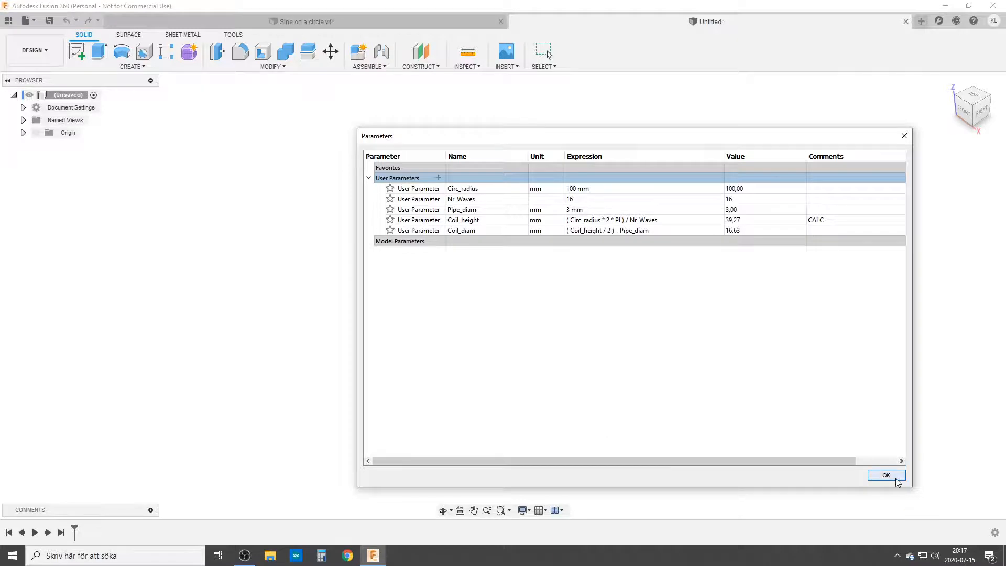
{"action": "left_click", "coordinate": [887, 475]}
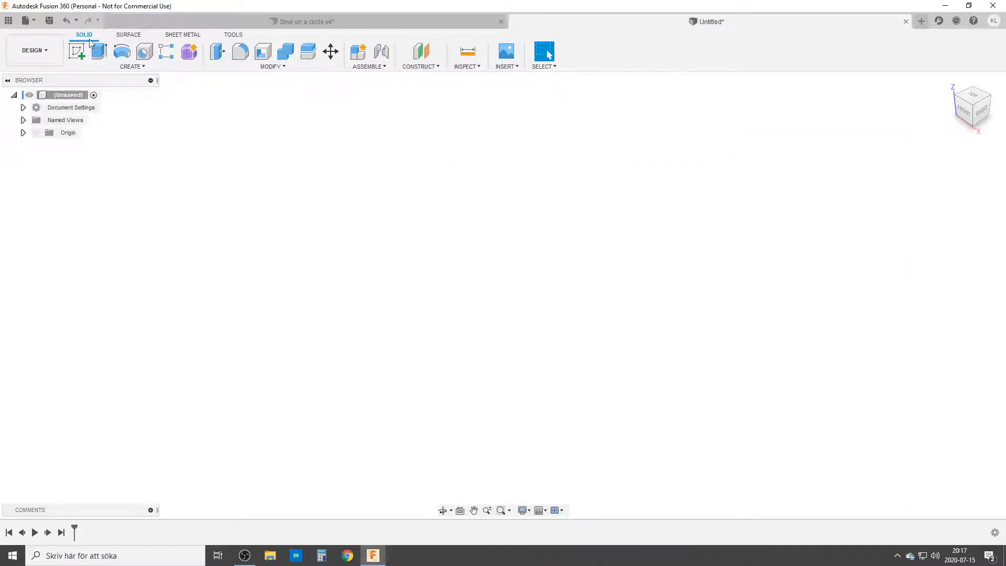
Step: Sketch a 100 mm line, a 22.5° construction wedge with an arc, and a Coil_diam dimension
{"action": "left_click", "coordinate": [77, 52]}
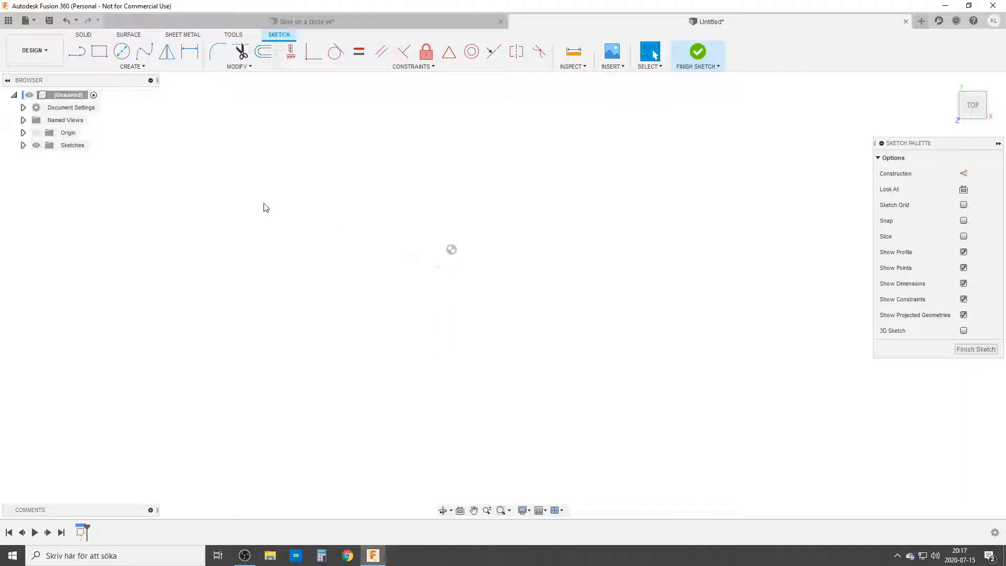
{"action": "left_click", "coordinate": [76, 52]}
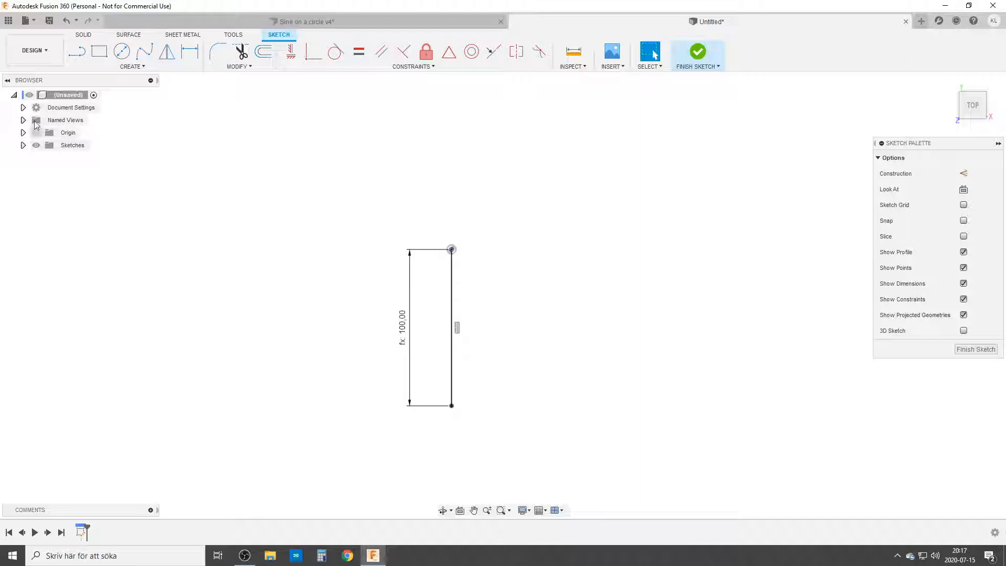
{"action": "left_click", "coordinate": [132, 66]}
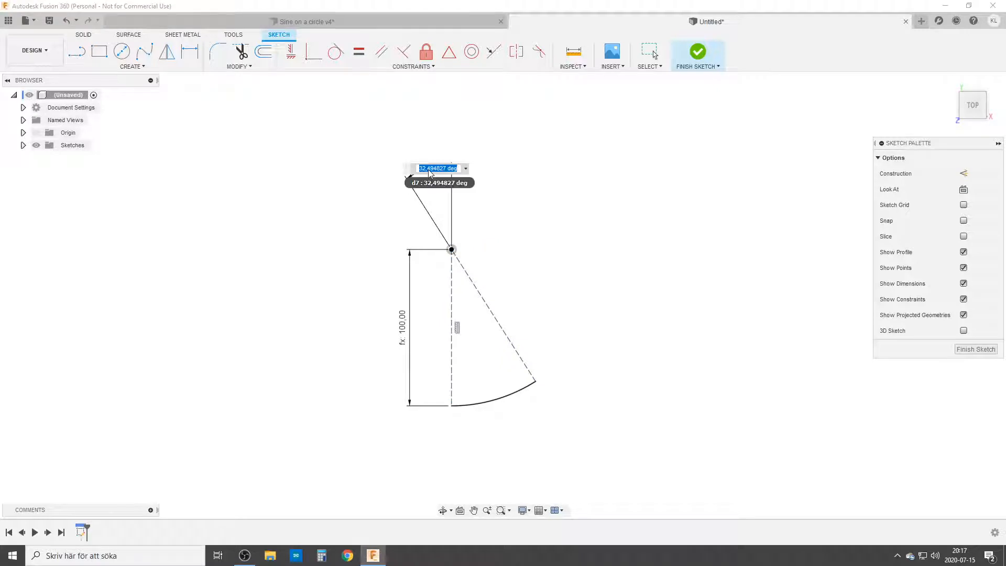
{"action": "type", "text": "380/"}
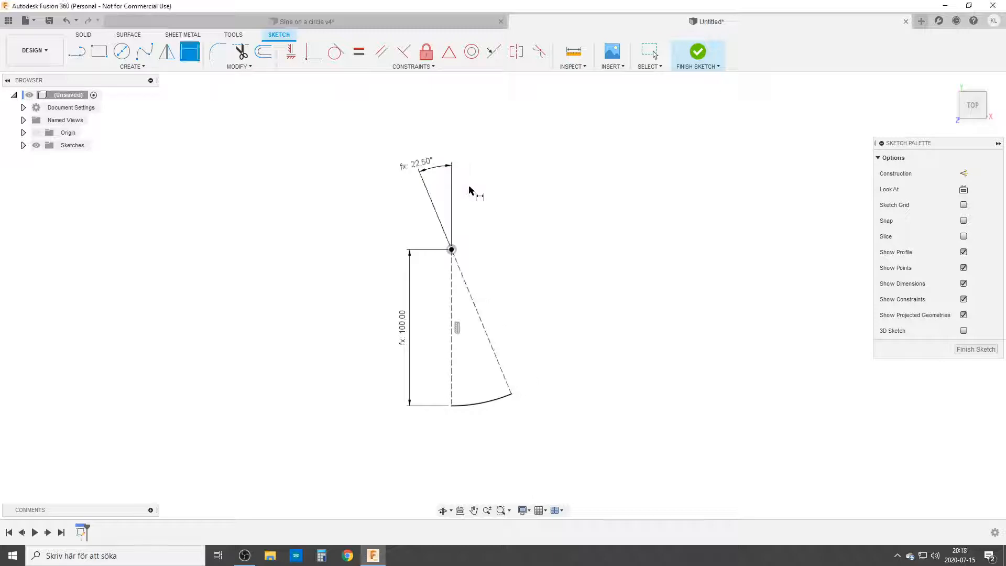
{"action": "left_click", "coordinate": [487, 403]}
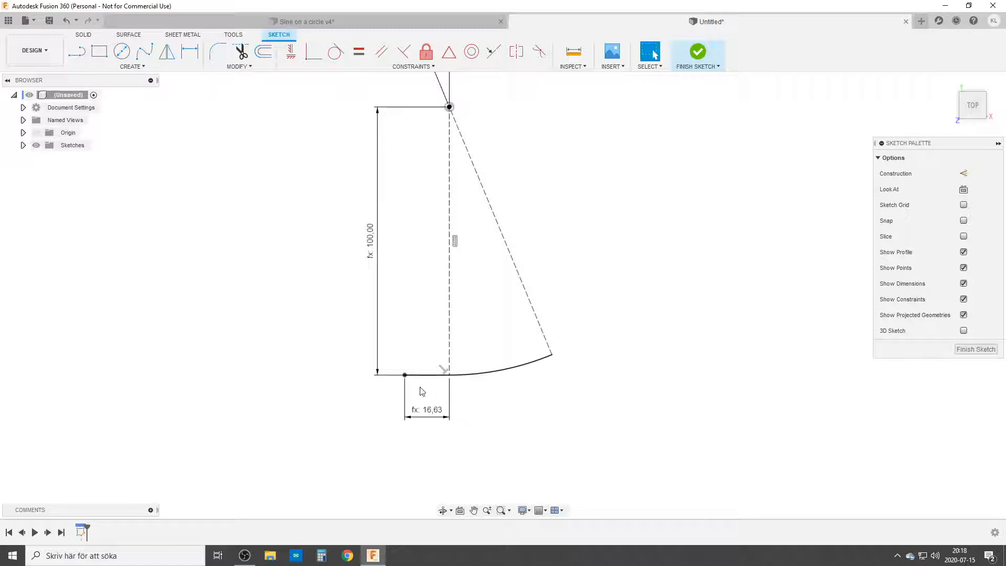
{"action": "mouse_move", "coordinate": [436, 427]}
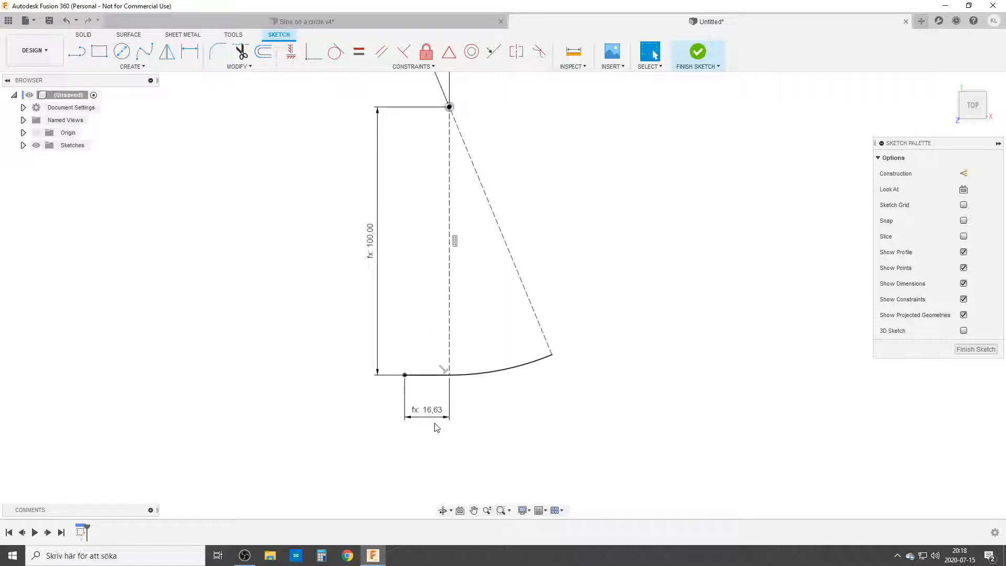
{"action": "mouse_move", "coordinate": [987, 377]}
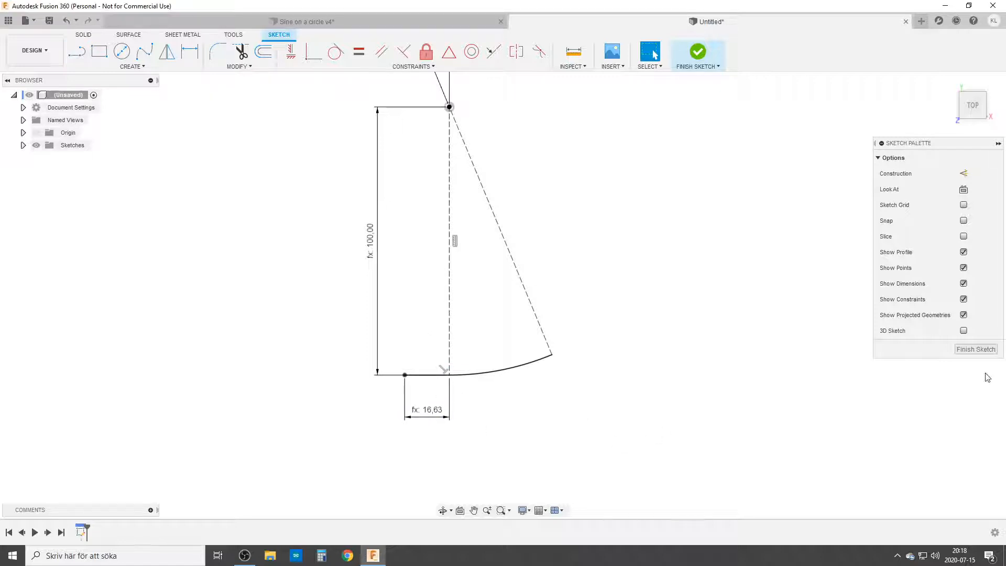
Step: Finish the sketch and pick the arc as the sheet-metal flange profile
{"action": "left_click", "coordinate": [699, 51]}
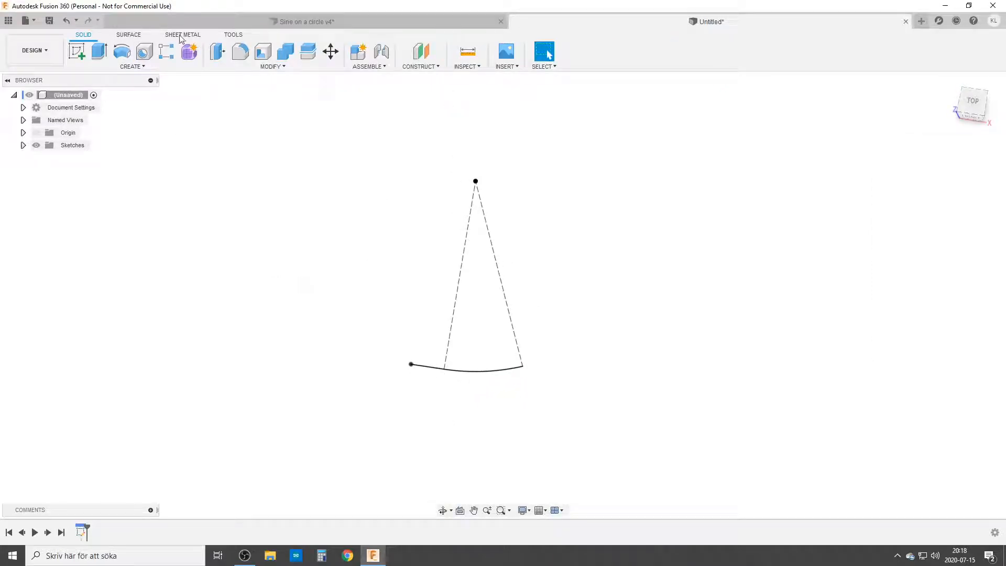
{"action": "left_click", "coordinate": [183, 35]}
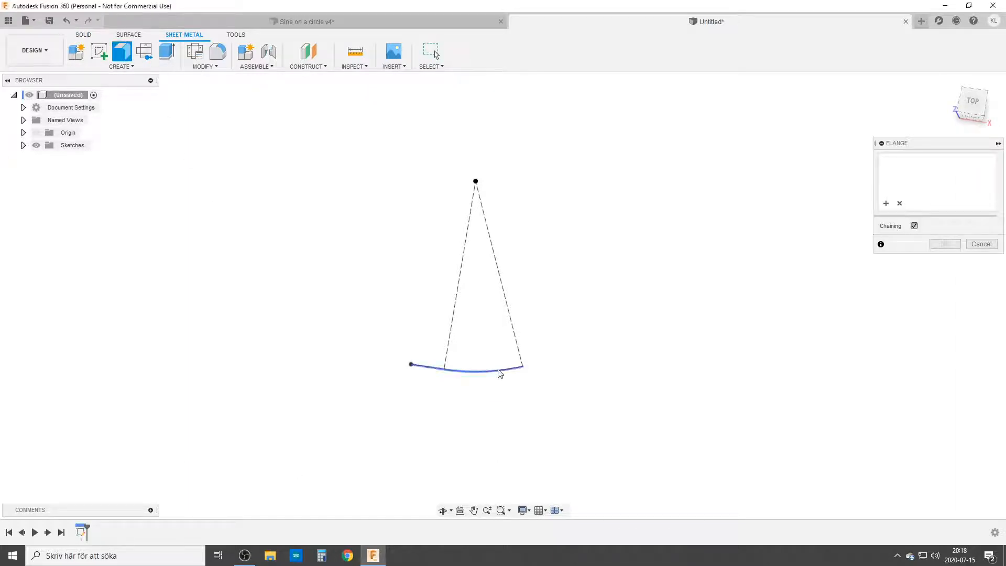
{"action": "left_click", "coordinate": [499, 368]}
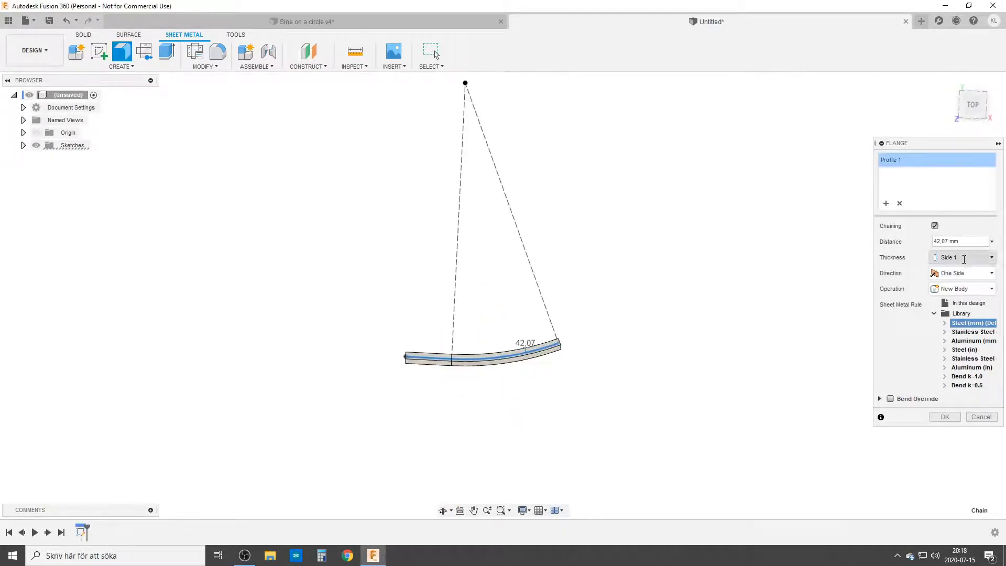
Step: Create the flange with thickness on Side 2, Symmetric direction and distance Coil_diam*2
{"action": "left_click", "coordinate": [991, 258]}
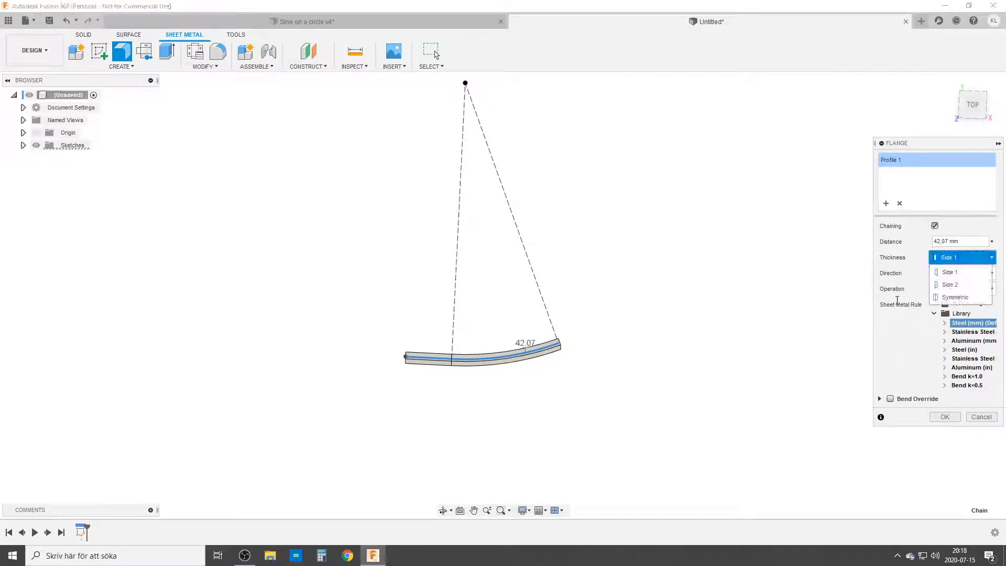
{"action": "left_click", "coordinate": [950, 285]}
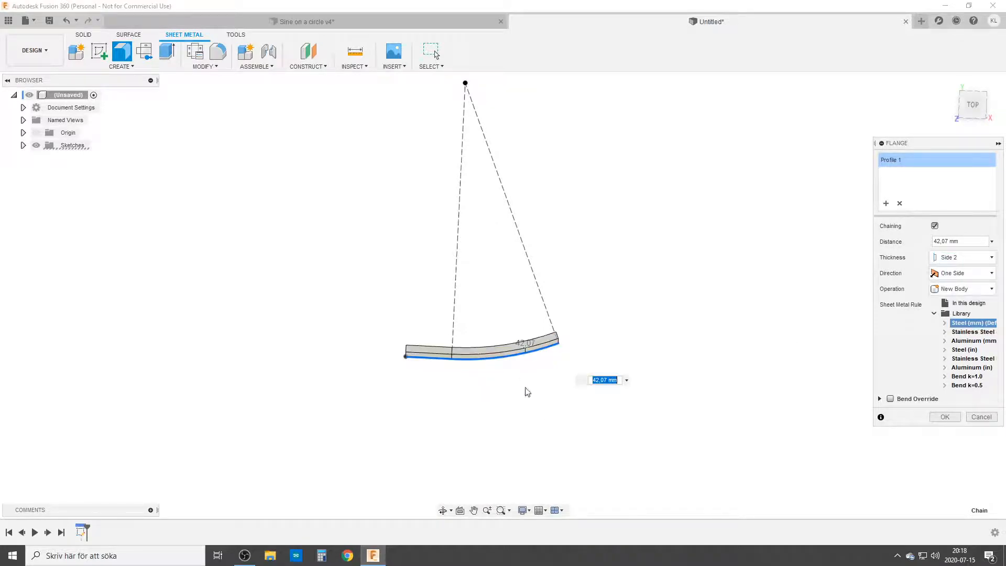
{"action": "left_click", "coordinate": [962, 273]}
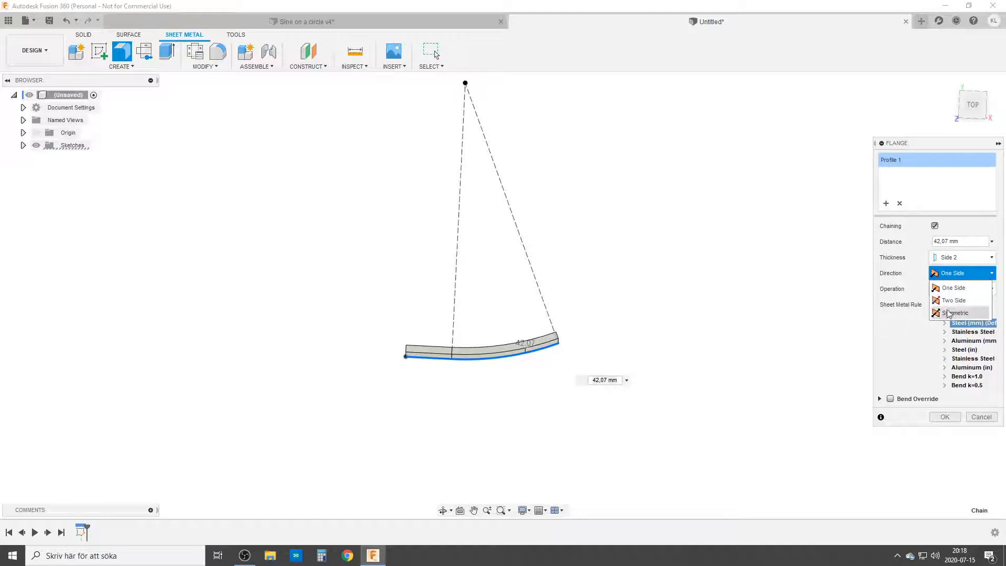
{"action": "left_click", "coordinate": [958, 313]}
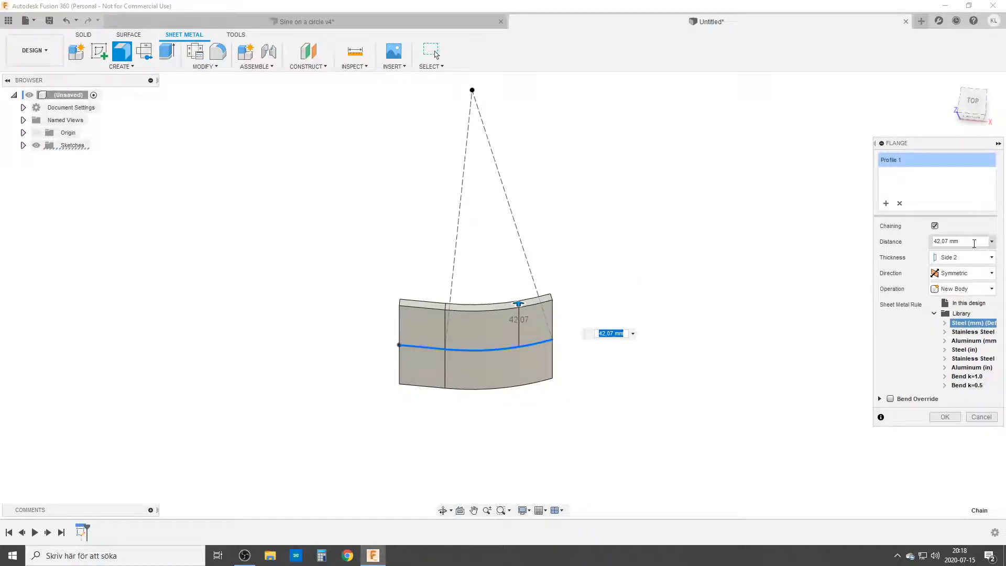
{"action": "type", "text": "c0"}
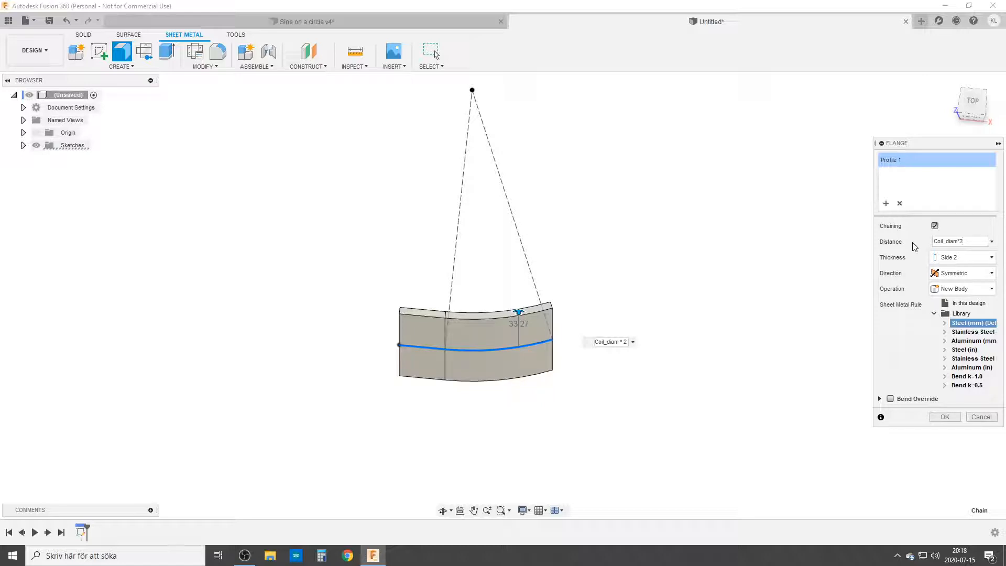
{"action": "left_click", "coordinate": [959, 241]}
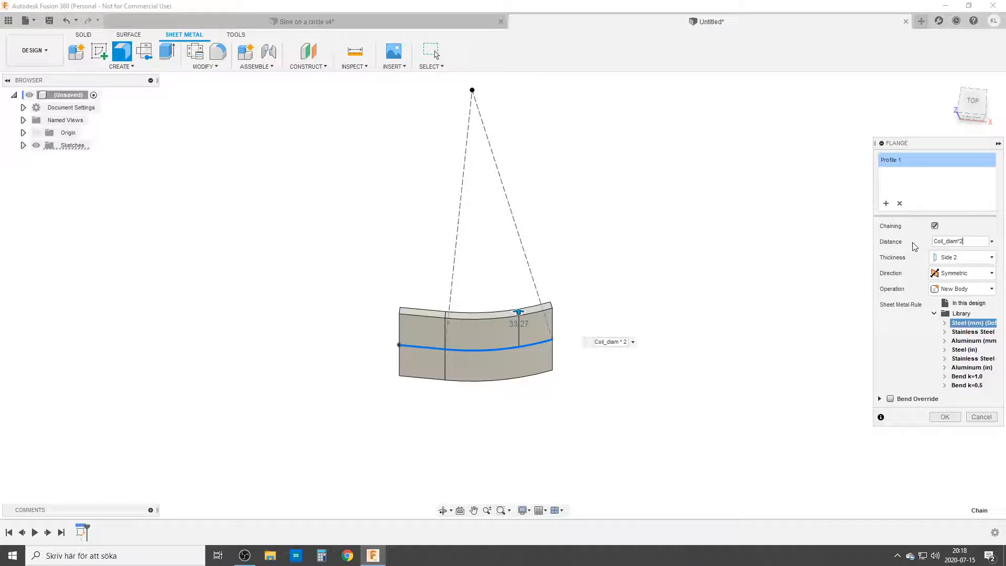
{"action": "left_click", "coordinate": [944, 416]}
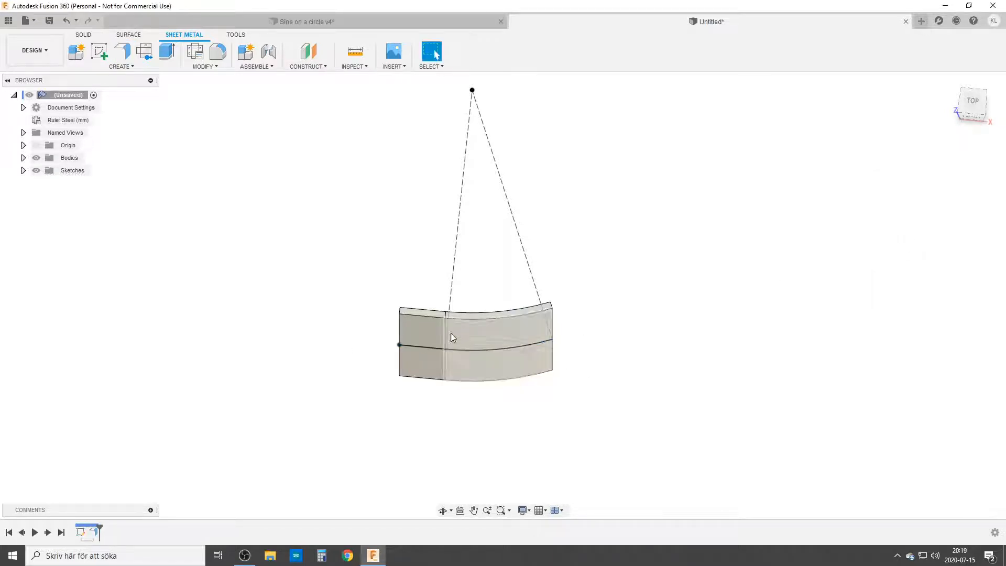
{"action": "mouse_move", "coordinate": [195, 52]}
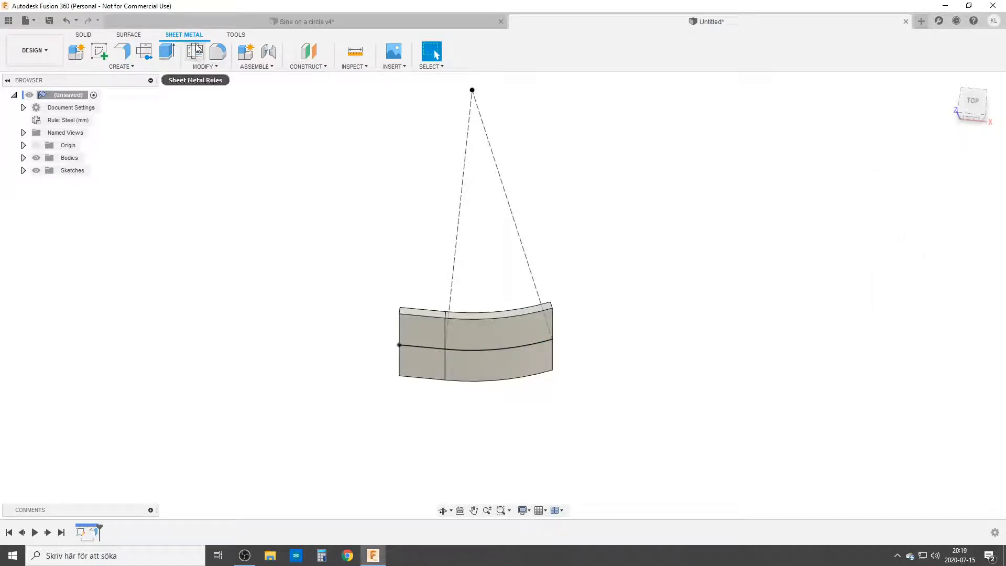
Step: Unfold the curved flange using its face as the stationary face
{"action": "left_click", "coordinate": [195, 50]}
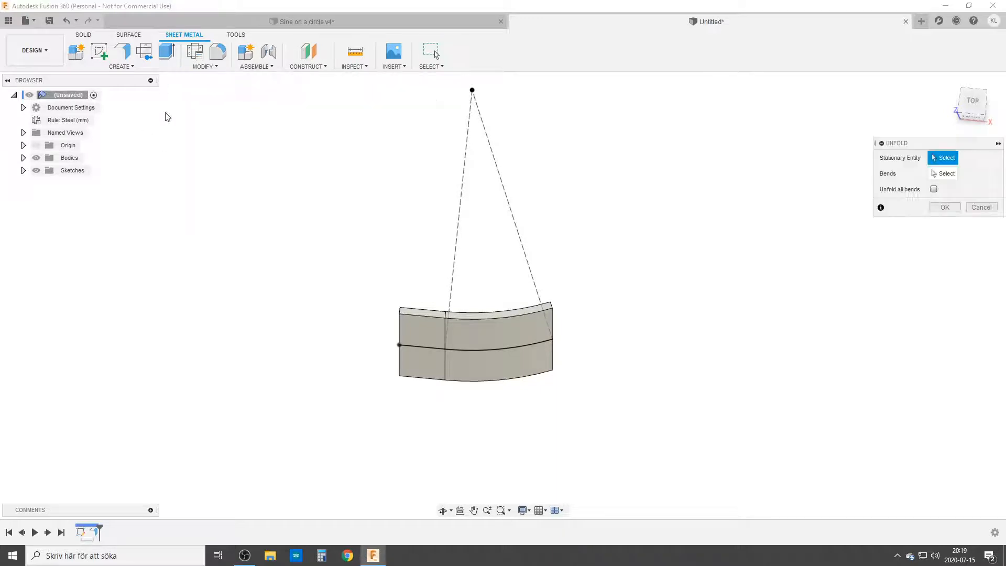
{"action": "left_click", "coordinate": [507, 344]}
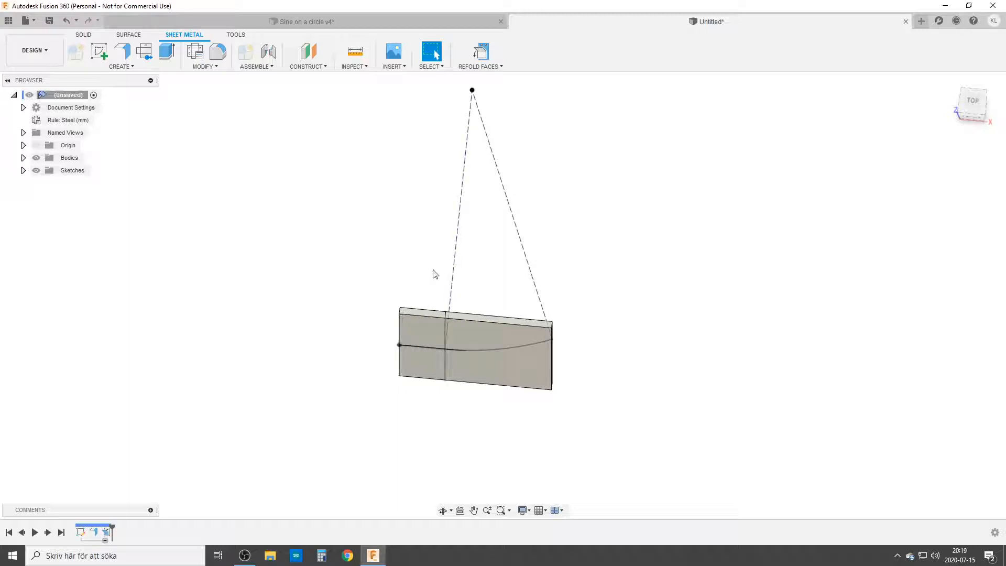
{"action": "mouse_move", "coordinate": [195, 51]}
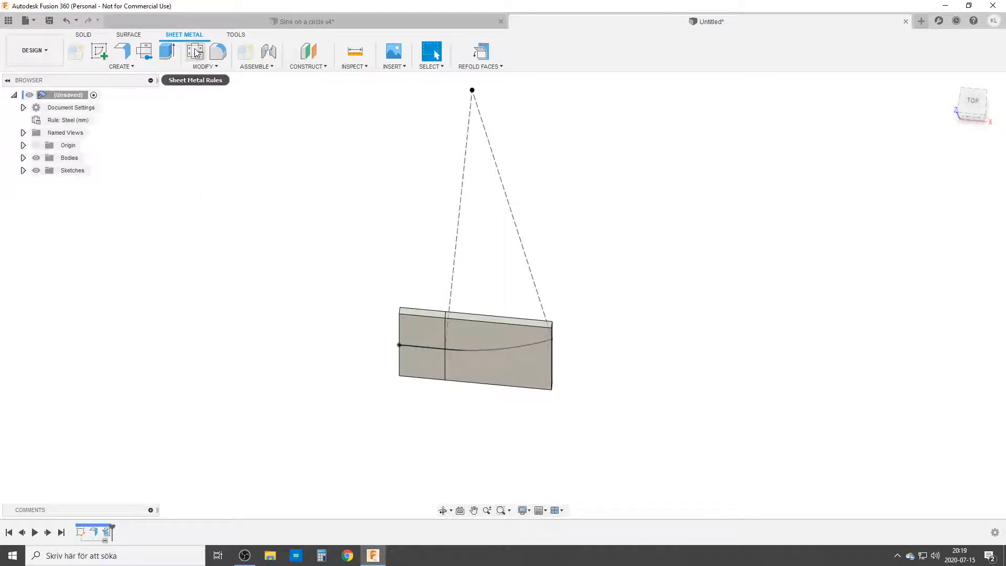
Step: Edit and save the Steel (mm) sheet-metal rule
{"action": "left_click", "coordinate": [195, 52]}
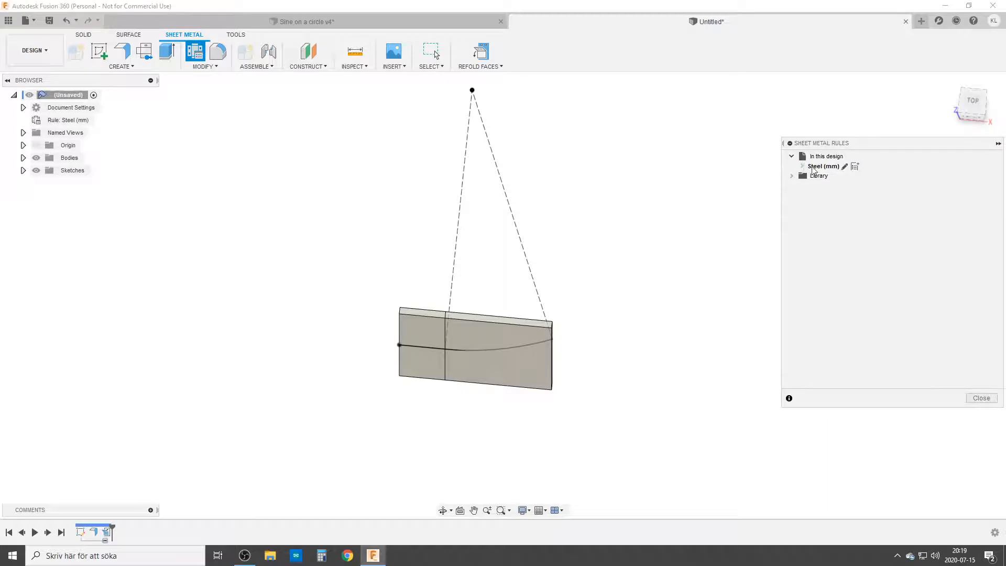
{"action": "left_click", "coordinate": [847, 167]}
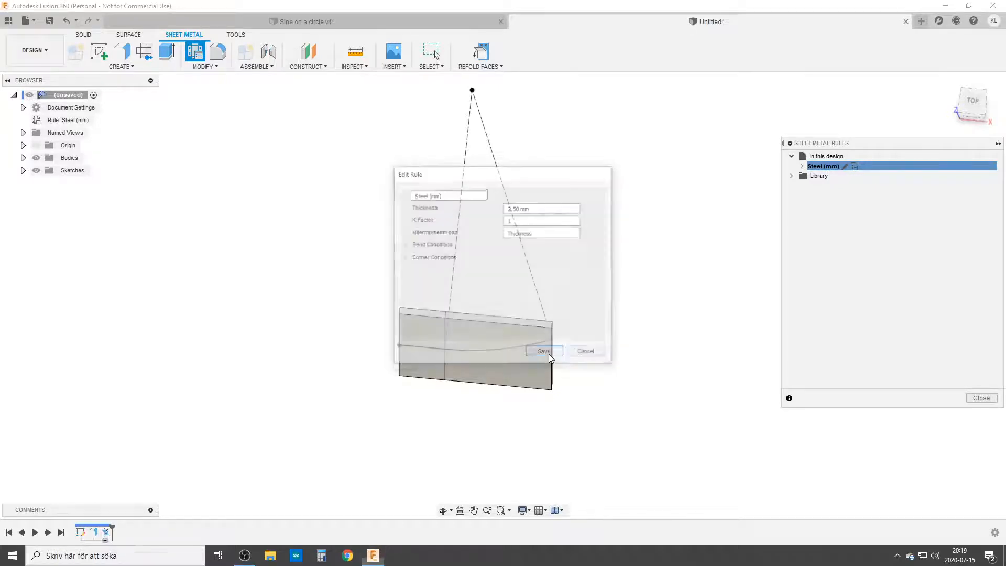
{"action": "left_click", "coordinate": [544, 351]}
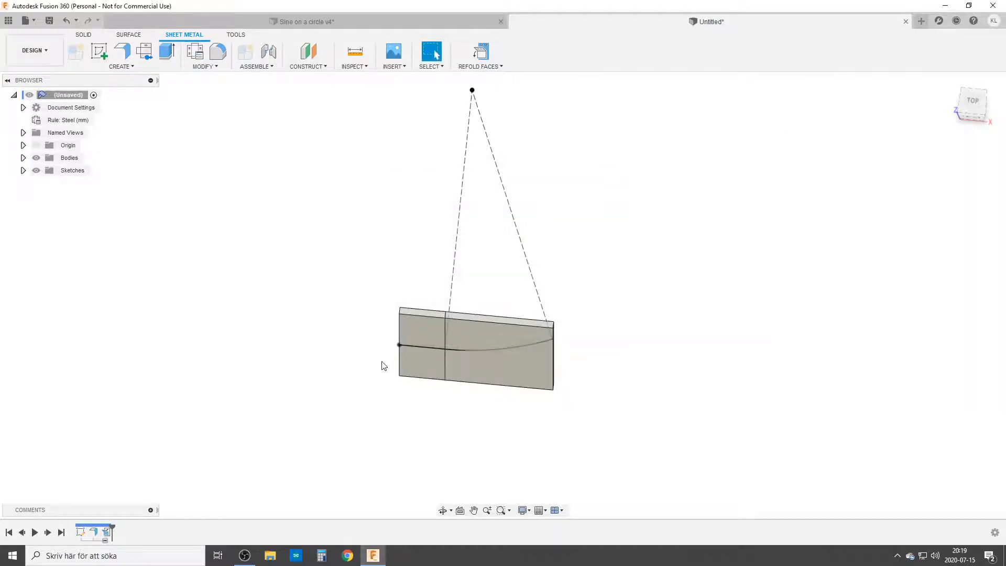
Step: Close the rules, show the sketches in the browser and return to the Solid tools for Sketch2
{"action": "left_click", "coordinate": [23, 159]}
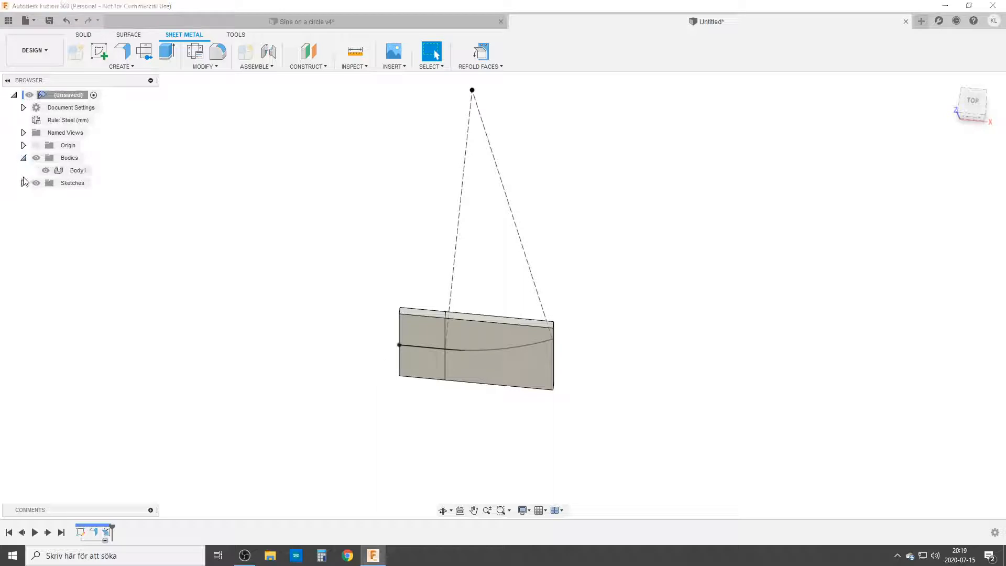
{"action": "left_click", "coordinate": [78, 170]}
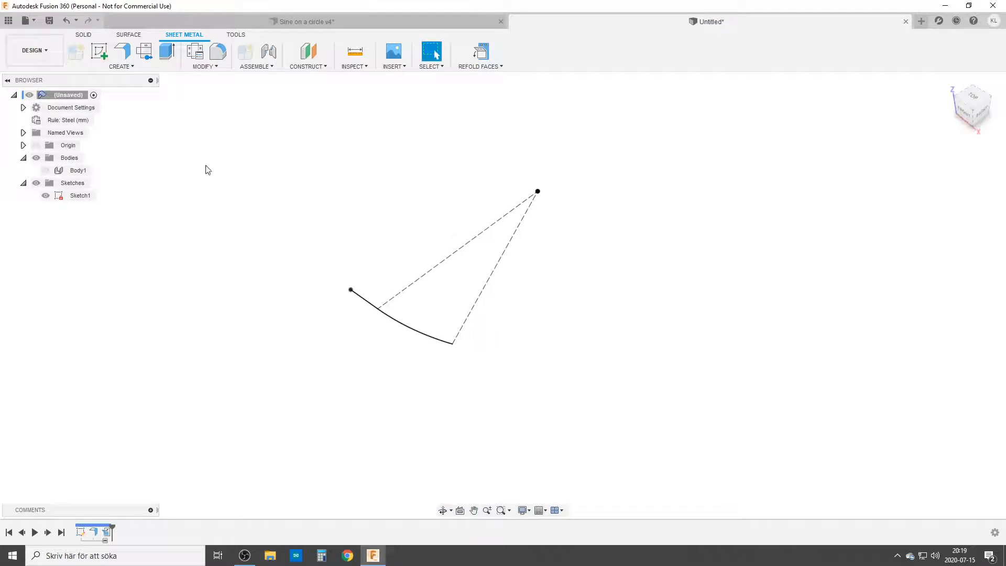
{"action": "left_click", "coordinate": [84, 34]}
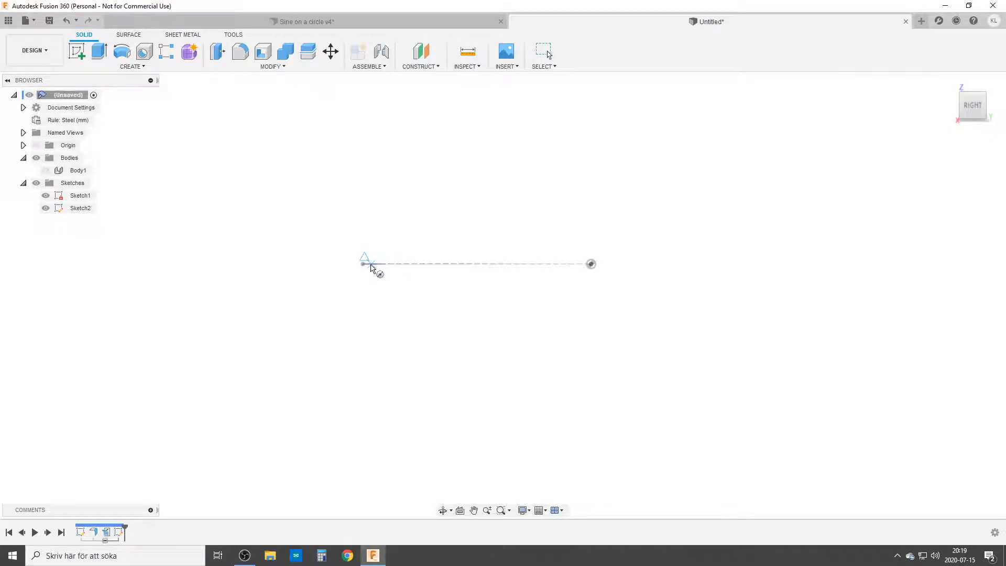
Step: Draw a circle at the line's end with Coil_diam as its diameter
{"action": "left_click", "coordinate": [365, 264]}
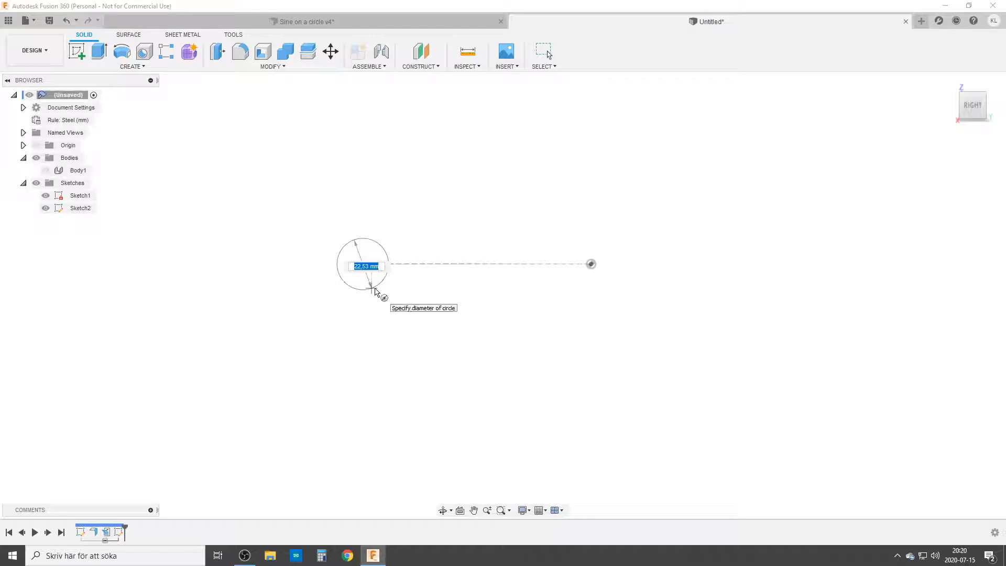
{"action": "type", "text": "c"}
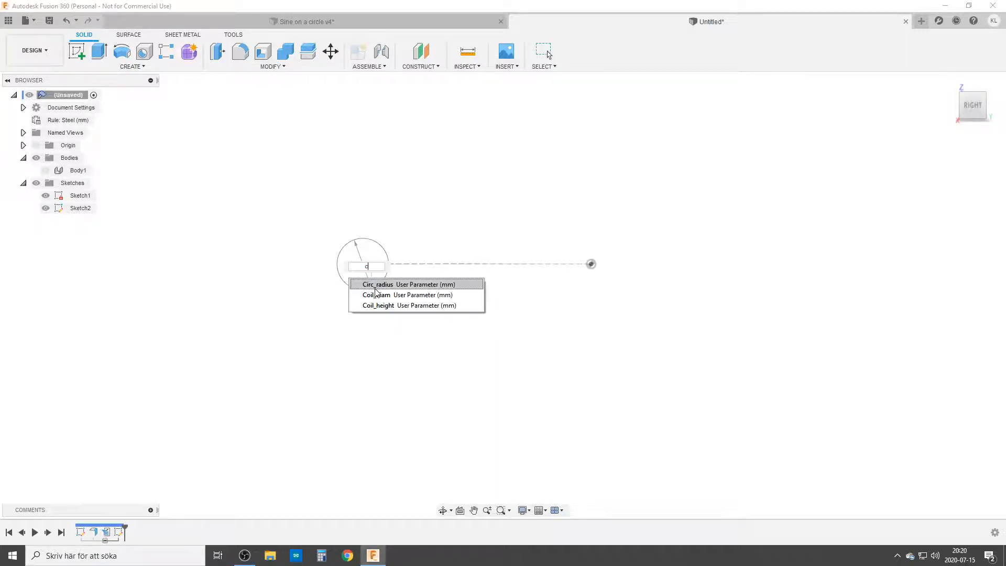
{"action": "left_click", "coordinate": [378, 294]}
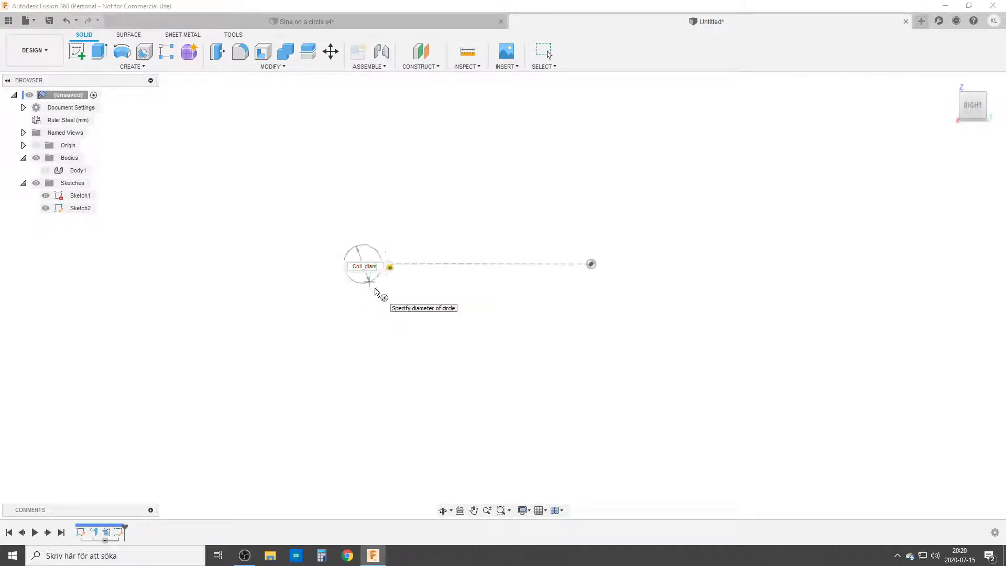
{"action": "left_click", "coordinate": [362, 259]}
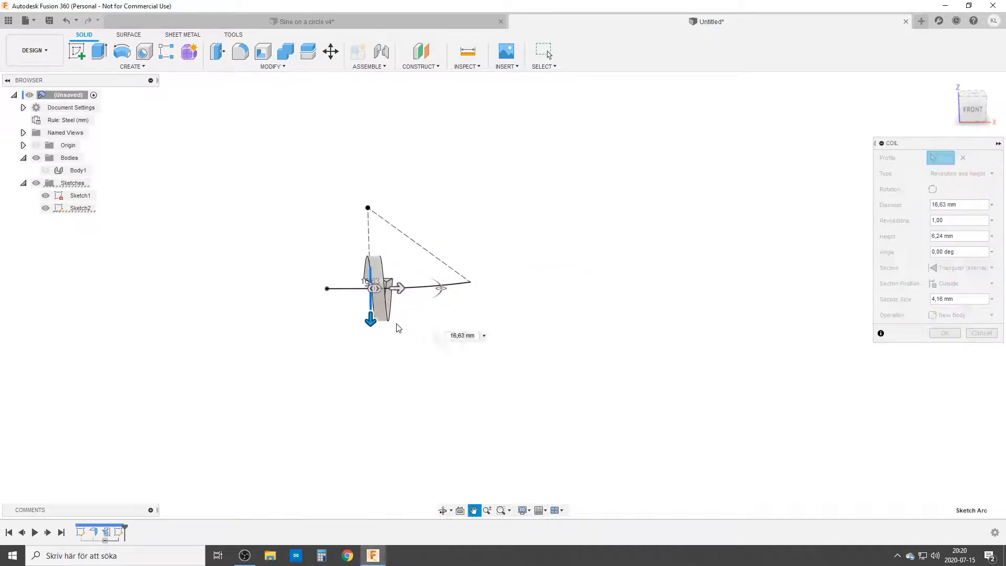
Step: Create a coil on that profile with diameter Coil_diam, height Coil_height and section size Coil_diam
{"action": "left_click", "coordinate": [443, 511]}
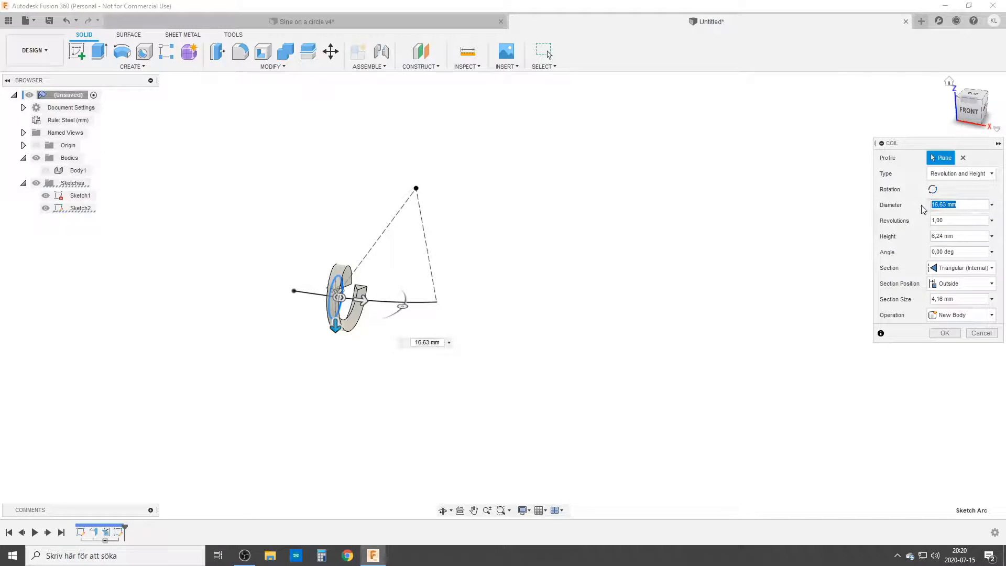
{"action": "type", "text": "Coil_diam"}
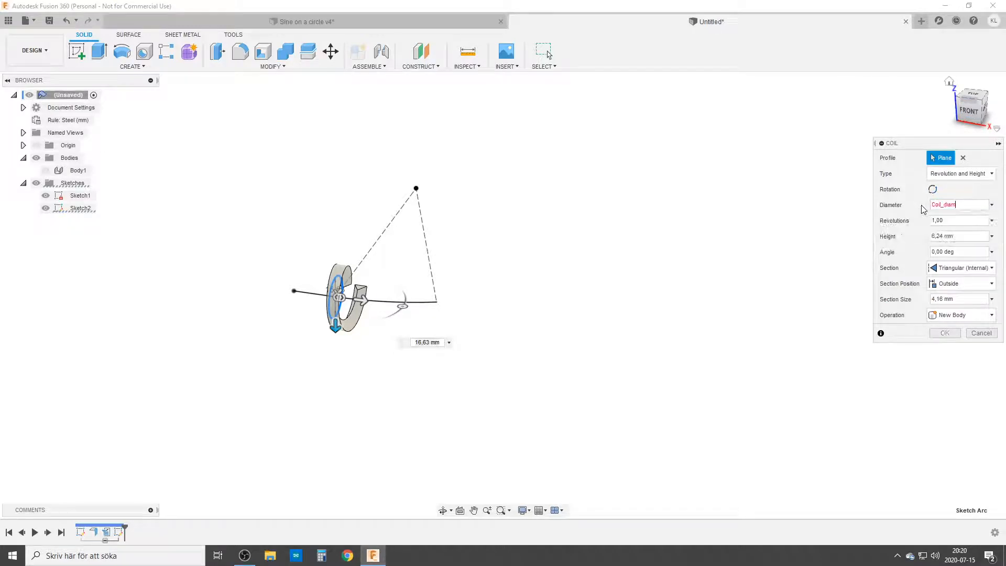
{"action": "left_click", "coordinate": [956, 236]}
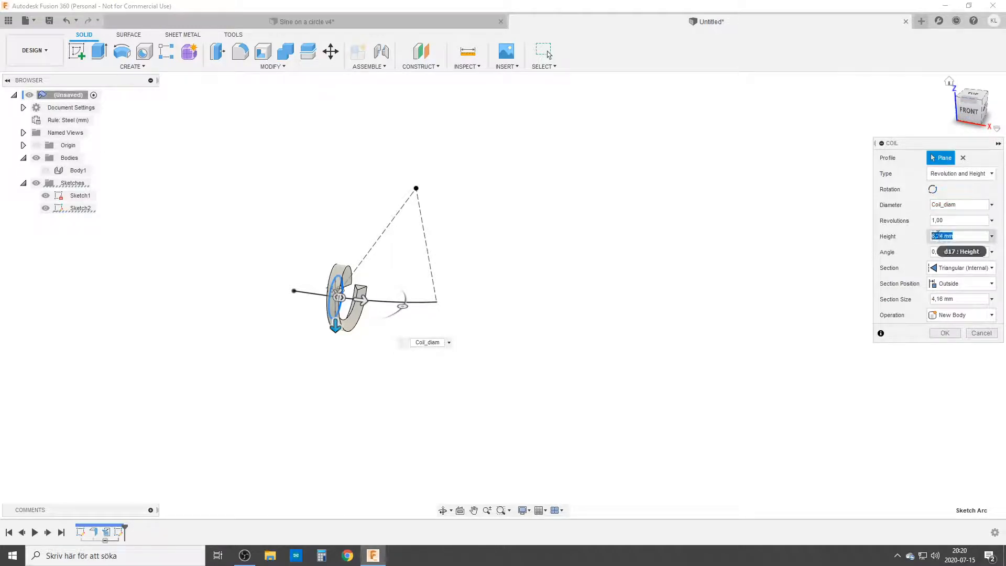
{"action": "type", "text": "coil"}
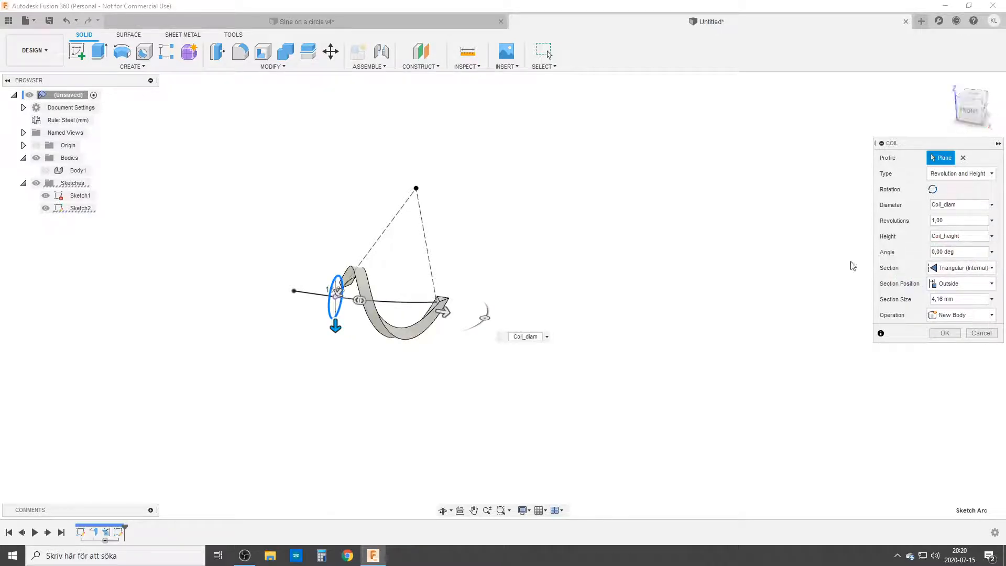
{"action": "mouse_move", "coordinate": [784, 307]}
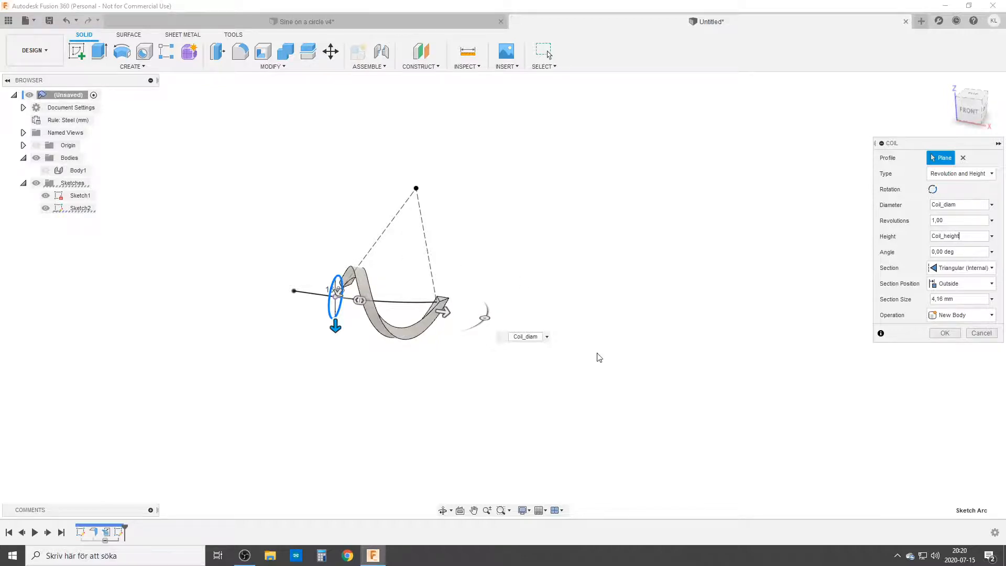
{"action": "left_click", "coordinate": [956, 299]}
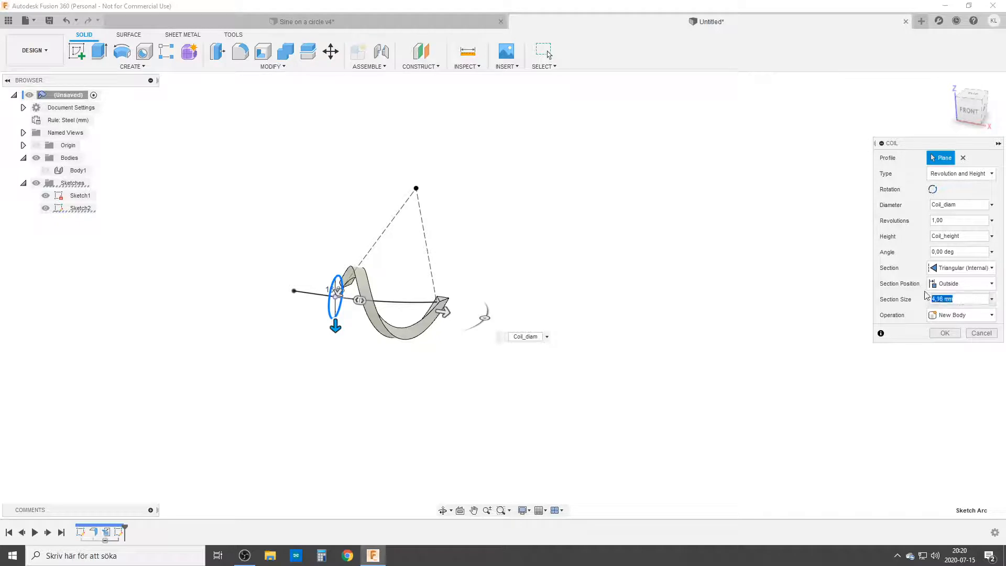
{"action": "type", "text": "Coil_diam/4"}
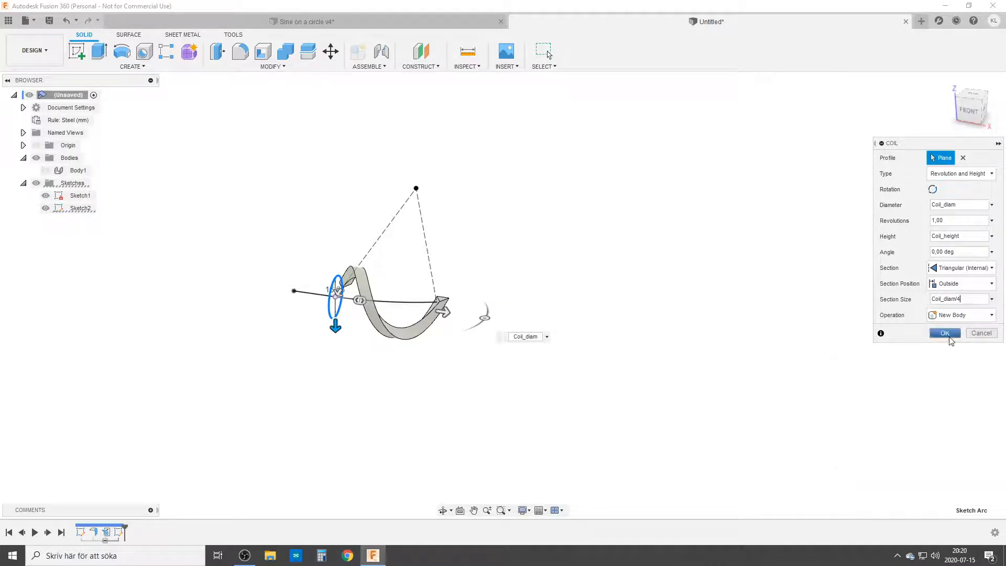
{"action": "left_click", "coordinate": [944, 334]}
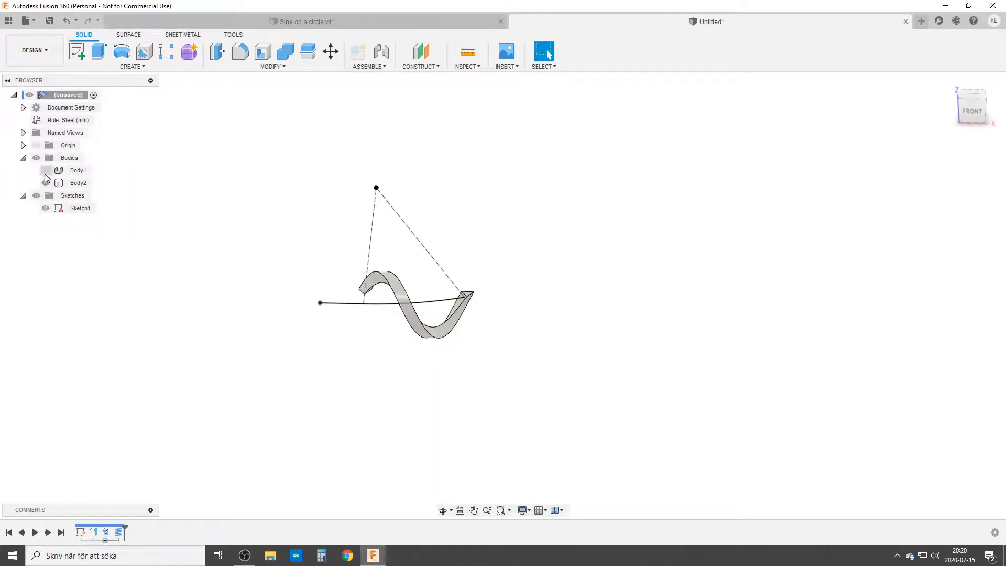
Step: Start Sketch3 on the plate face and project the coil's curved edge into it
{"action": "left_click", "coordinate": [45, 170]}
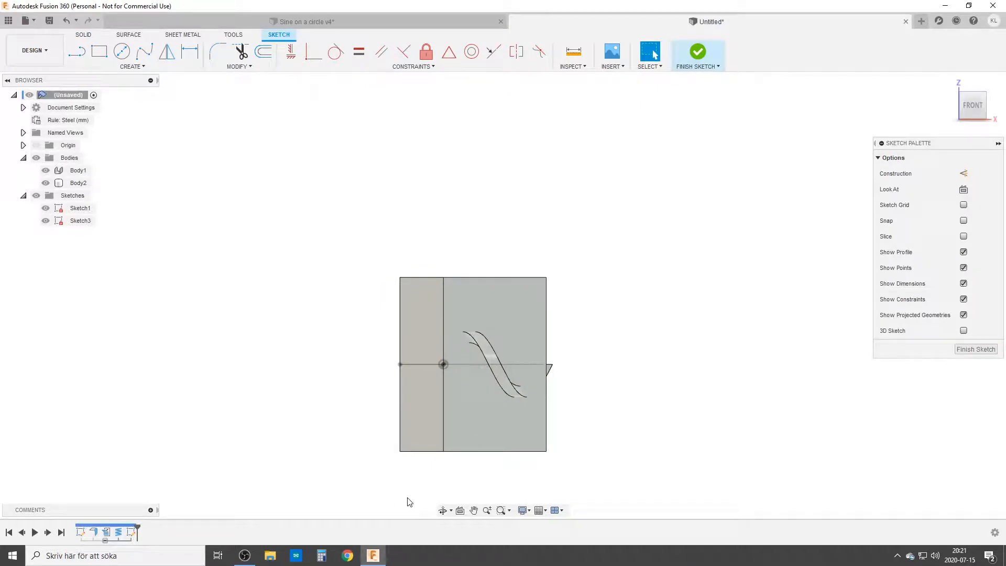
{"action": "left_click", "coordinate": [649, 51]}
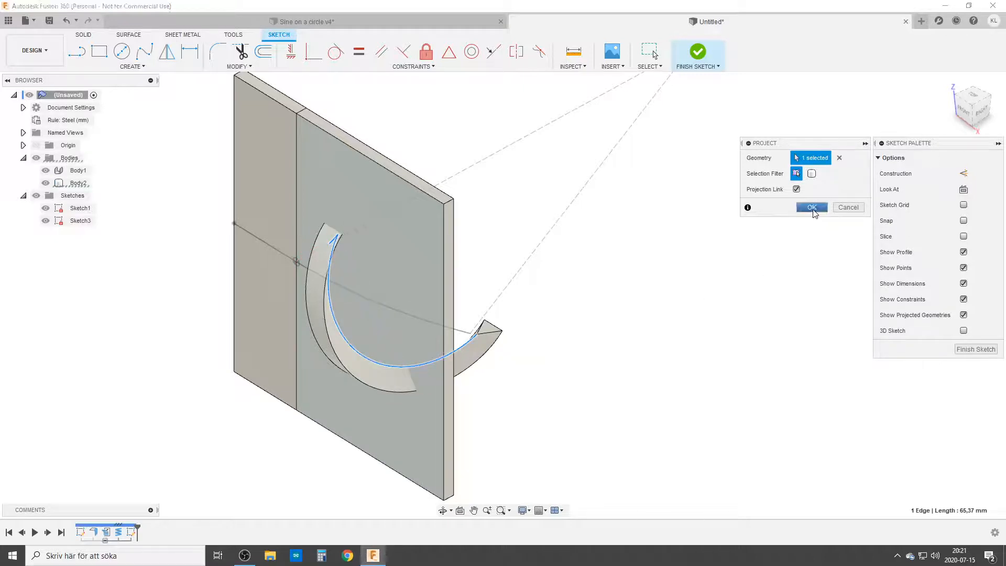
{"action": "left_click", "coordinate": [812, 207]}
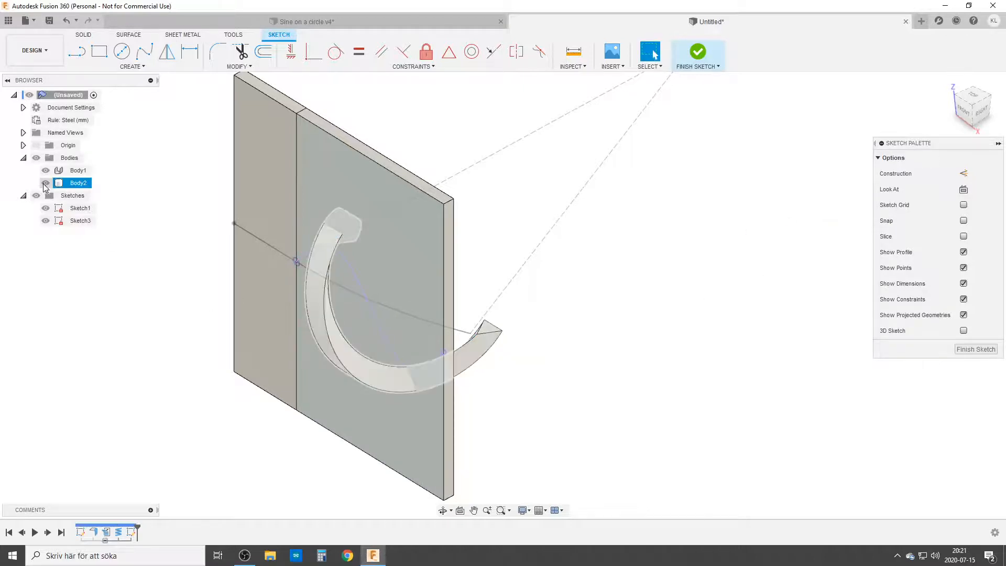
Step: Hide Body2, outline the plate's upper half around the sine curve, and finish Sketch3
{"action": "left_click", "coordinate": [45, 183]}
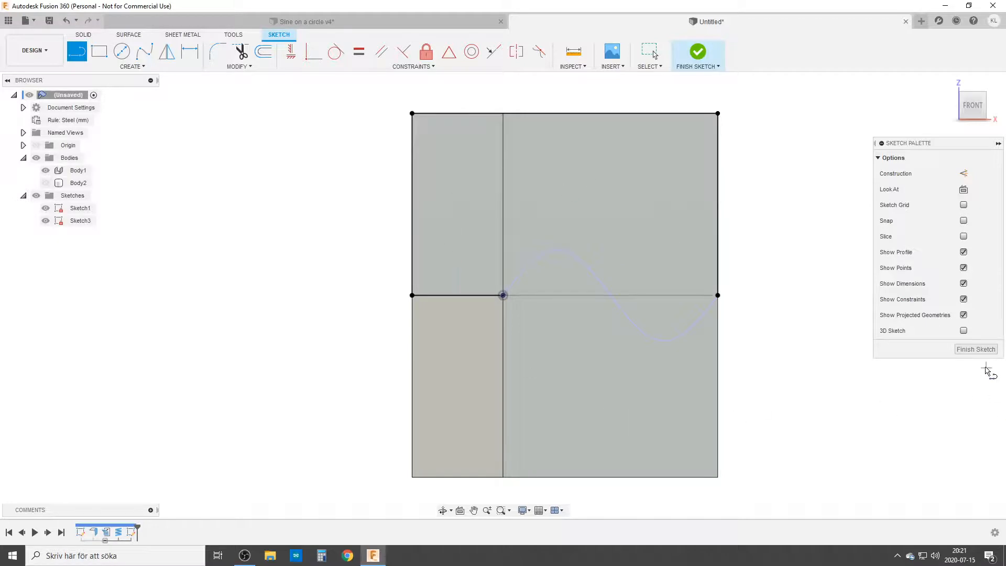
{"action": "left_click", "coordinate": [698, 52]}
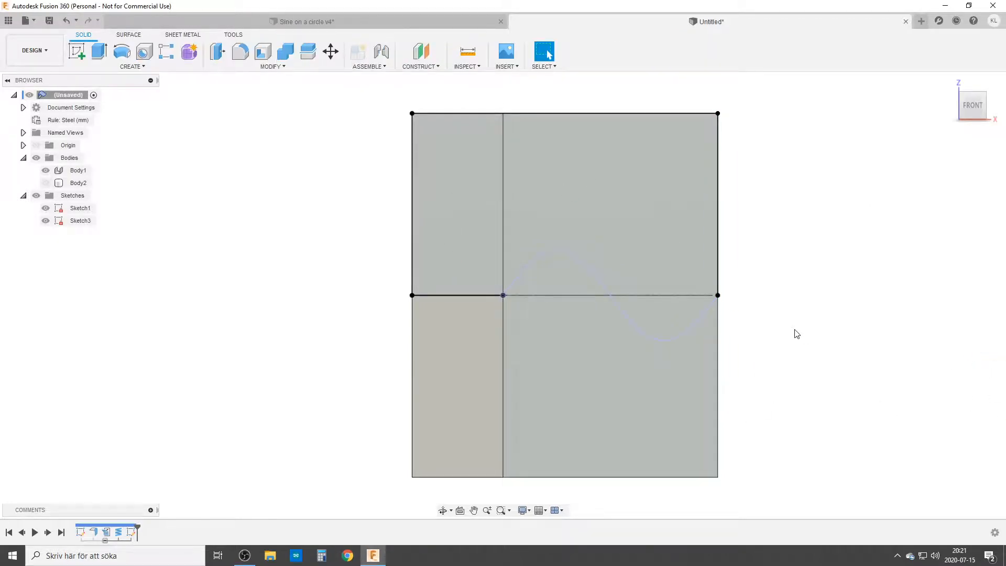
Step: Cut-extrude both profiles above the sine curve To Object, leaving a wave-shaped top edge
{"action": "left_click", "coordinate": [75, 52]}
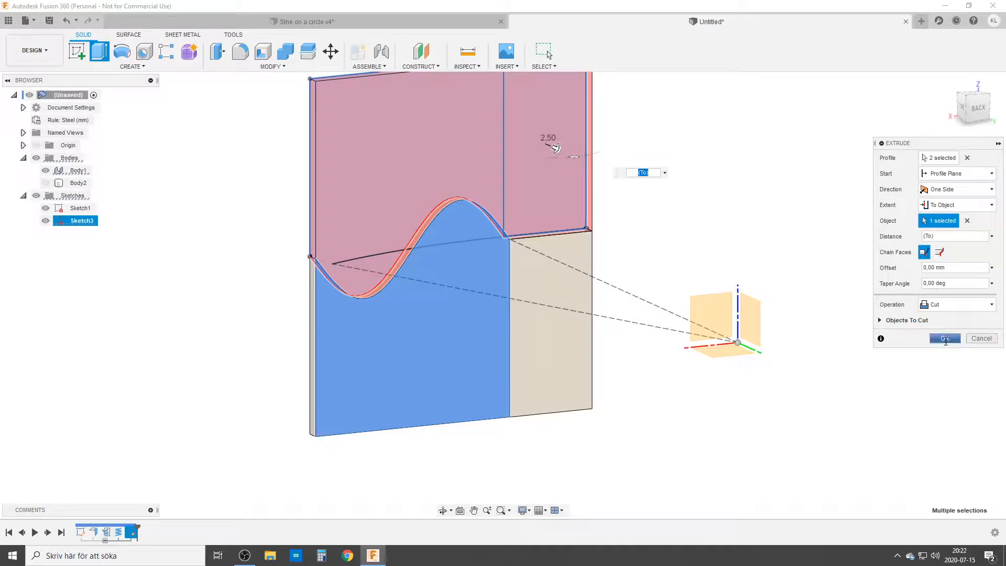
{"action": "left_click", "coordinate": [944, 338]}
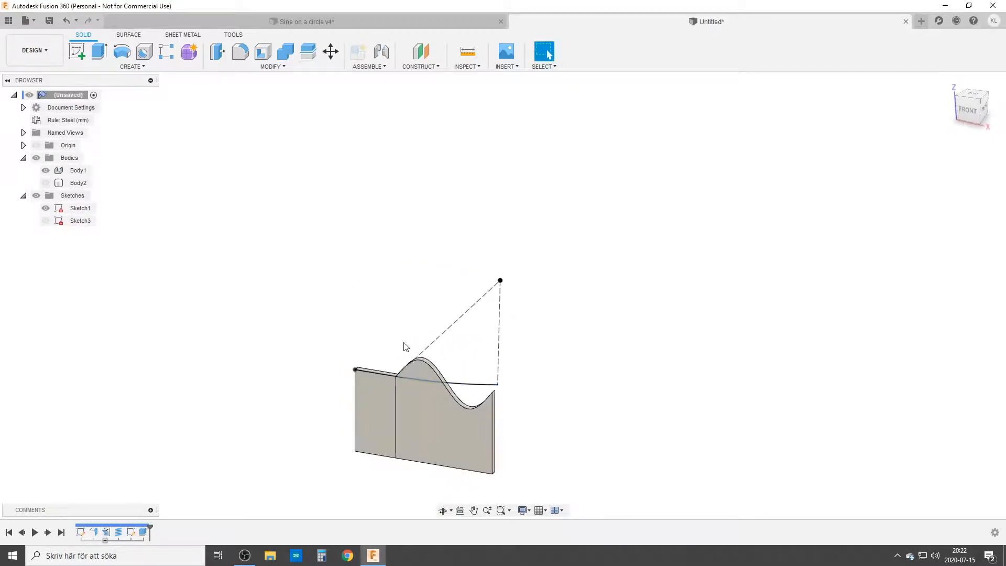
Step: Cut-extrude the flat left end face To Object so only the wave-topped section remains
{"action": "left_click", "coordinate": [182, 35]}
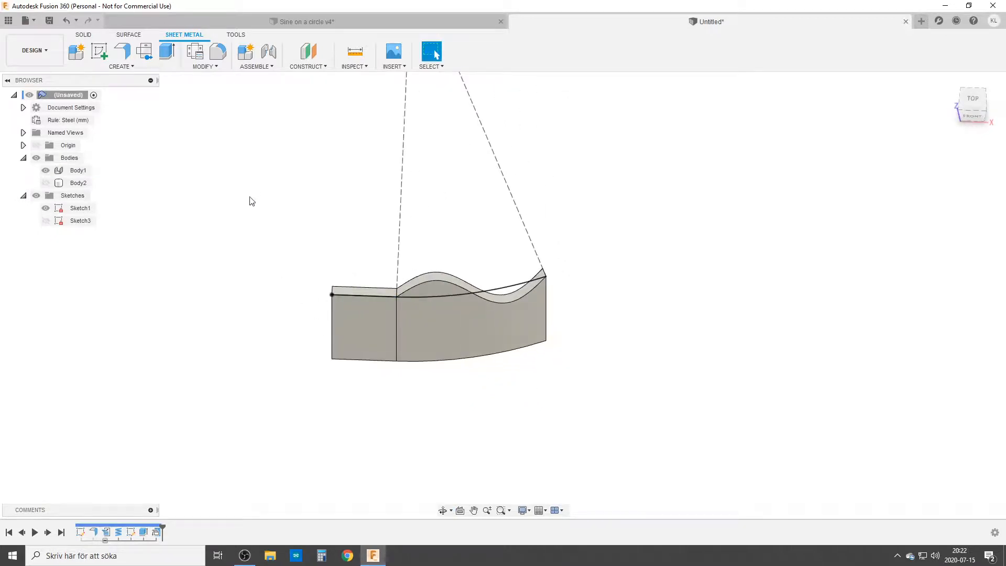
{"action": "left_click", "coordinate": [167, 52]}
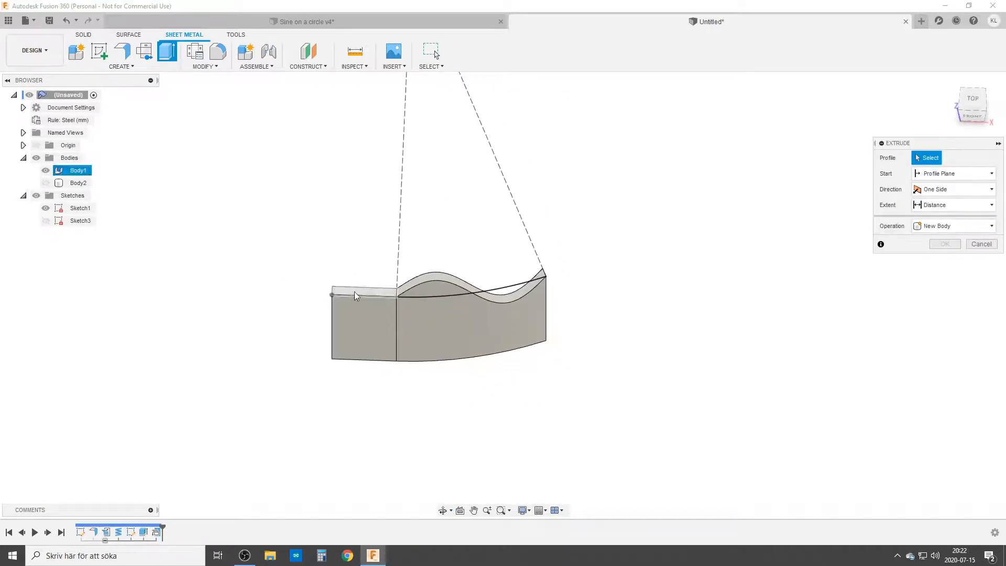
{"action": "left_click", "coordinate": [358, 291]}
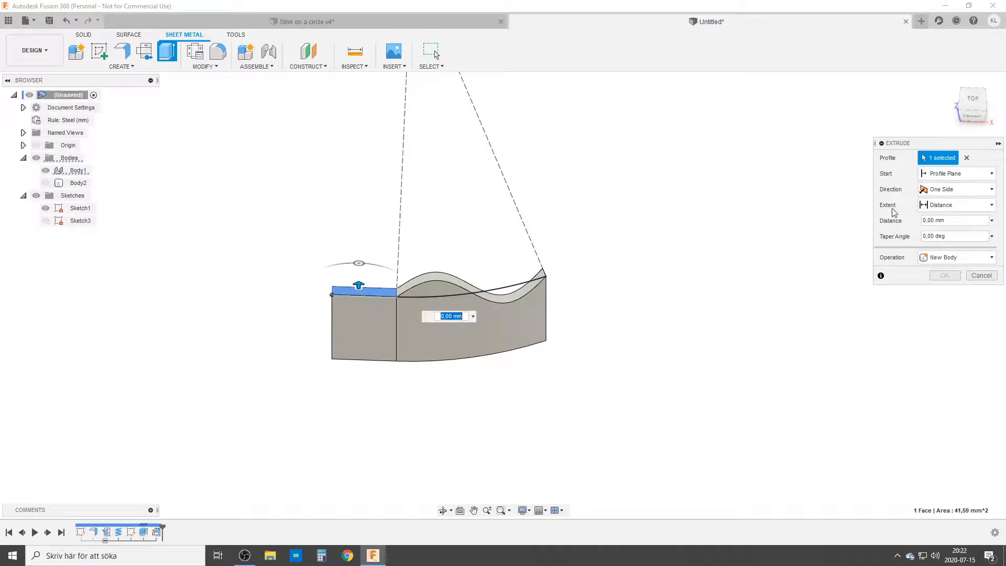
{"action": "left_click", "coordinate": [956, 204]}
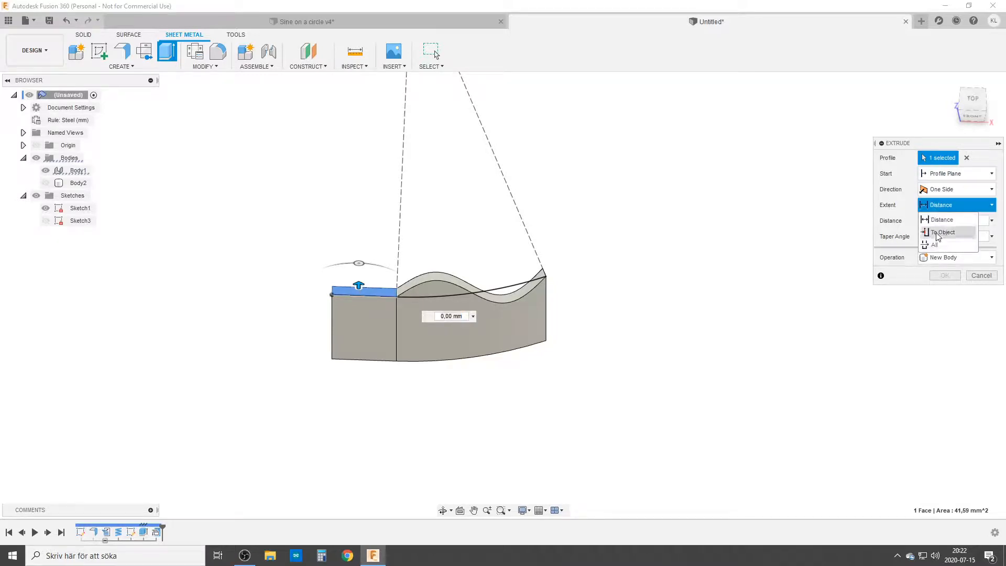
{"action": "left_click", "coordinate": [943, 231]}
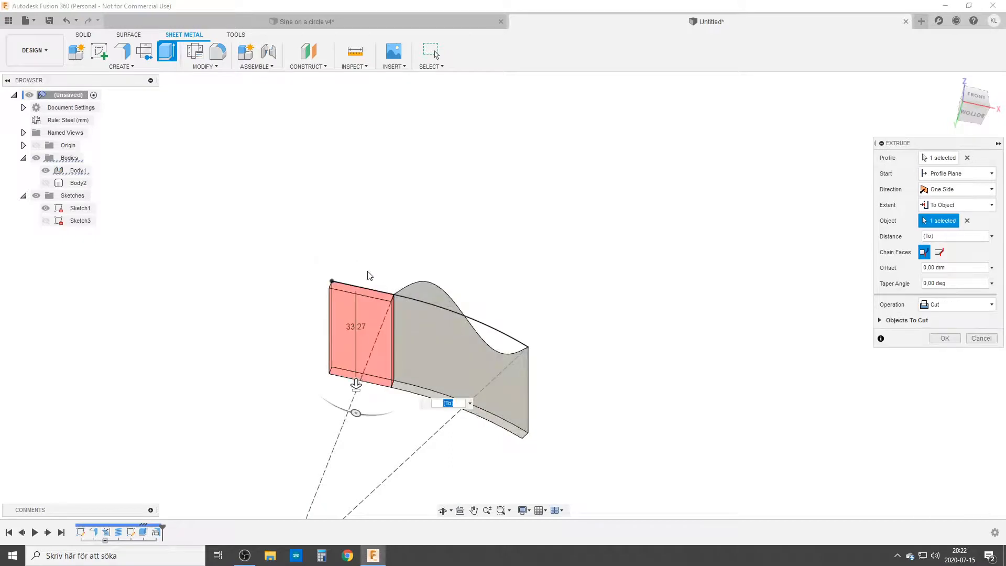
{"action": "mouse_move", "coordinate": [545, 353]}
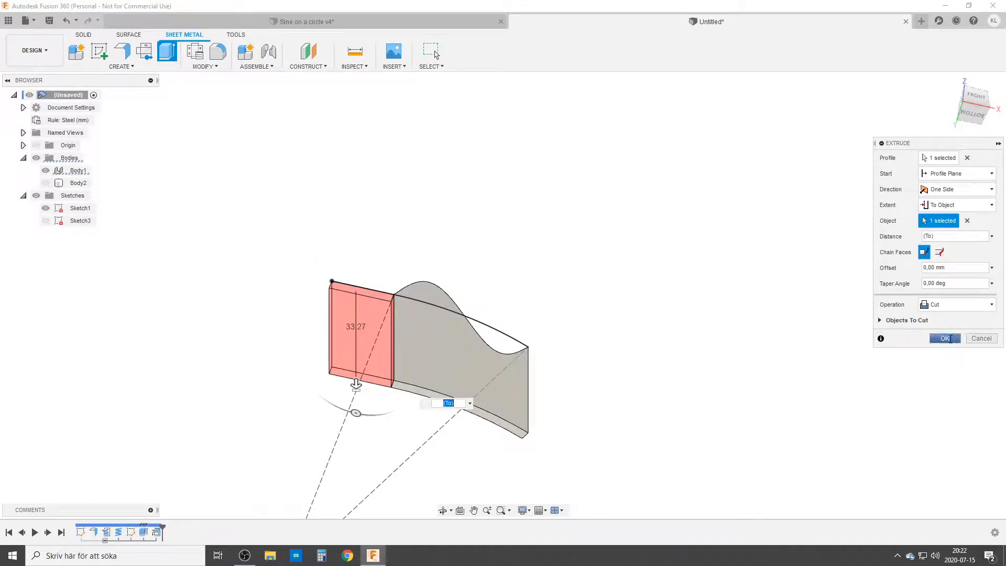
{"action": "left_click", "coordinate": [945, 339]}
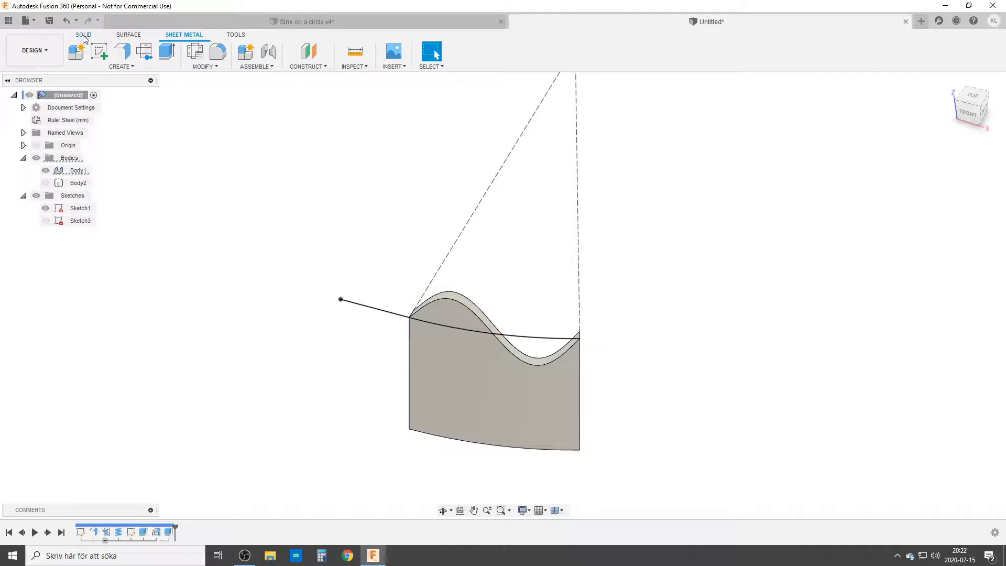
Step: Create a round pipe along the wave edge with section size Pipe_diam
{"action": "left_click", "coordinate": [121, 67]}
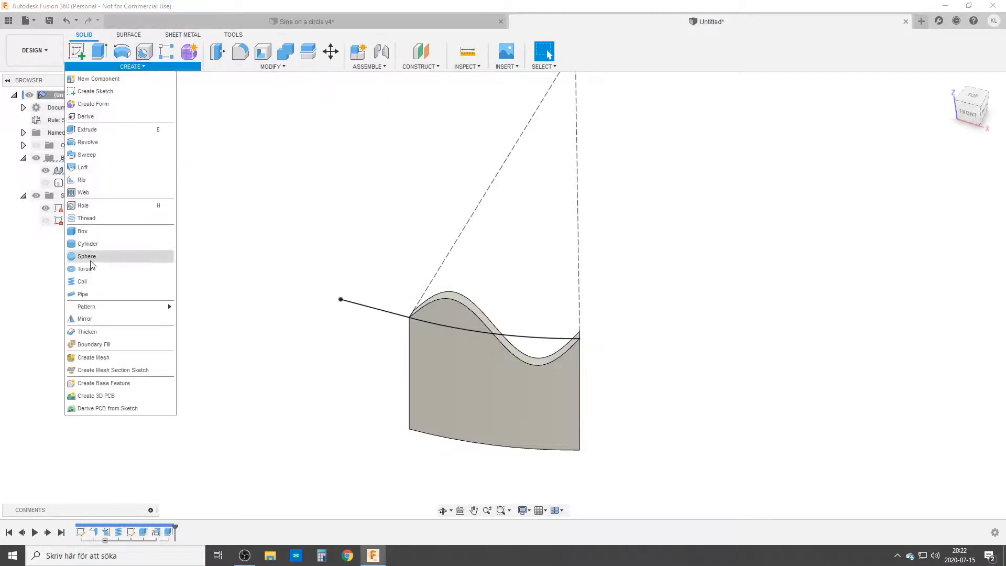
{"action": "left_click", "coordinate": [83, 294]}
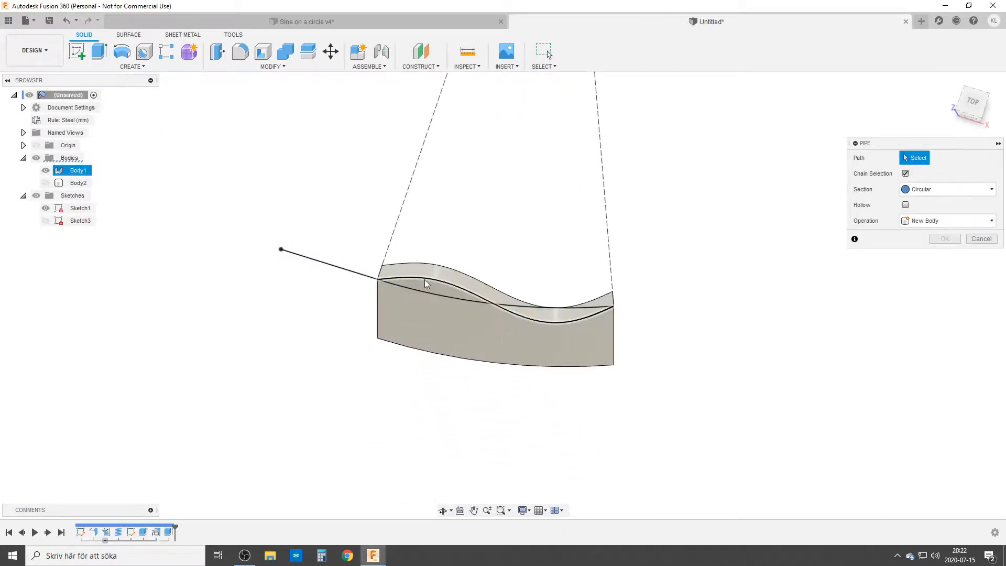
{"action": "left_click", "coordinate": [427, 284]}
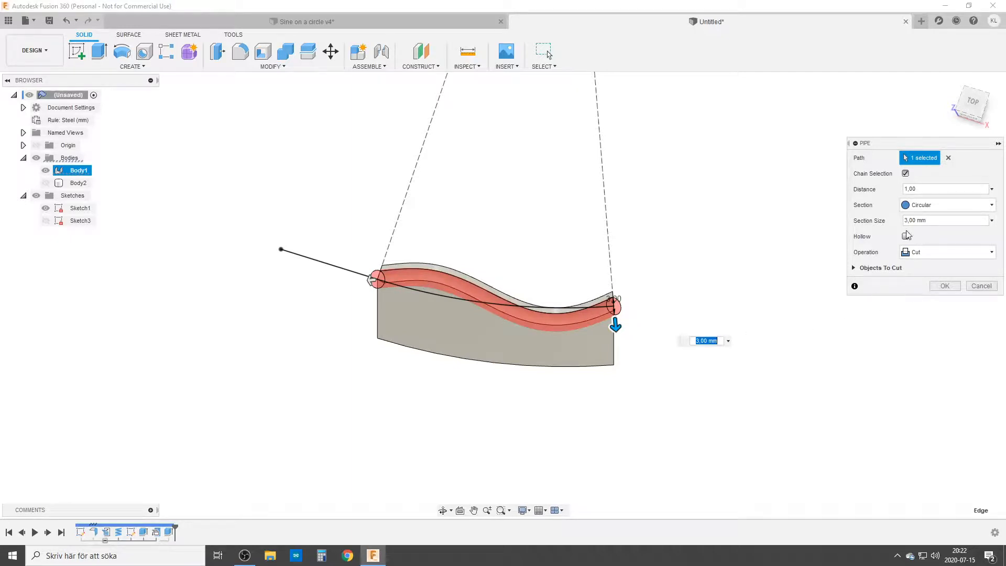
{"action": "left_click", "coordinate": [943, 220]}
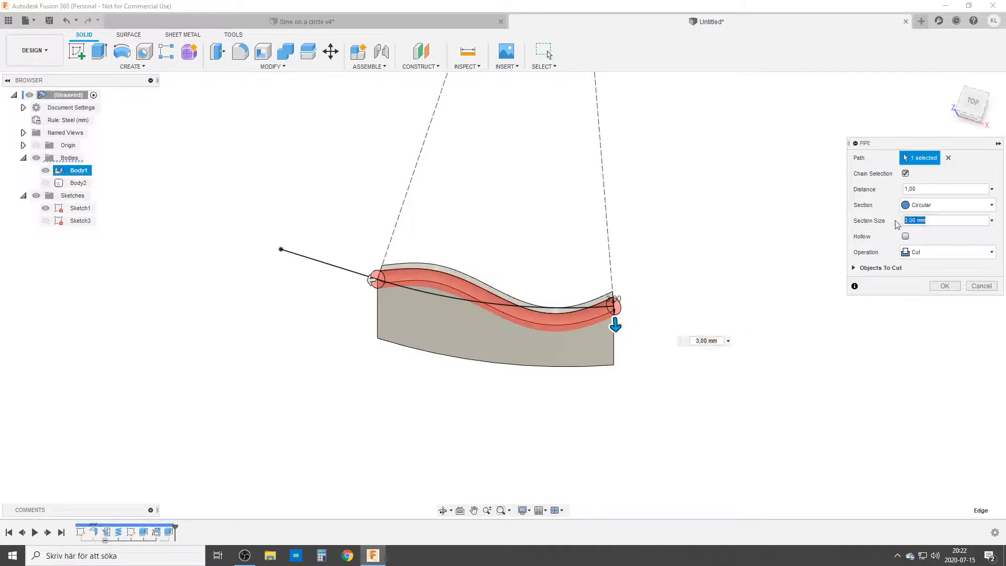
{"action": "type", "text": "pip"}
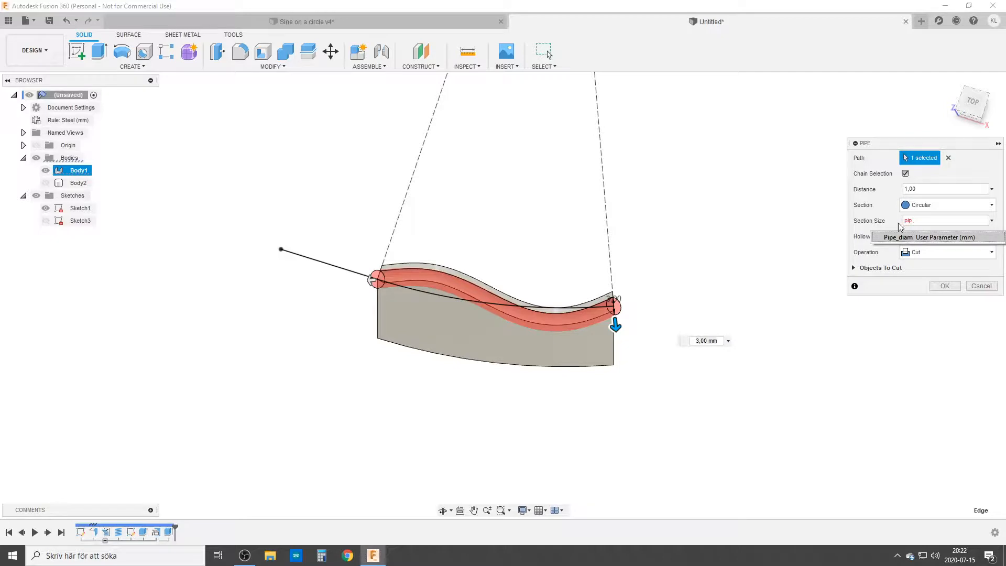
{"action": "left_click", "coordinate": [929, 237]}
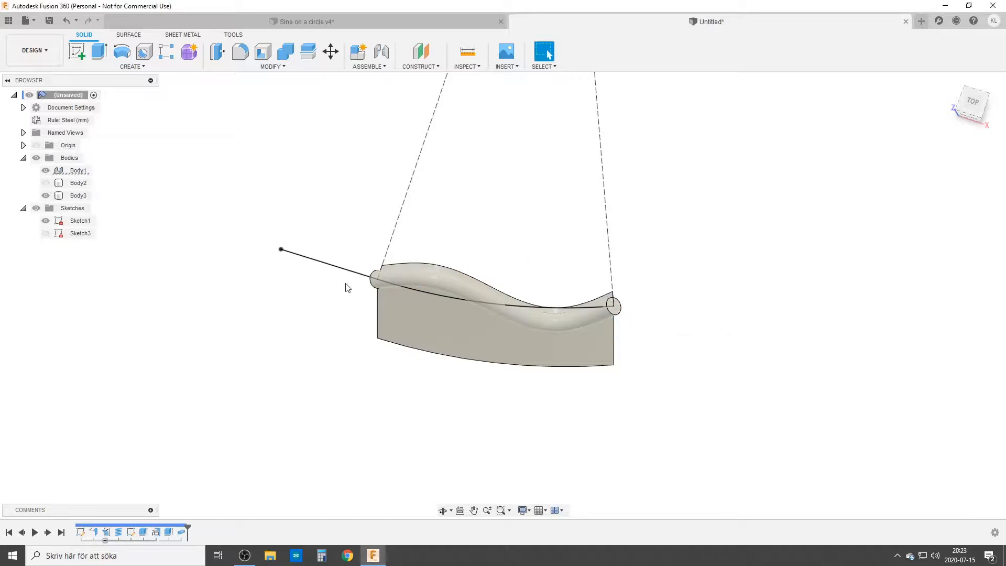
Step: Hide the wave plate body so the new tube shows alone
{"action": "left_click", "coordinate": [45, 183]}
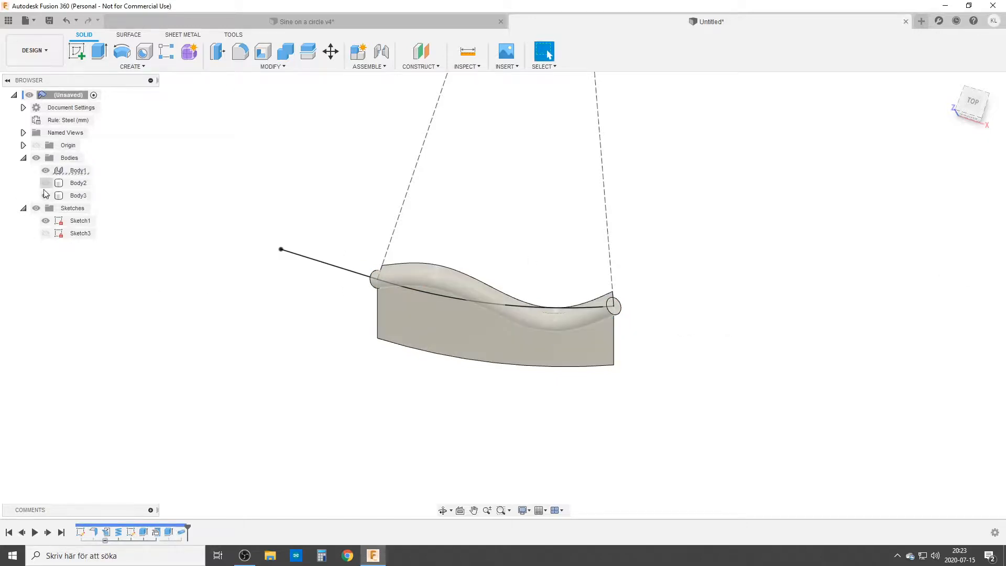
{"action": "left_click", "coordinate": [79, 195]}
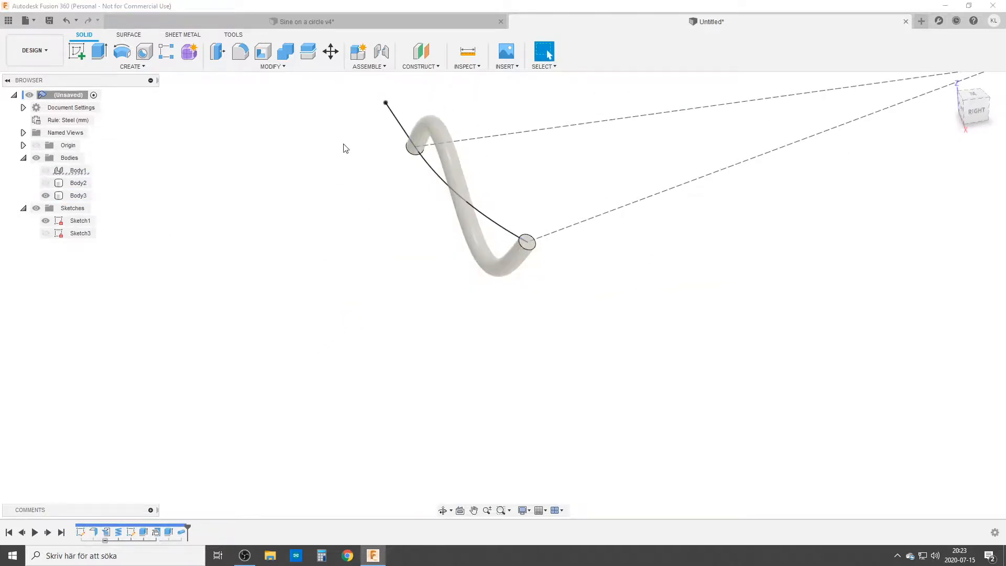
Step: Remove Body1 and Body2 from the Browser, keeping only the wave tube body
{"action": "left_click", "coordinate": [78, 170]}
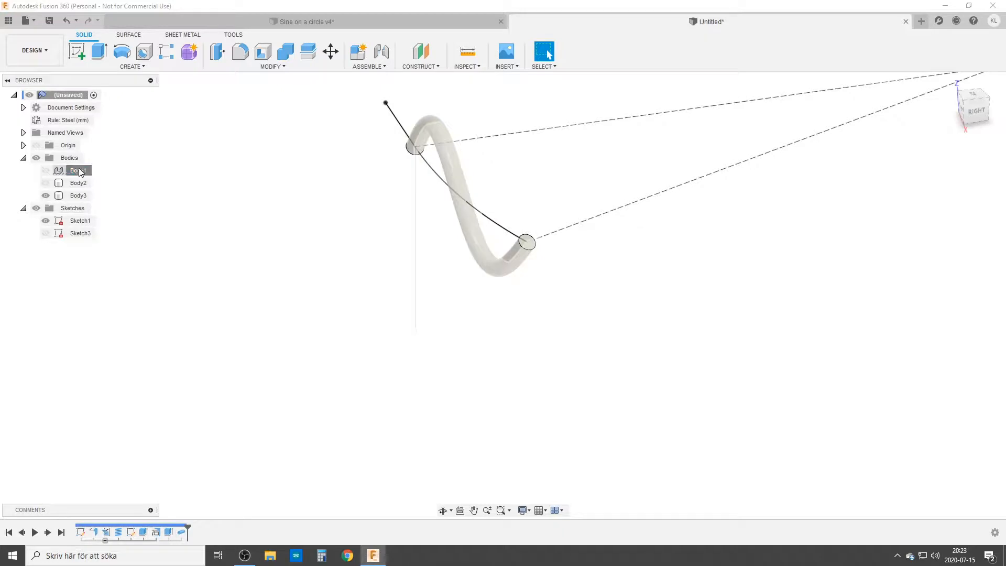
{"action": "left_click", "coordinate": [77, 170]}
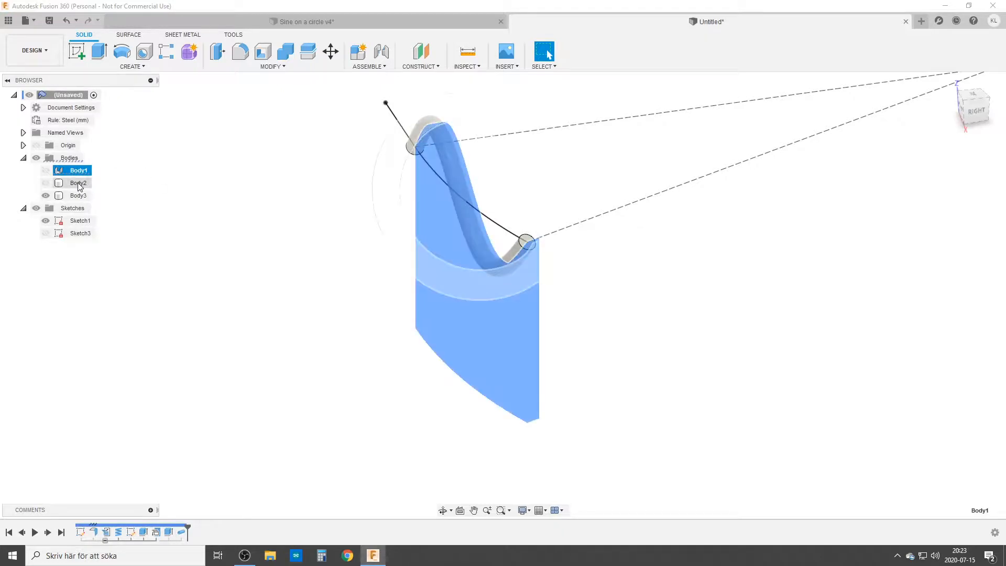
{"action": "left_click", "coordinate": [59, 182]}
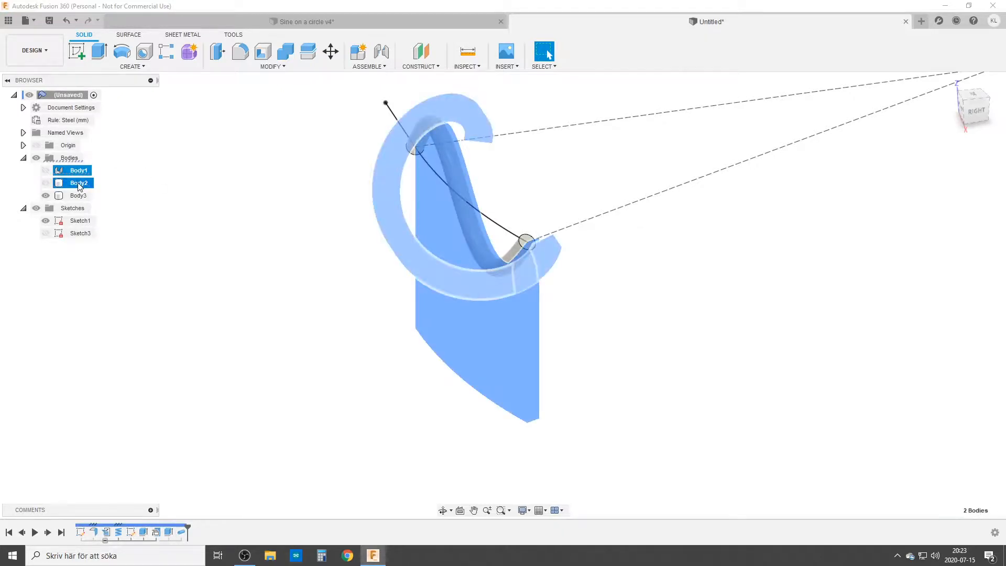
{"action": "right_click", "coordinate": [79, 182]}
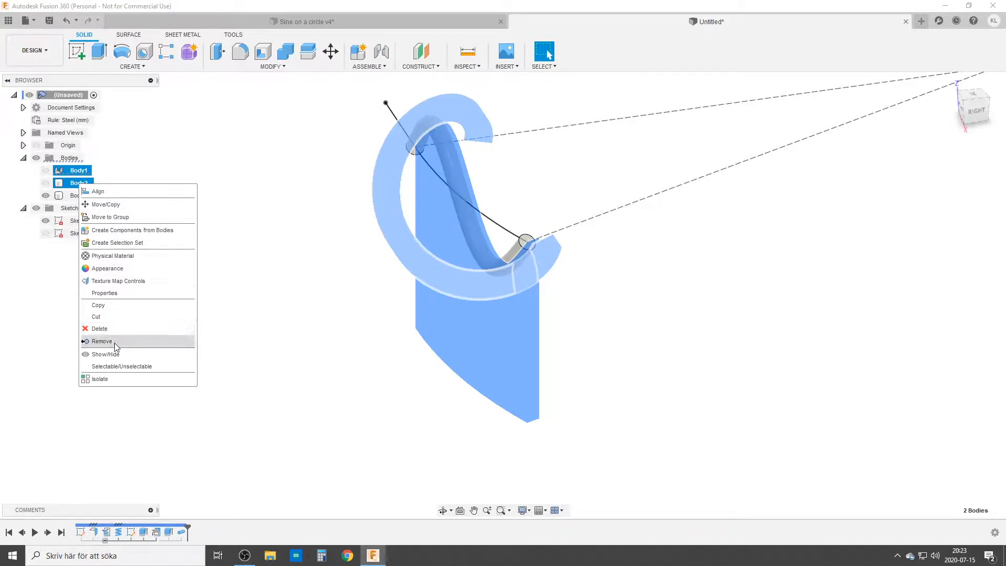
{"action": "left_click", "coordinate": [101, 340]}
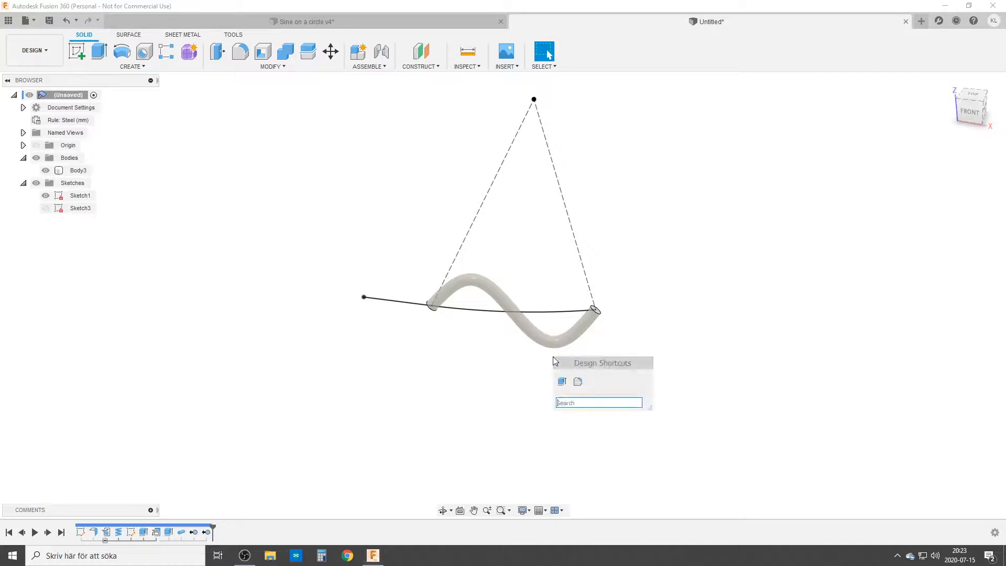
Step: Circular-pattern the wave tube around the axis with quantity Nr_Waves into a full ring
{"action": "type", "text": "circ"}
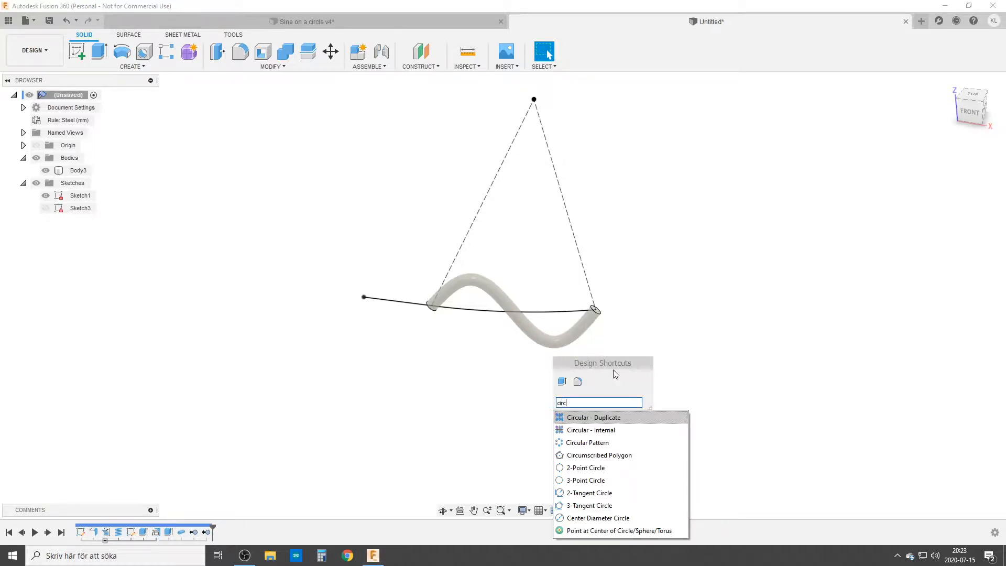
{"action": "left_click", "coordinate": [587, 443]}
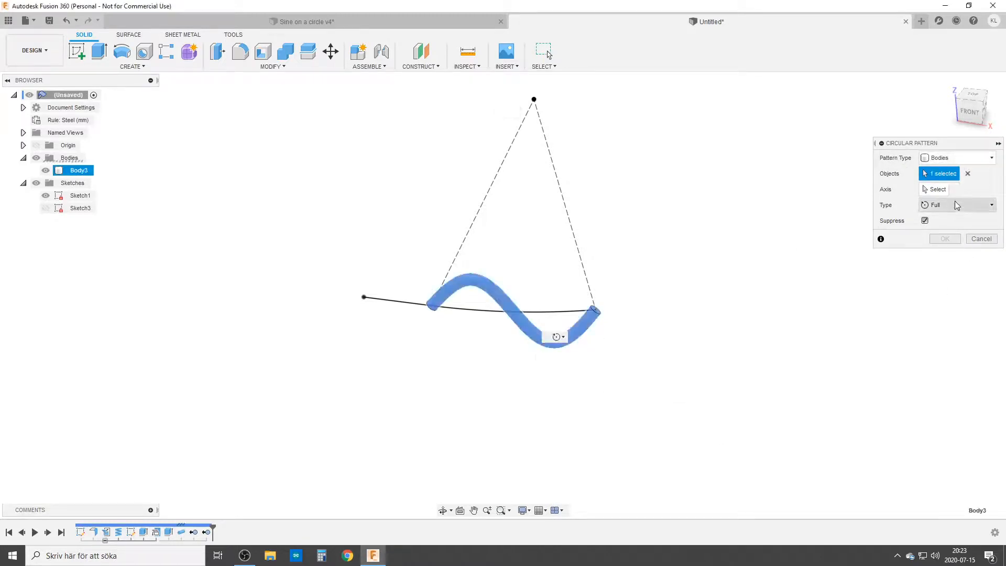
{"action": "left_click", "coordinate": [937, 189]}
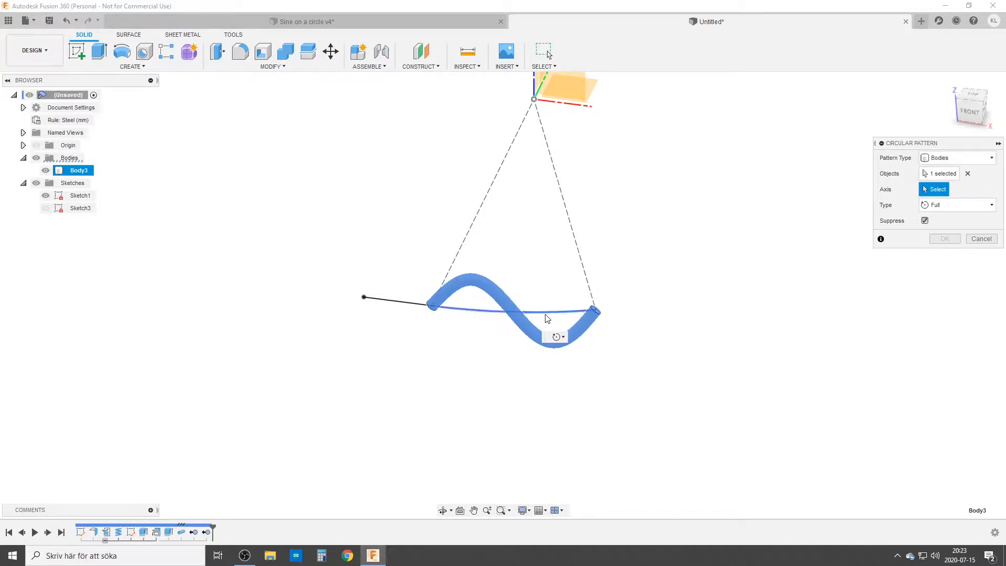
{"action": "mouse_move", "coordinate": [546, 319]}
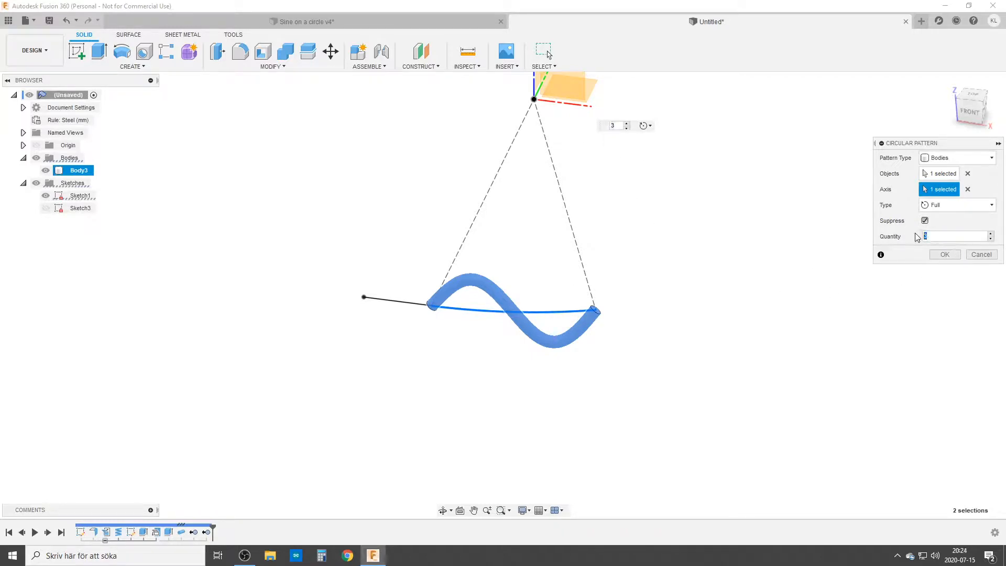
{"action": "type", "text": "Nr_Waves"}
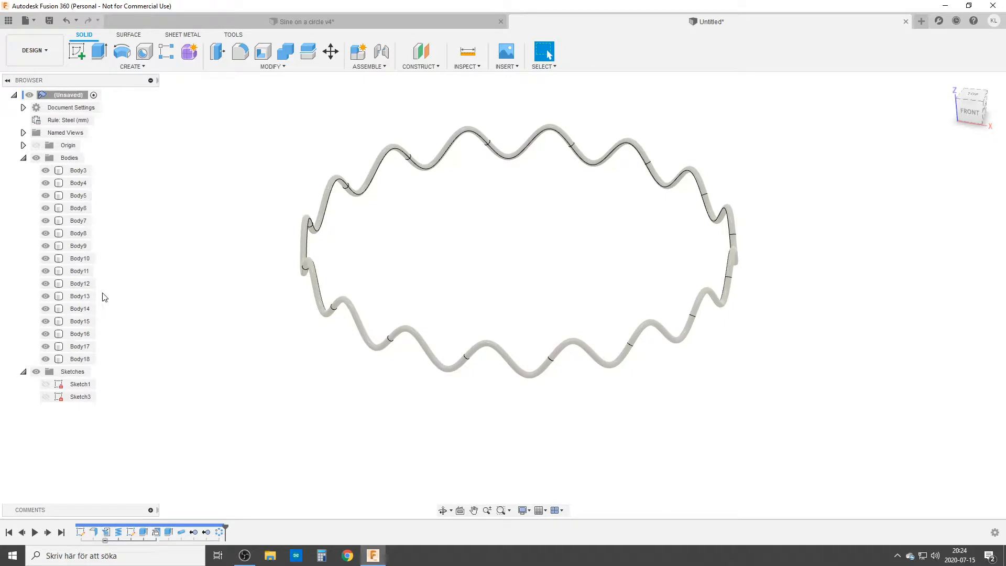
{"action": "mouse_move", "coordinate": [242, 279]}
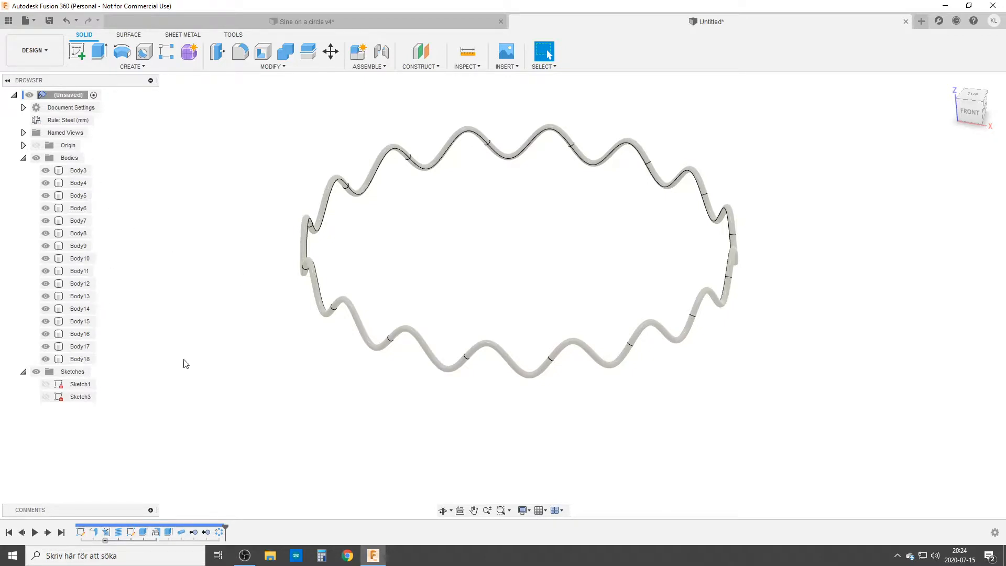
{"action": "mouse_move", "coordinate": [187, 367]}
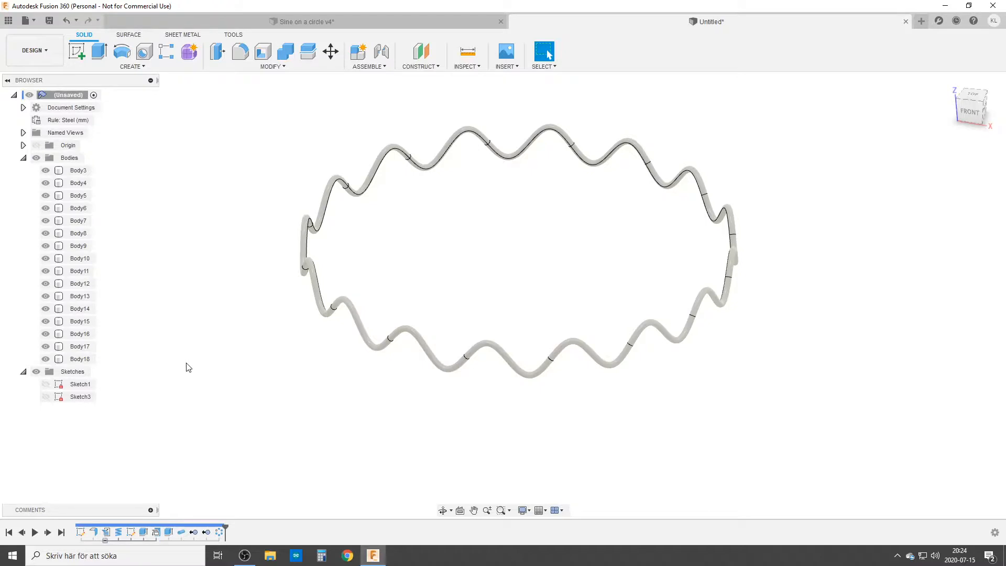
{"action": "mouse_move", "coordinate": [235, 320]}
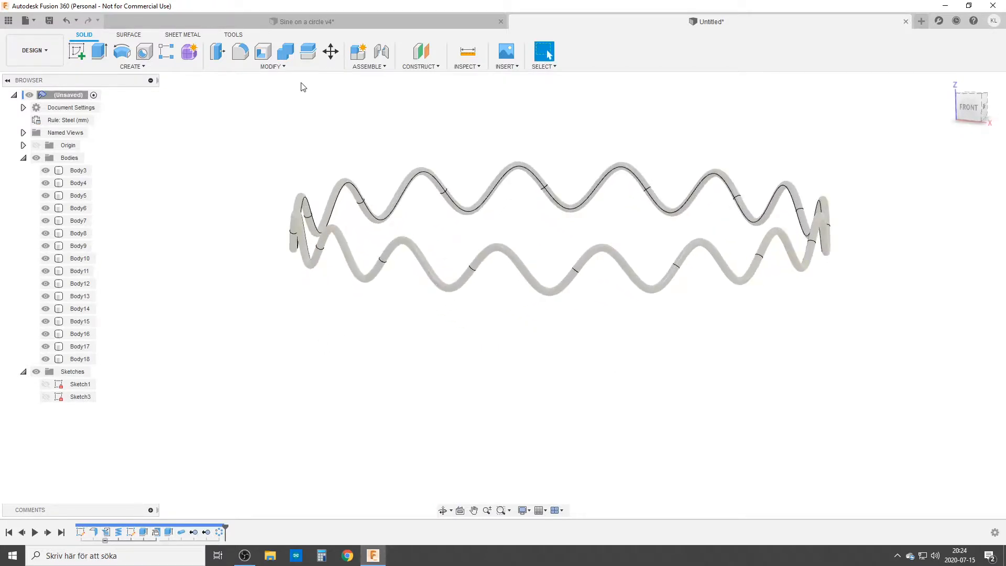
Step: In Change Parameters, try Nr_Waves 20, 15, 10 and Pipe_diam 5 mm, 3 mm
{"action": "left_click", "coordinate": [272, 66]}
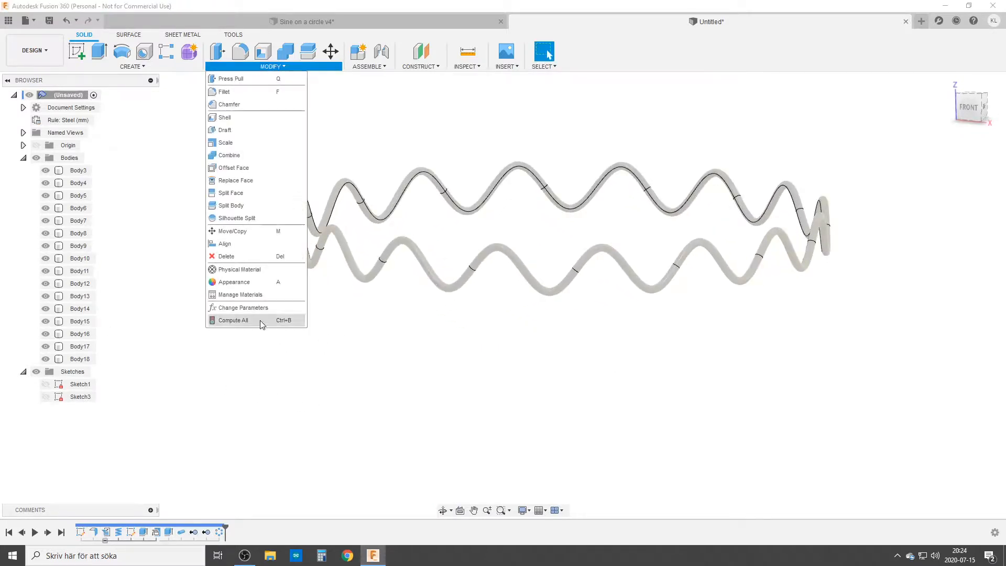
{"action": "left_click", "coordinate": [242, 307]}
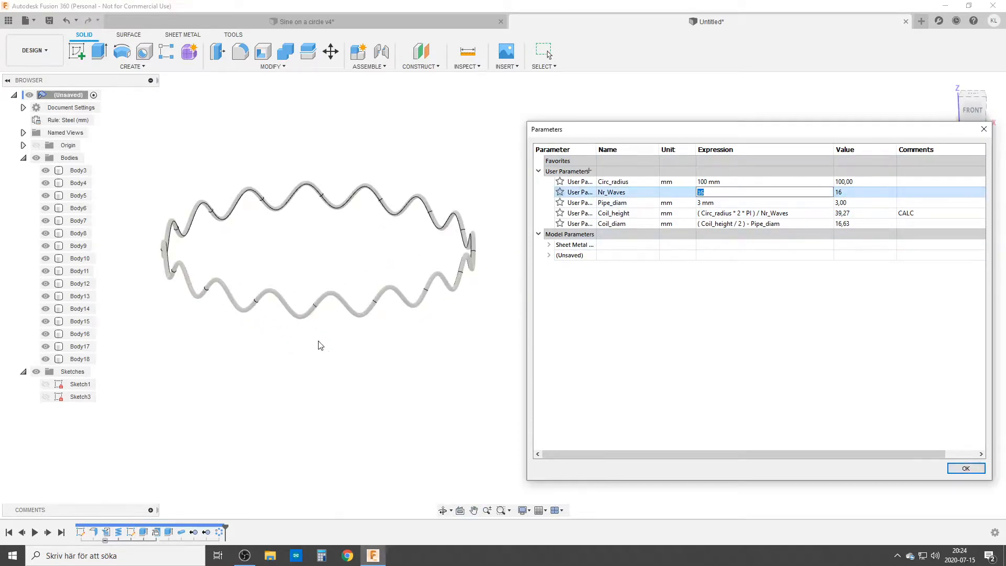
{"action": "type", "text": "20"}
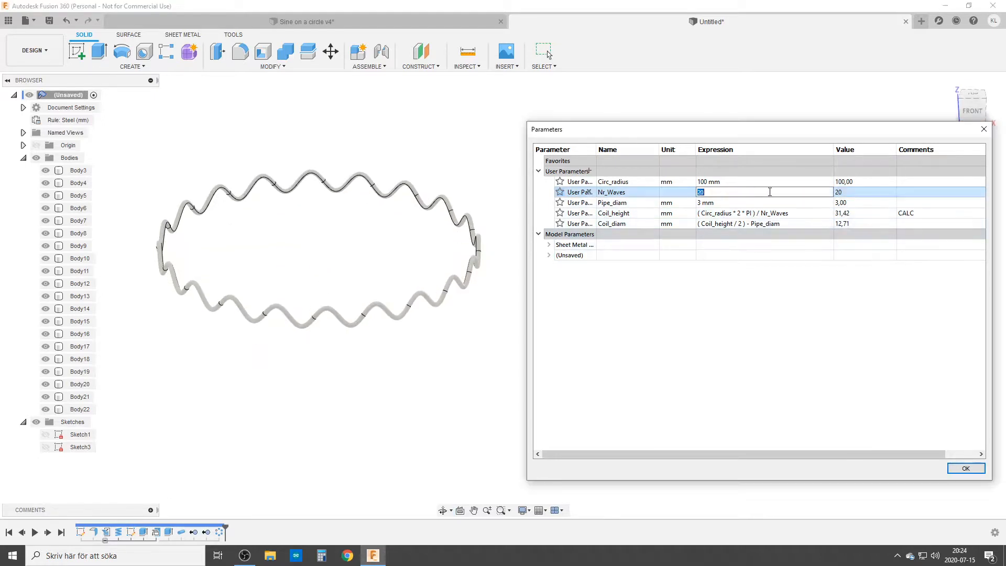
{"action": "type", "text": "15"}
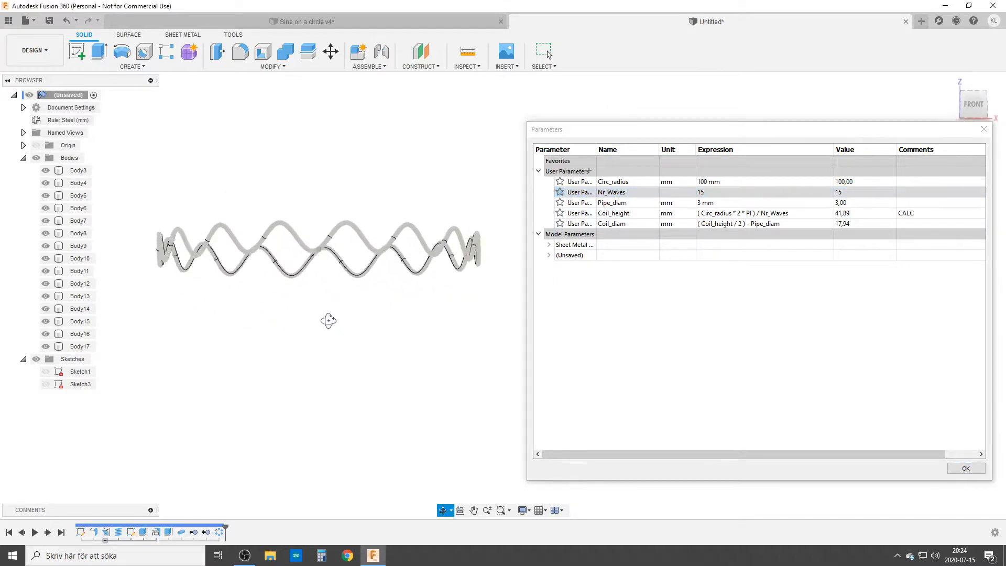
{"action": "left_click_drag", "start_coordinate": [329, 320], "coordinate": [336, 334]}
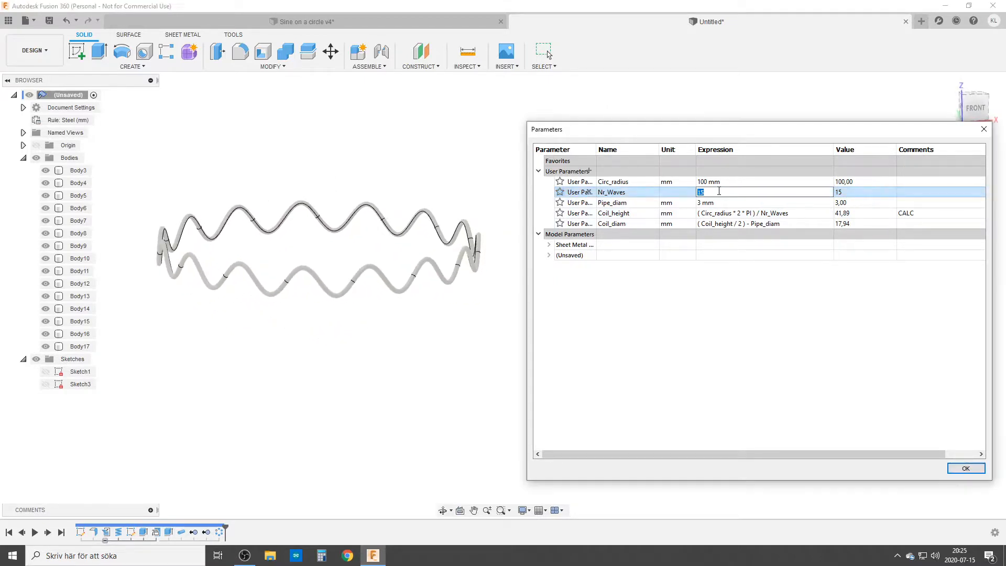
{"action": "type", "text": "10"}
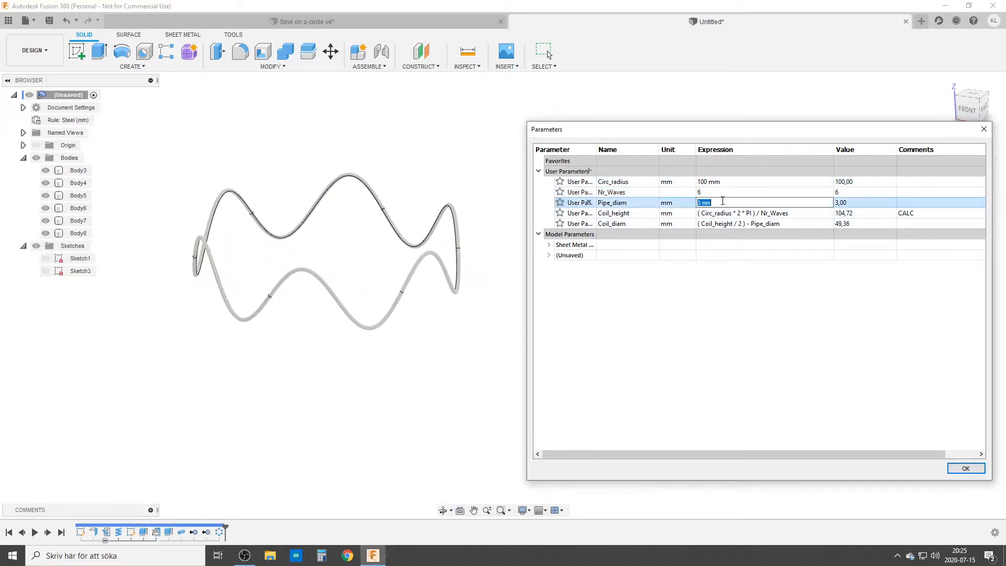
{"action": "type", "text": "5 mm"}
{"action": "left_click", "coordinate": [764, 191]}
{"action": "type", "text": "16"}
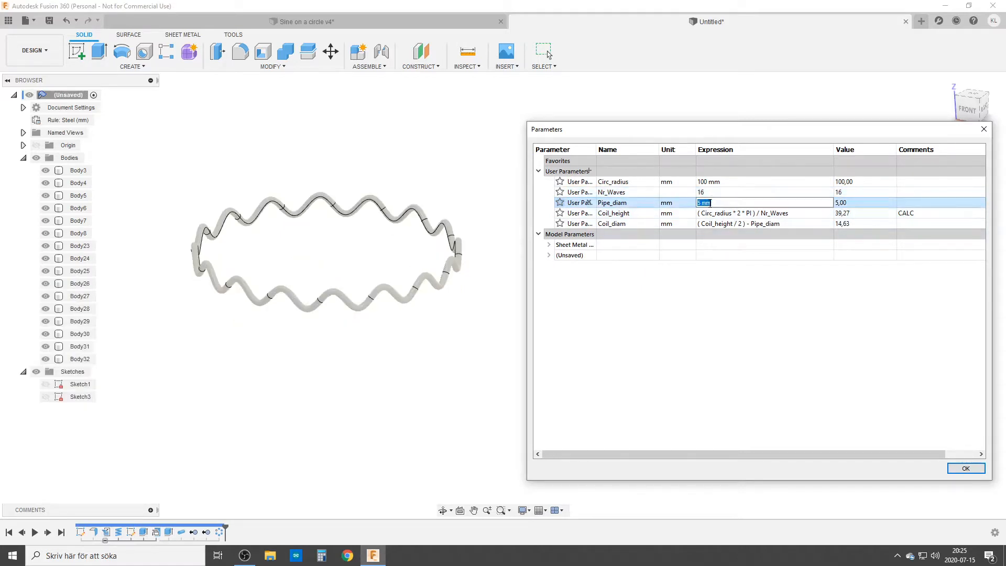
{"action": "type", "text": "3 mm"}
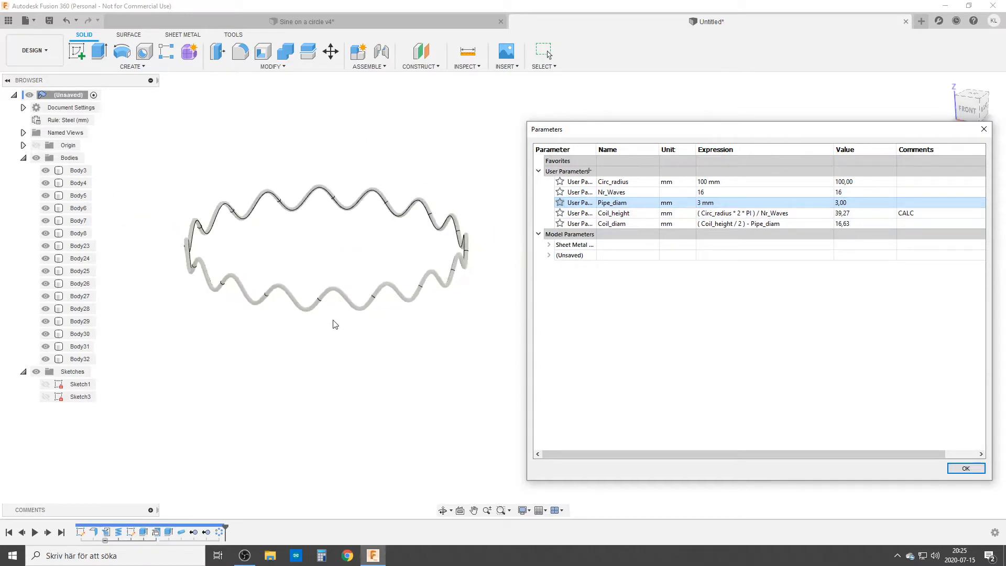
Step: Set Coil_diam to 25 mm for taller waves and accept the parameter changes
{"action": "left_click", "coordinate": [611, 224]}
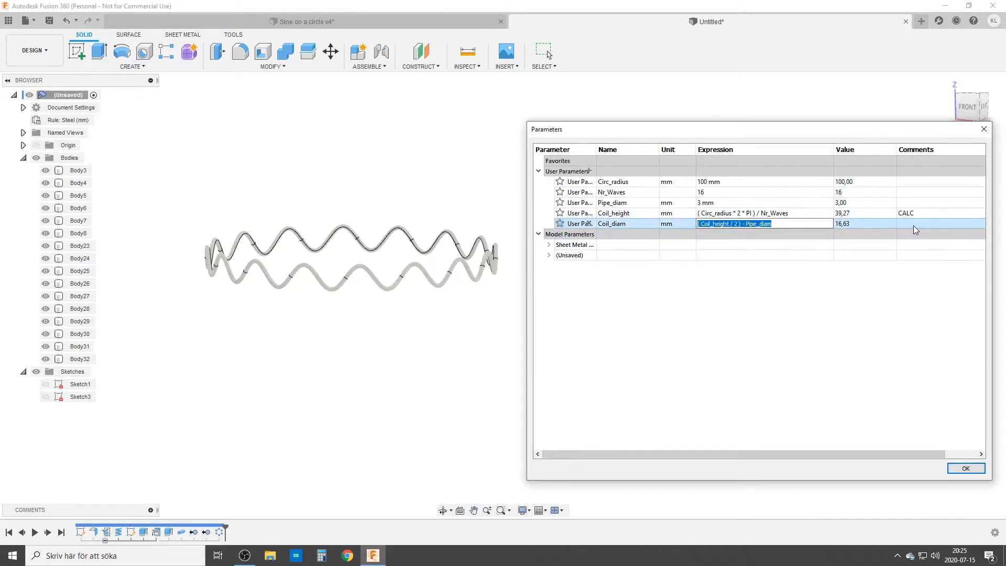
{"action": "type", "text": "25 mm"}
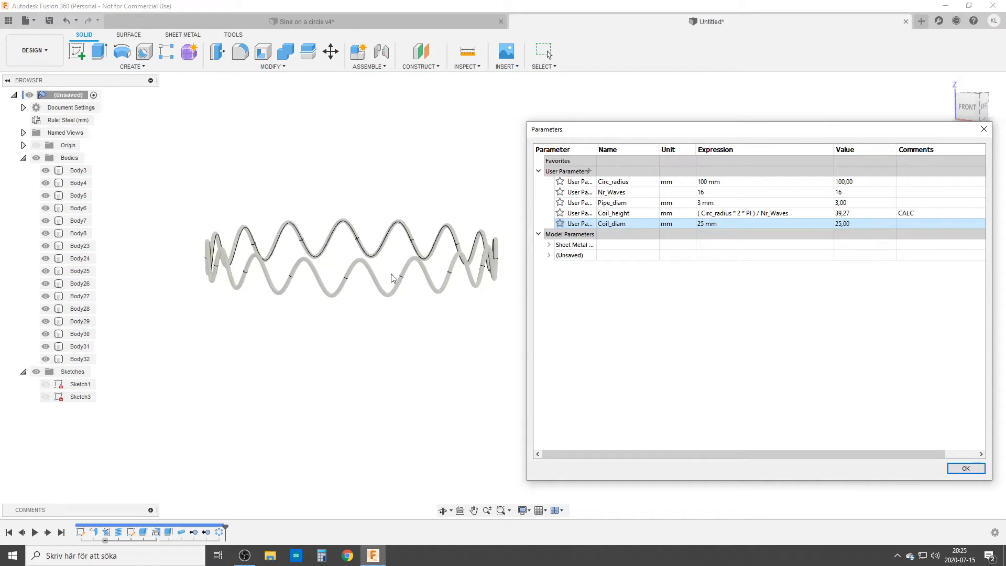
{"action": "mouse_move", "coordinate": [460, 287]}
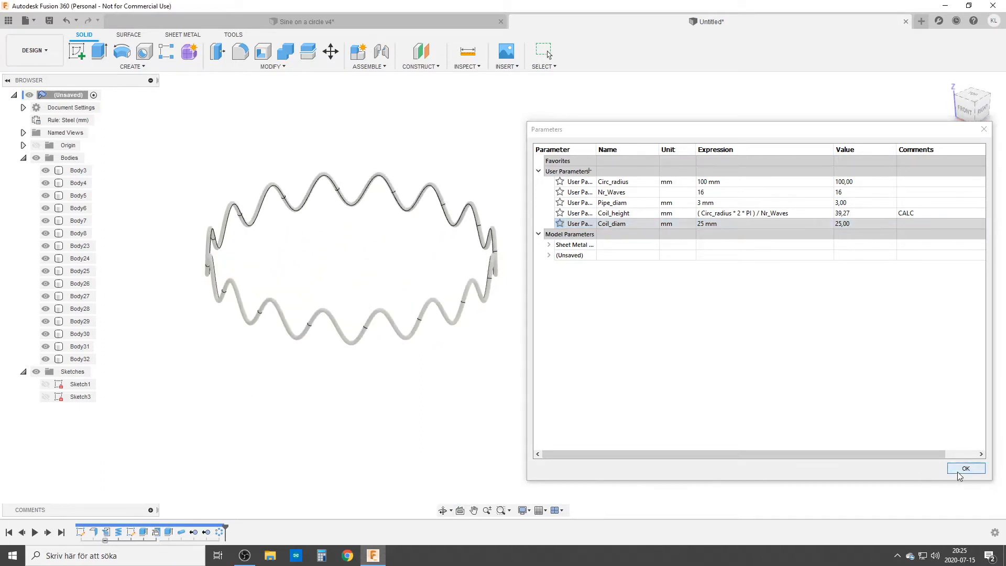
{"action": "left_click", "coordinate": [965, 468]}
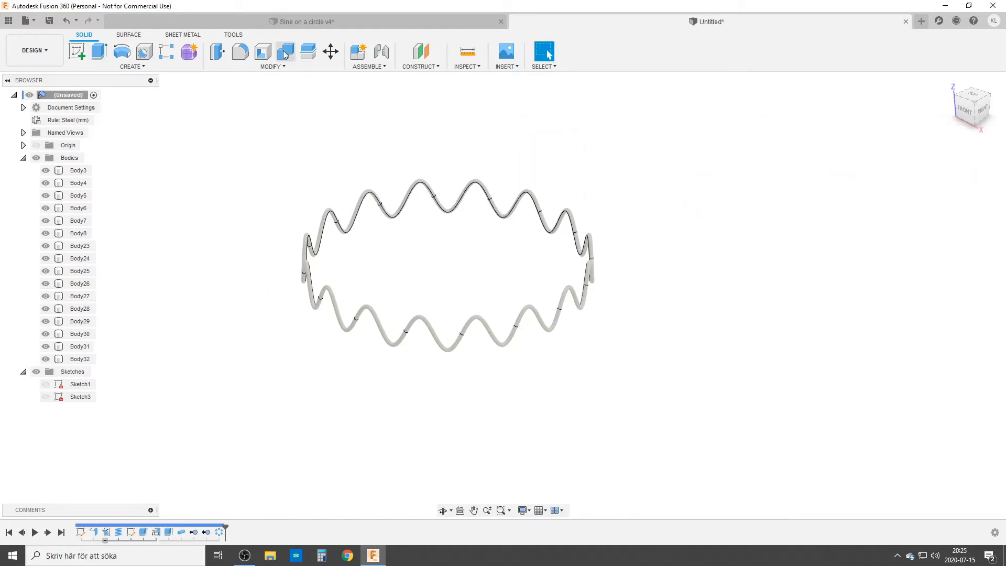
{"action": "mouse_move", "coordinate": [284, 54]}
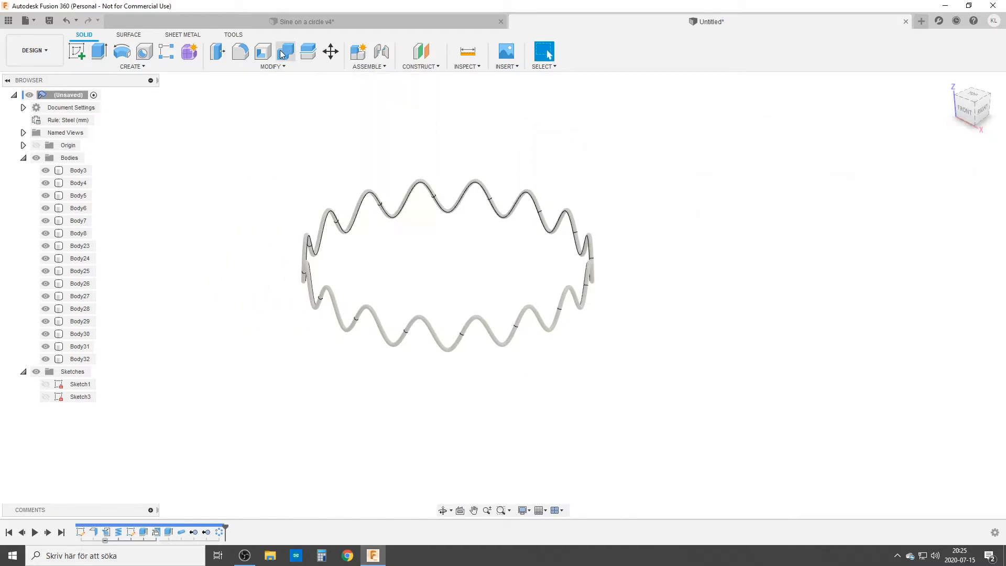
{"action": "mouse_move", "coordinate": [285, 53]}
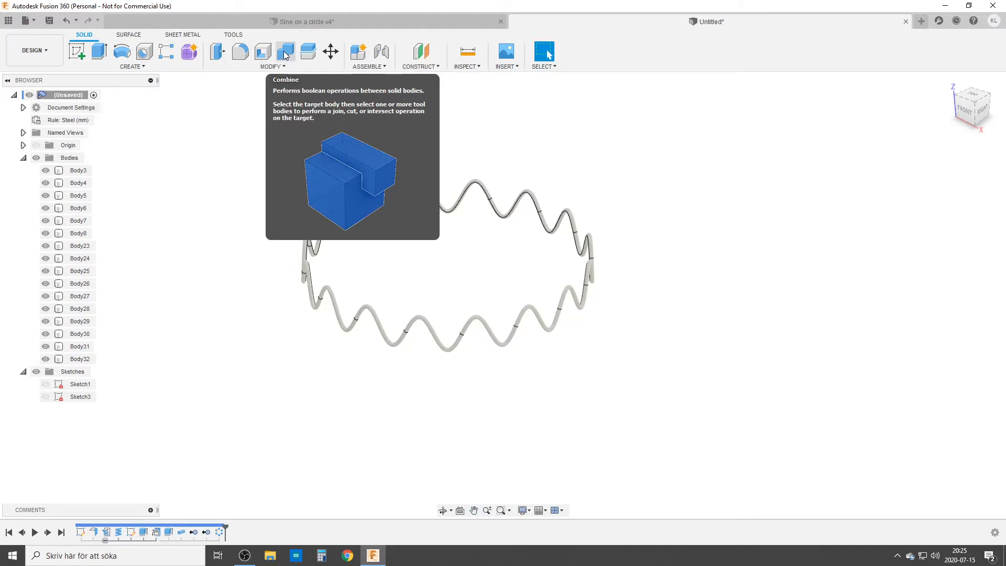
Step: Combine all patterned tube bodies into Body3 with a Join operation
{"action": "left_click", "coordinate": [285, 51]}
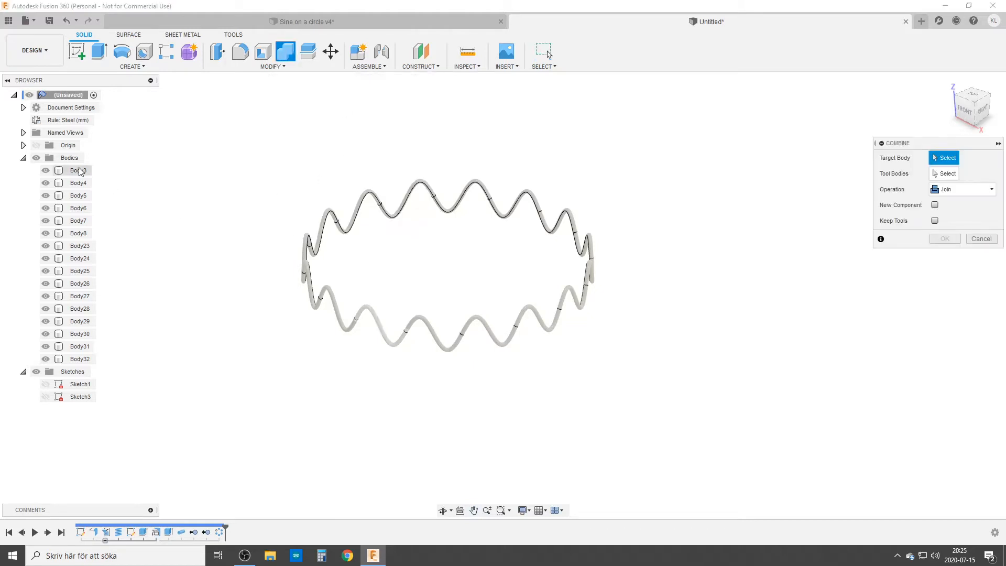
{"action": "left_click", "coordinate": [79, 183]}
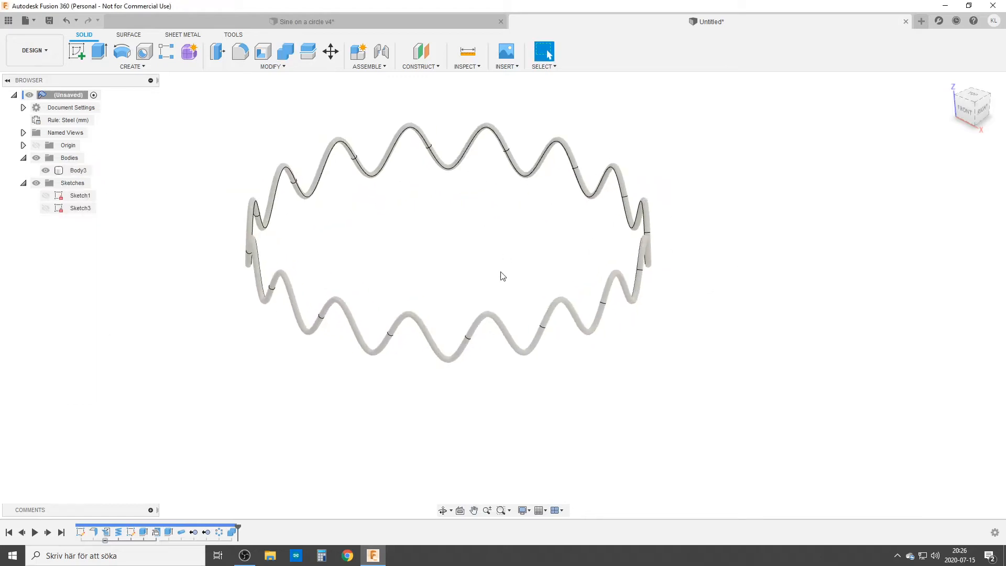
{"action": "left_click_drag", "start_coordinate": [501, 276], "coordinate": [387, 251]}
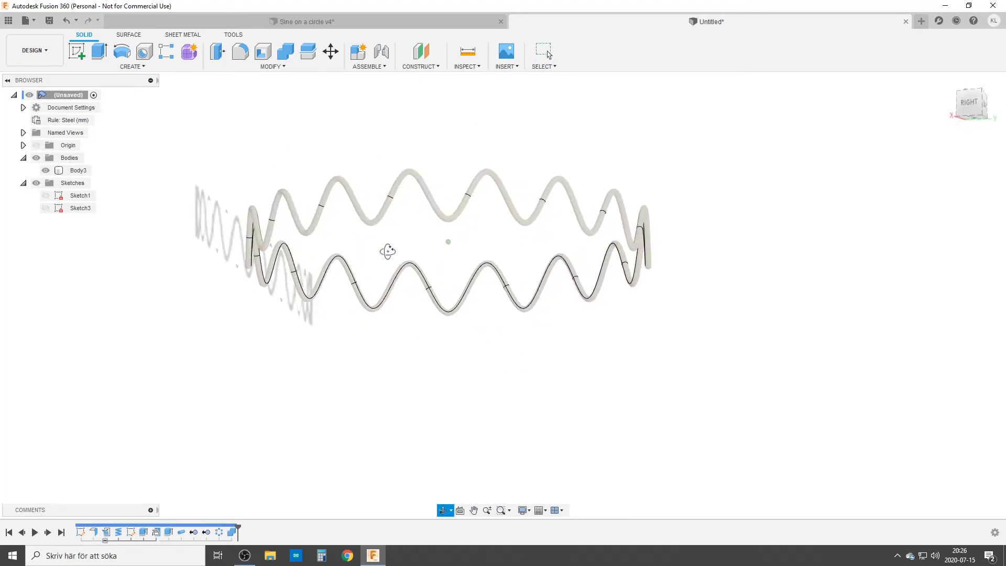
{"action": "left_click_drag", "start_coordinate": [388, 251], "coordinate": [362, 283]}
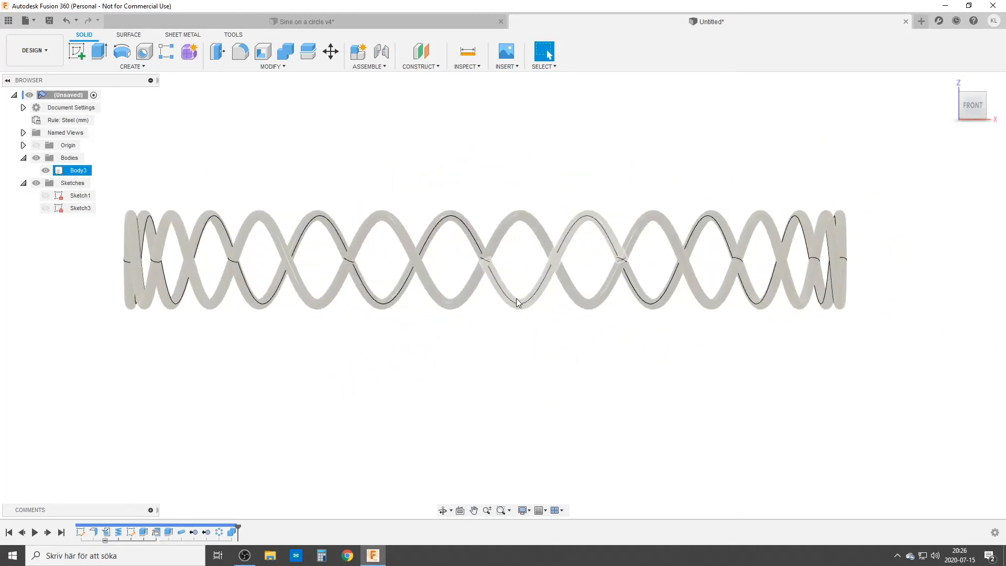
{"action": "left_click", "coordinate": [356, 342]}
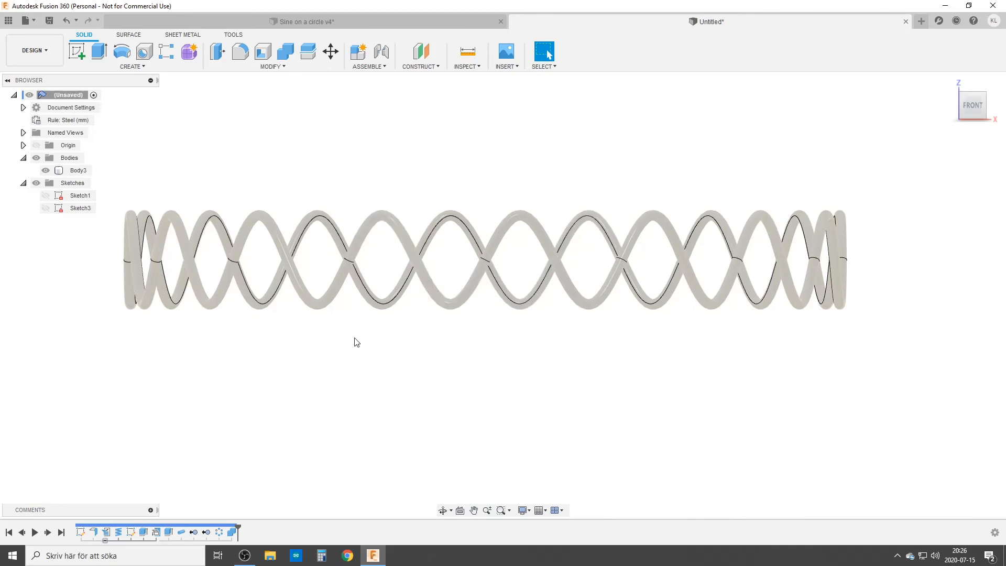